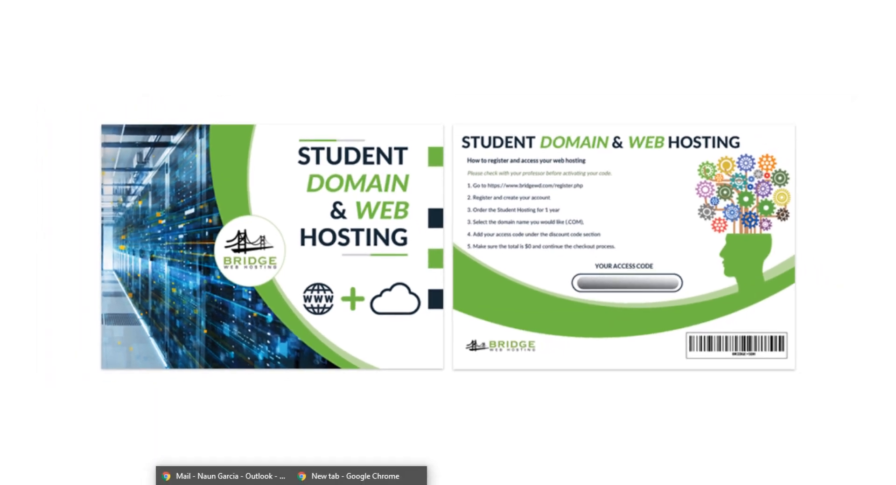
# Step: Load the Bridge Web Hosting portal home page at bridgewd.com in the new tab
pyautogui.click(349, 476)
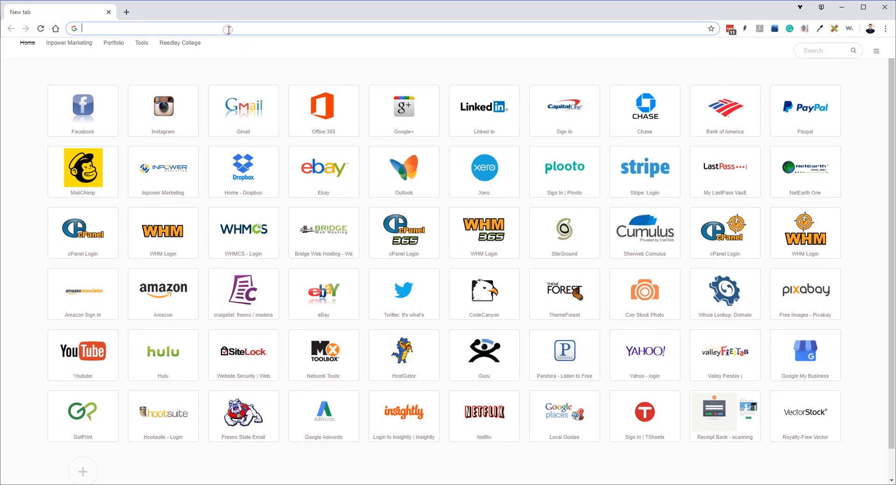
pyautogui.write('bridgewd.com')
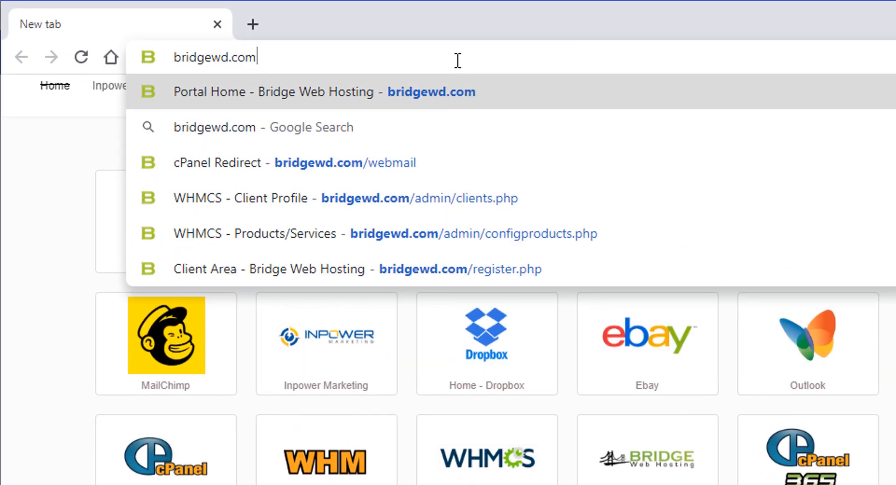
pyautogui.click(308, 91)
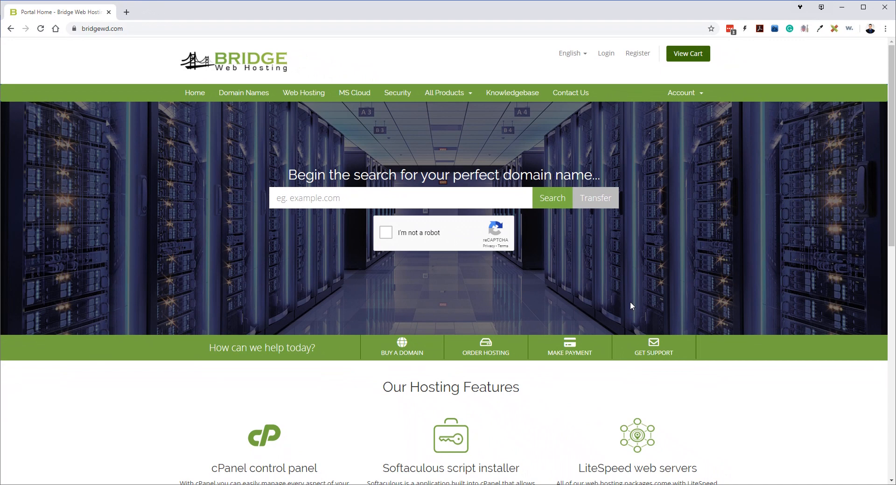
pyautogui.moveTo(649, 114)
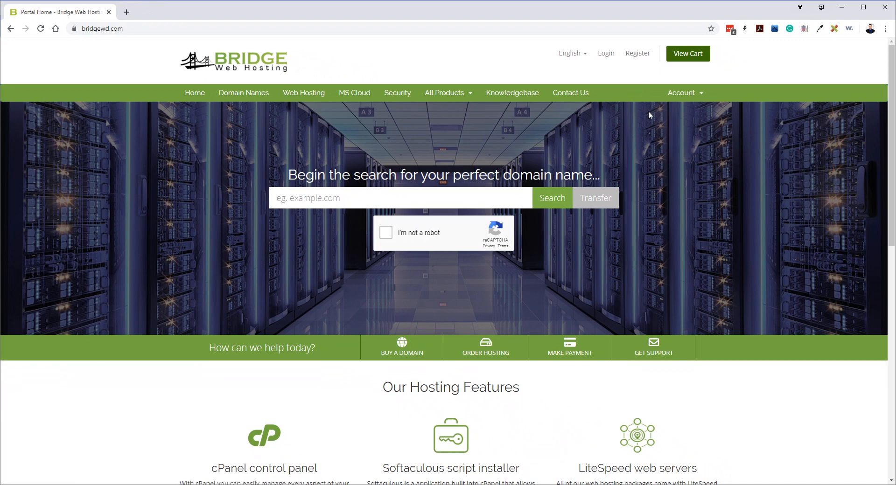
pyautogui.click(638, 53)
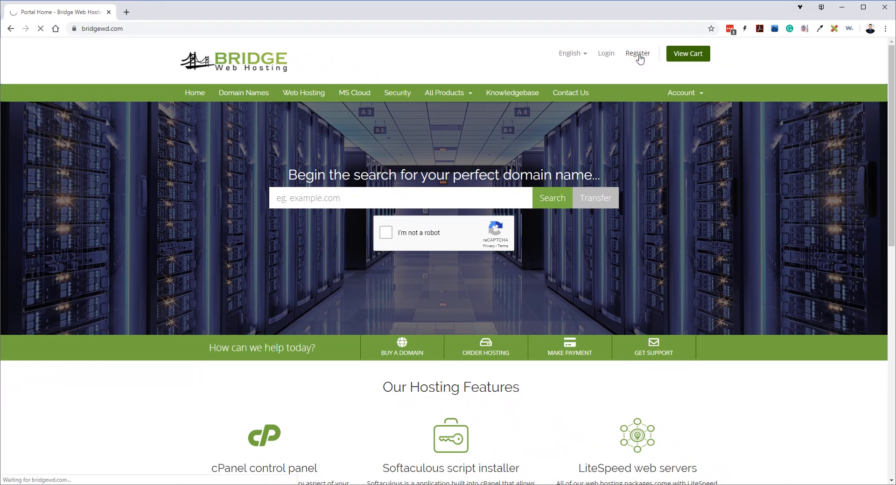
pyautogui.click(638, 53)
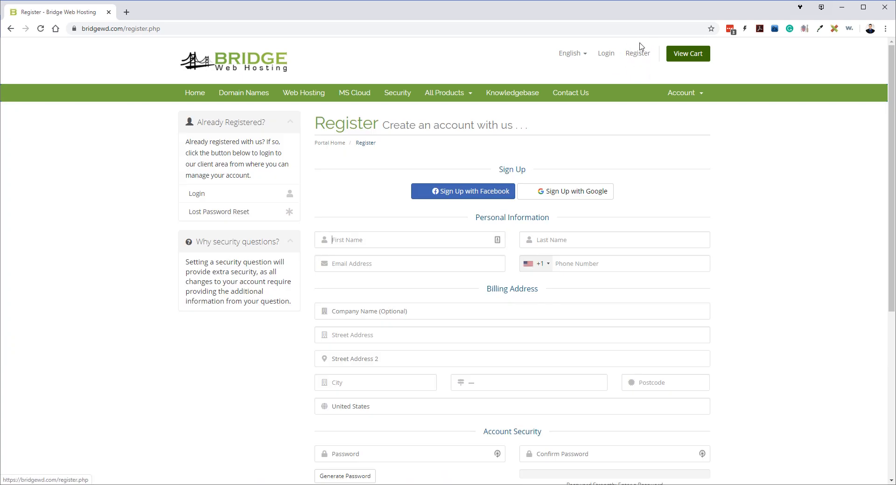
pyautogui.moveTo(725, 204)
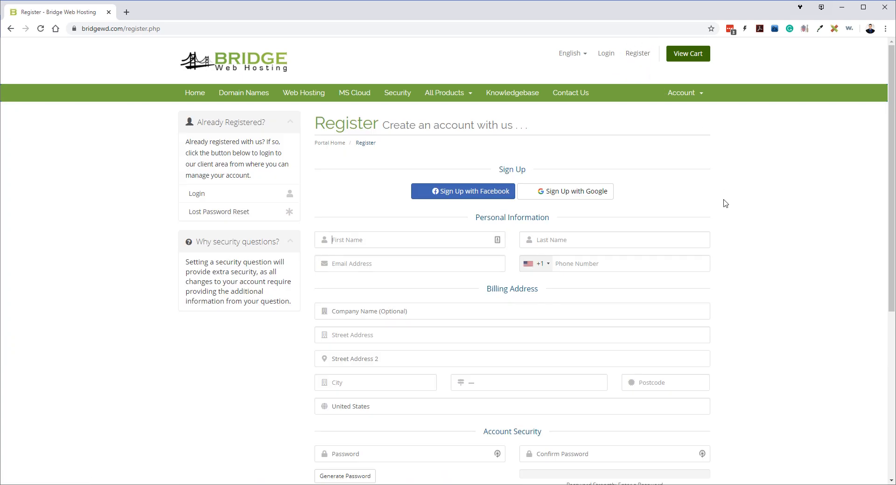
pyautogui.moveTo(516, 202)
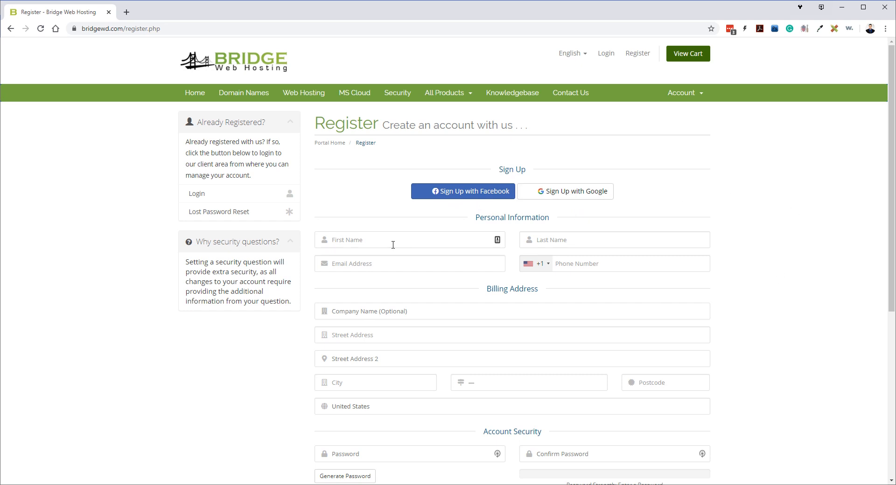
pyautogui.click(400, 239)
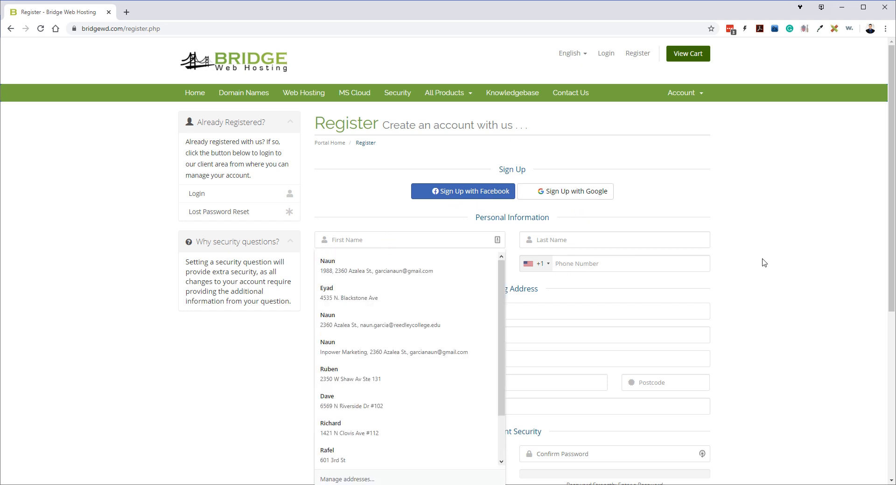
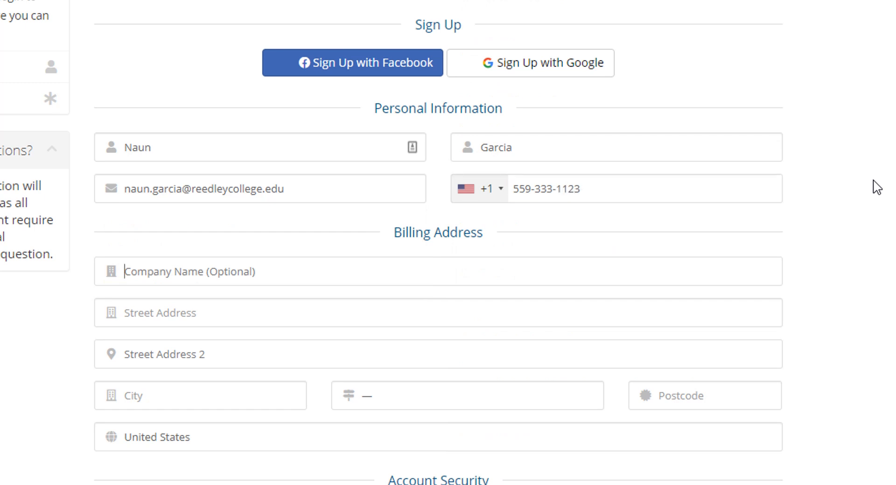
# Step: Add company Reedley College, 123 Street Address and postcode 93246 to the billing address
pyautogui.write('Reedley College')
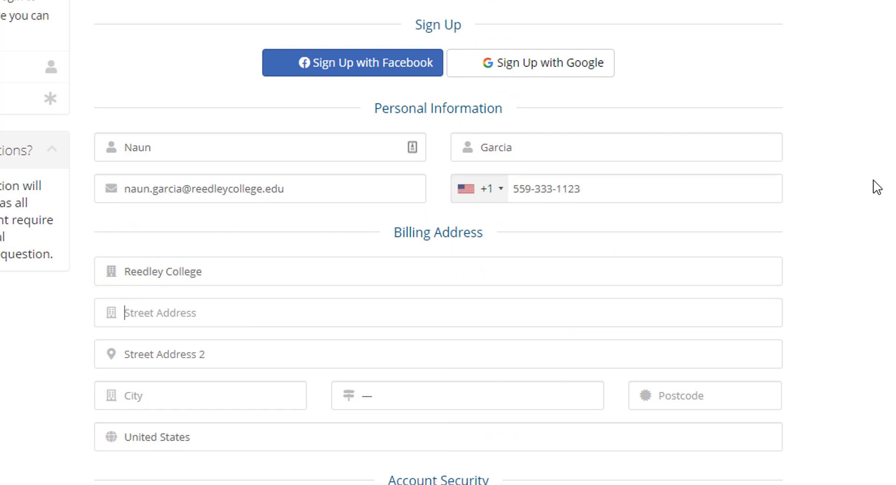
pyautogui.write('123 Stree')
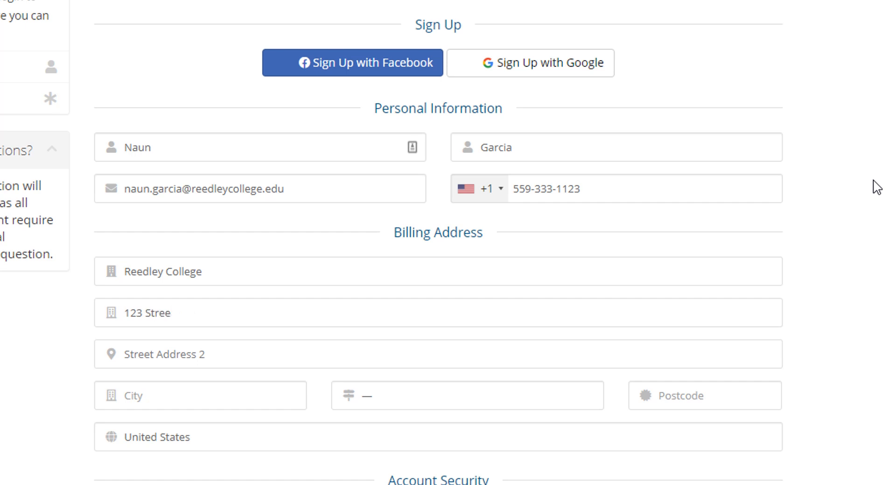
pyautogui.write('t Address')
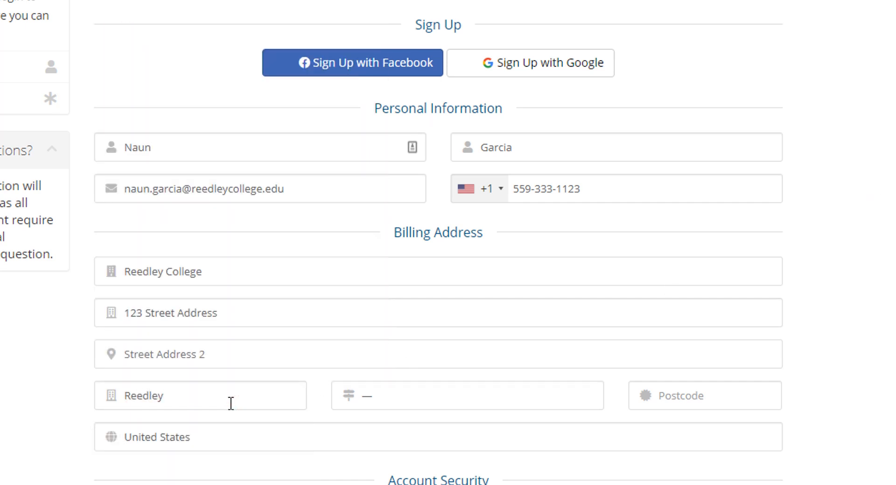
pyautogui.write('93246')
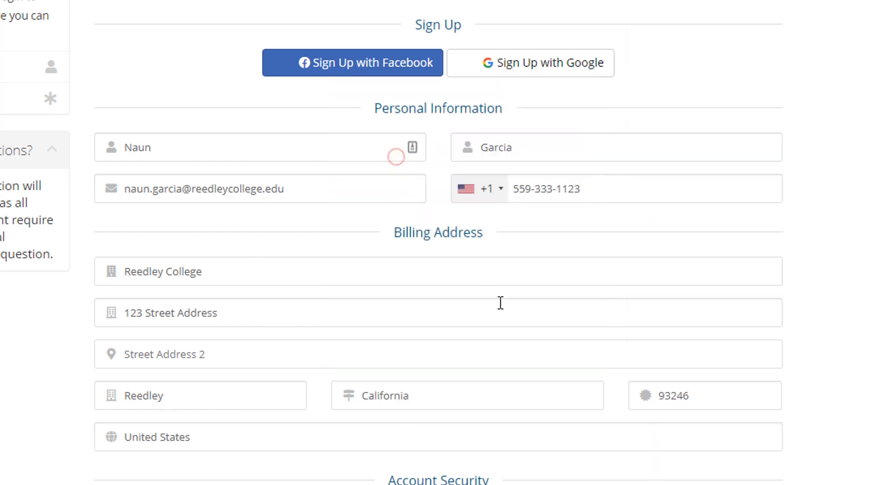
# Step: Select the high school mascot security question and pass the I'm not a robot check
pyautogui.scroll(-3)
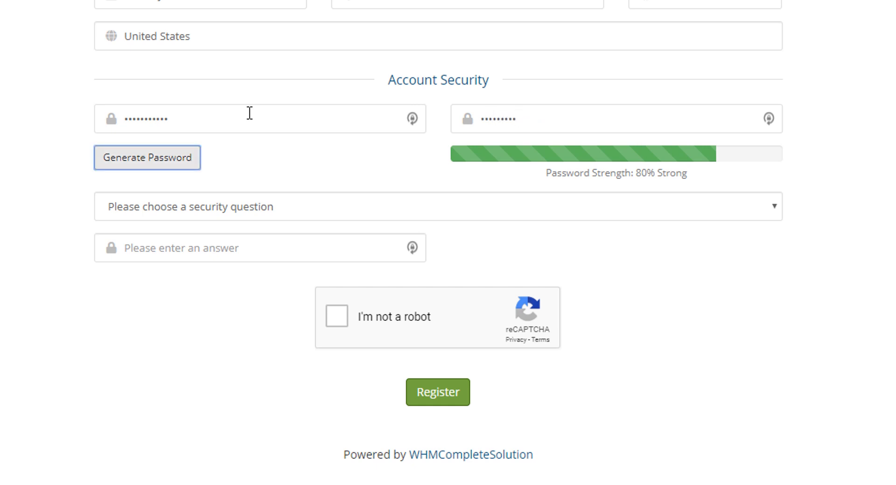
pyautogui.moveTo(706, 181)
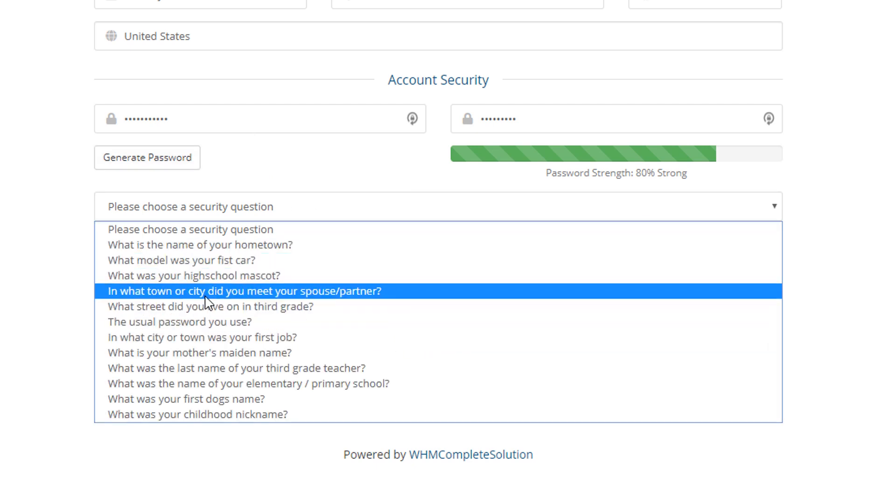
pyautogui.click(193, 275)
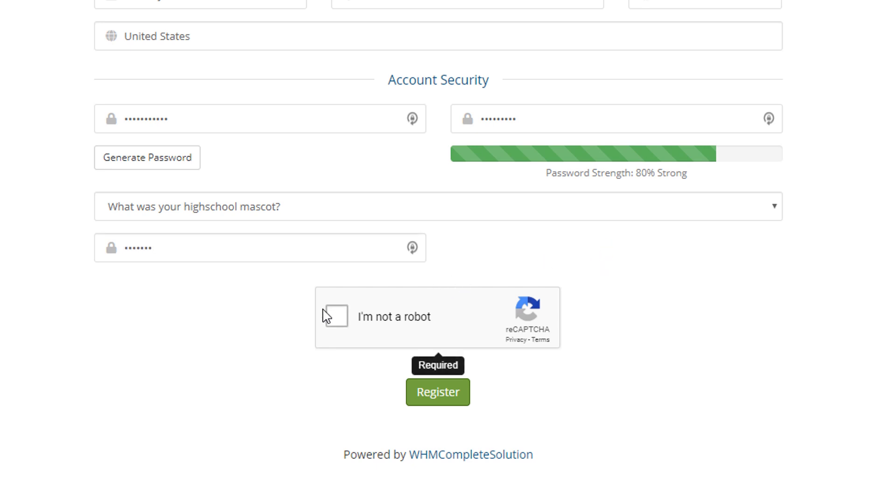
pyautogui.moveTo(561, 355)
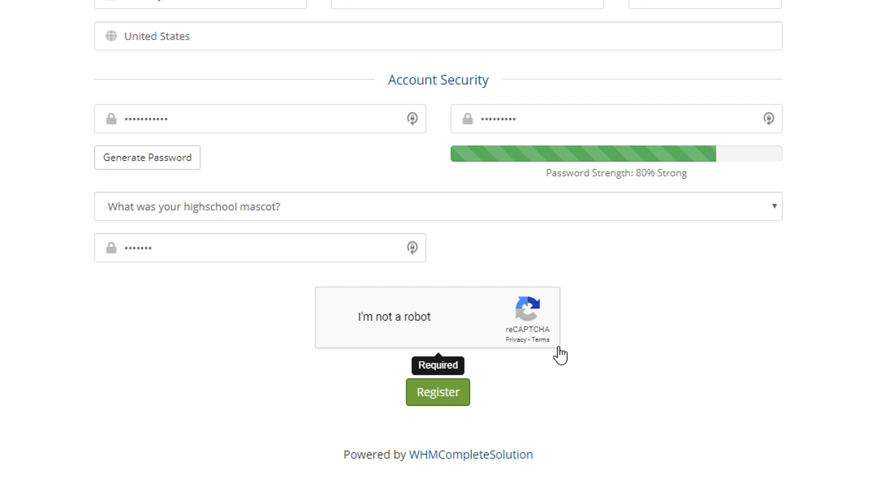
pyautogui.click(339, 317)
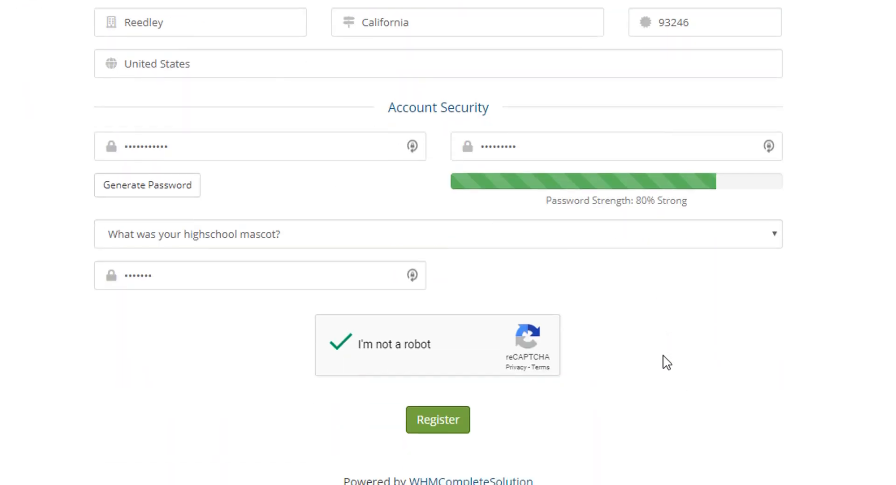
pyautogui.scroll(-3)
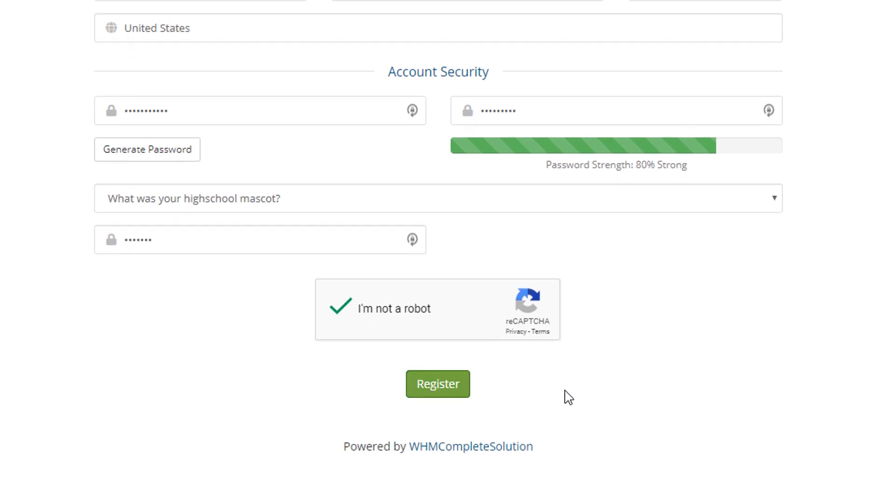
pyautogui.scroll(3)
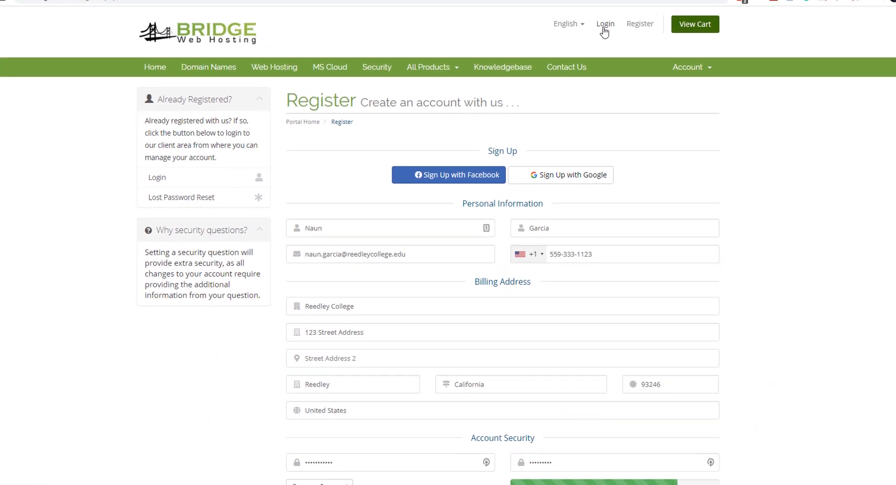
pyautogui.click(605, 24)
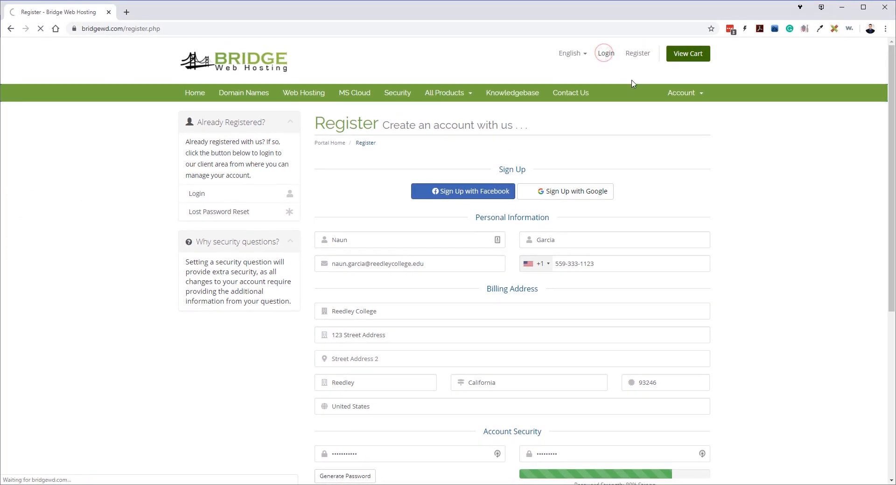
pyautogui.click(604, 53)
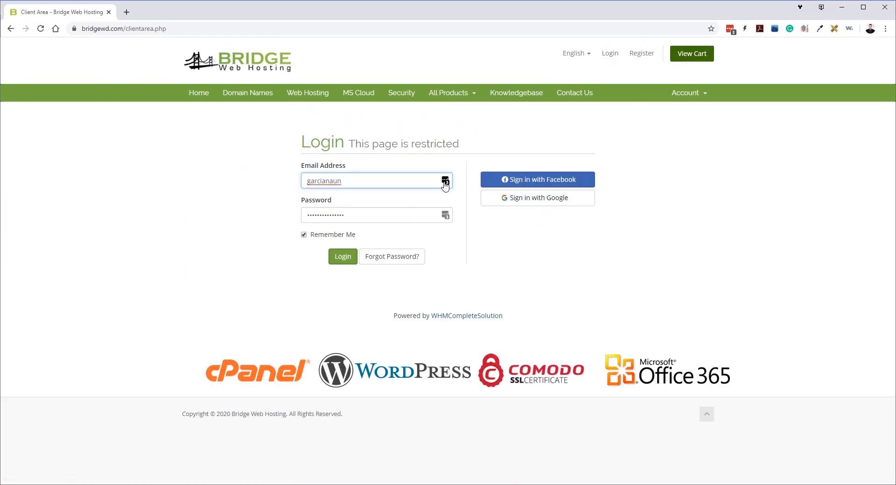
pyautogui.click(444, 181)
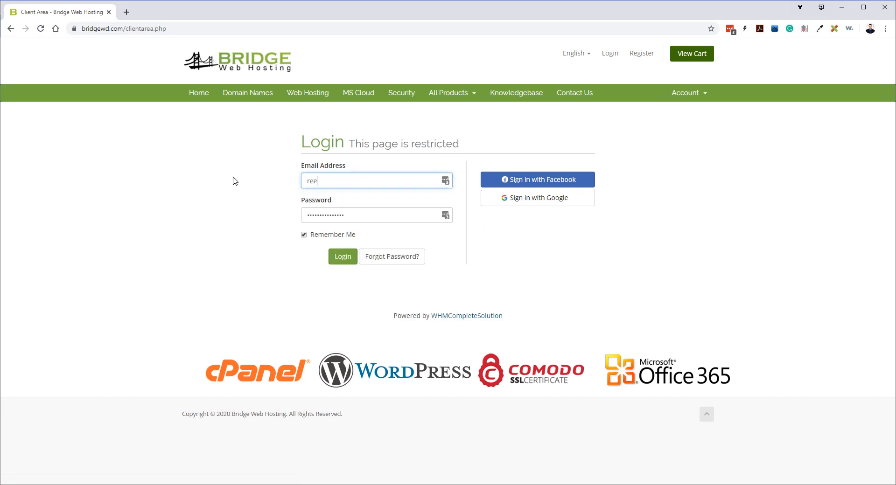
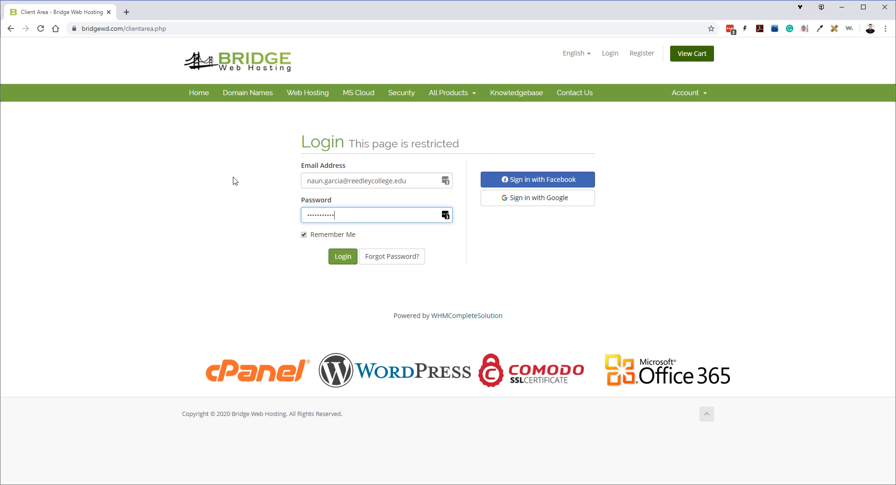
pyautogui.click(305, 235)
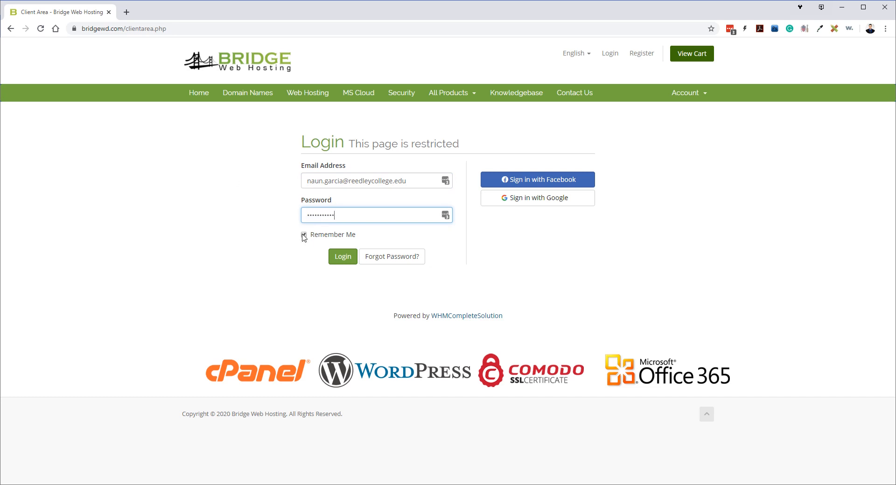
pyautogui.click(343, 256)
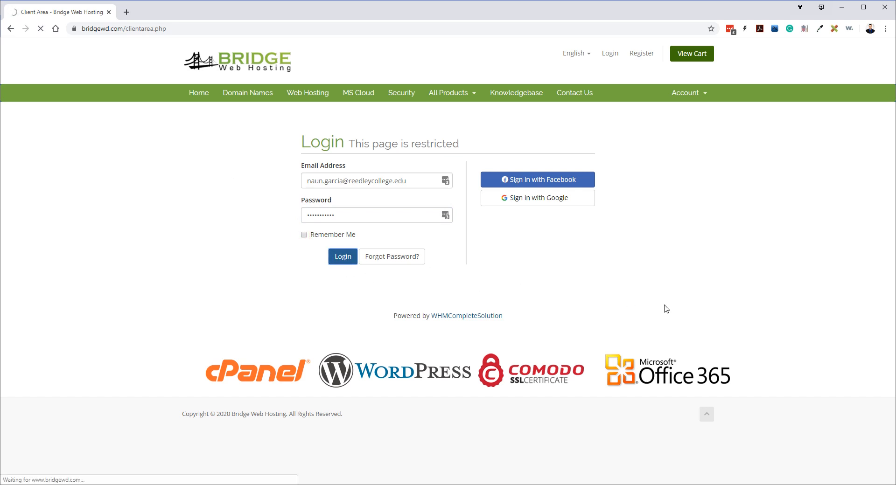
pyautogui.click(343, 256)
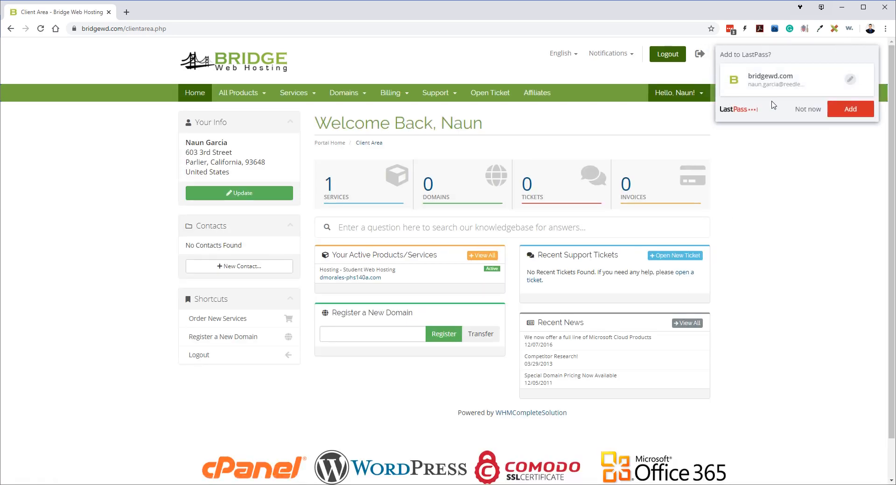
# Step: Decline the LastPass offer to save the password for this site
pyautogui.click(806, 110)
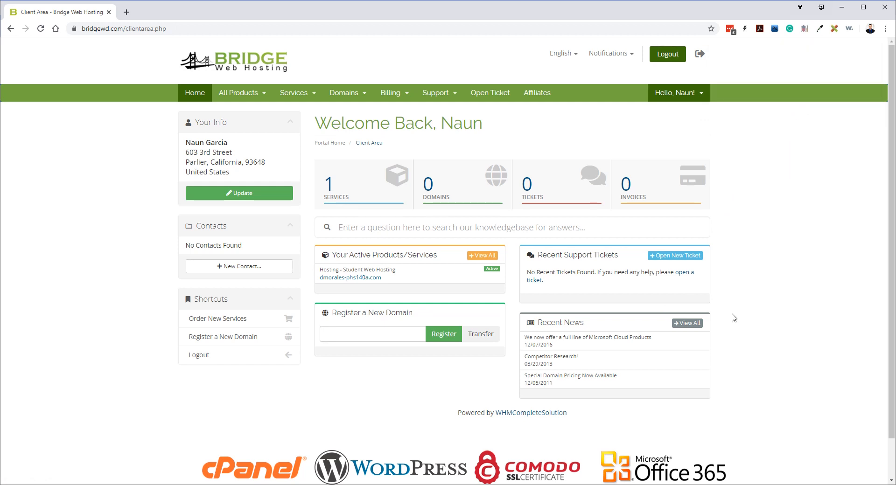
pyautogui.moveTo(789, 336)
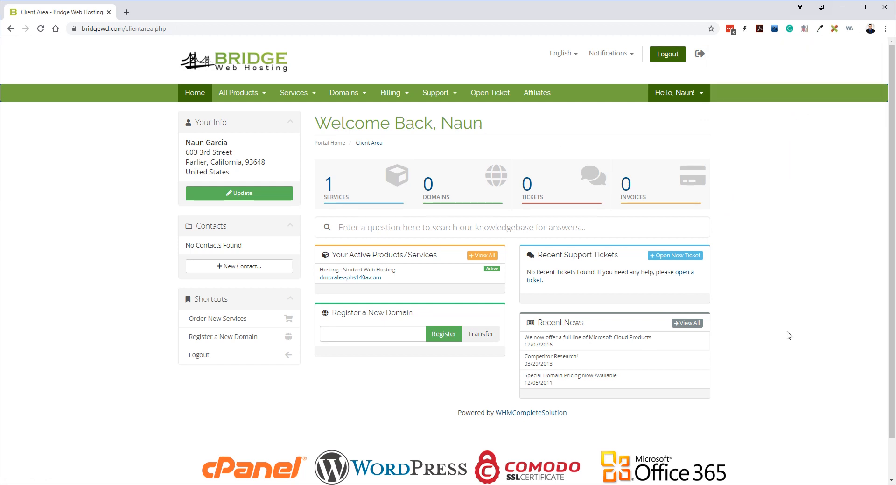
pyautogui.moveTo(556, 198)
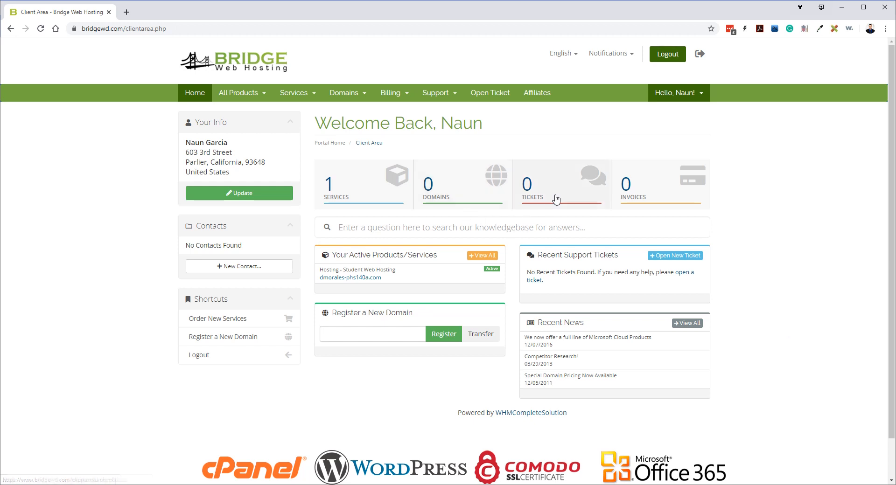
pyautogui.moveTo(504, 427)
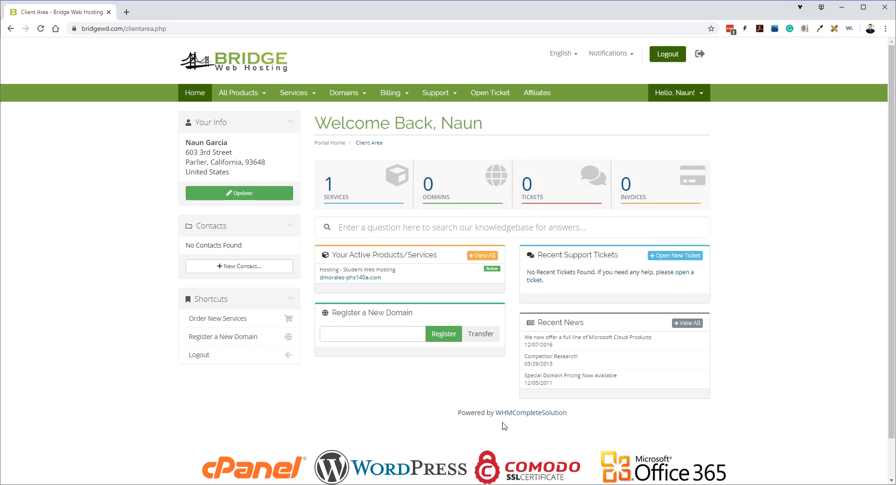
pyautogui.moveTo(401, 281)
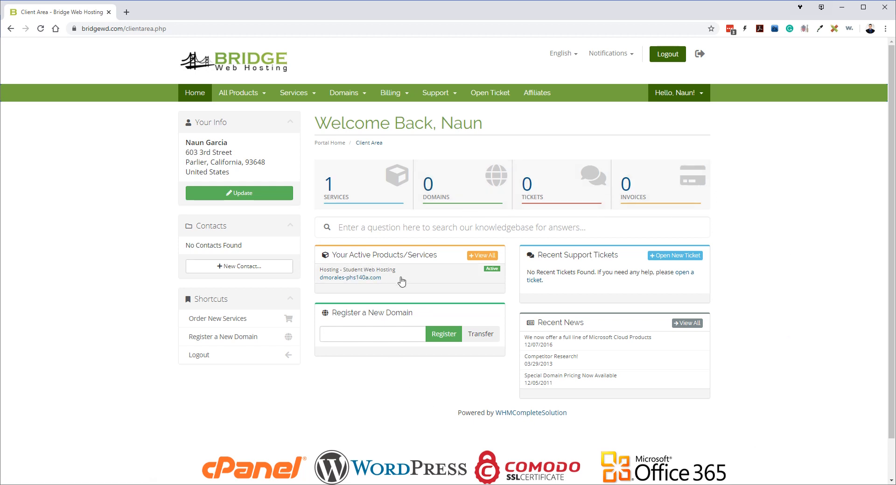
pyautogui.moveTo(408, 281)
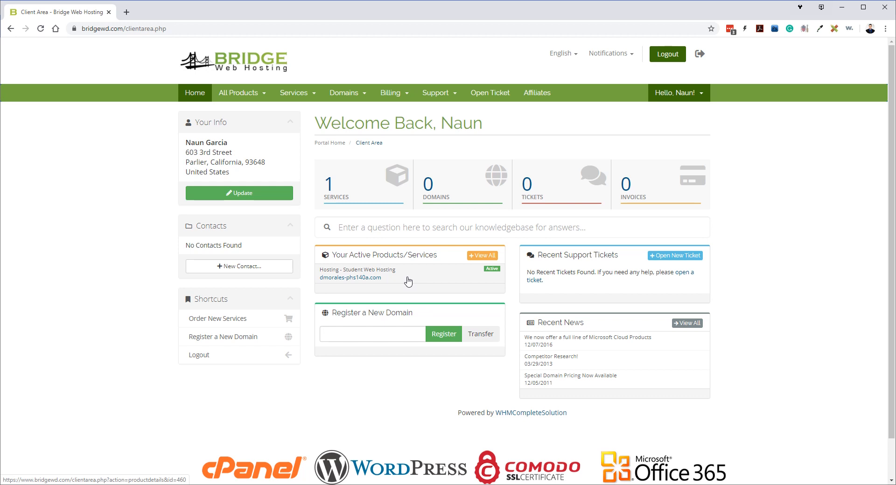
pyautogui.moveTo(523, 303)
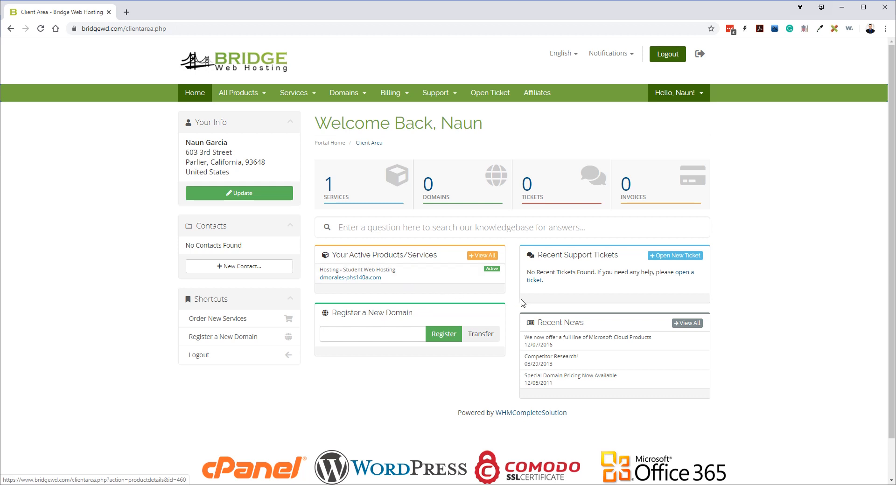
pyautogui.moveTo(793, 327)
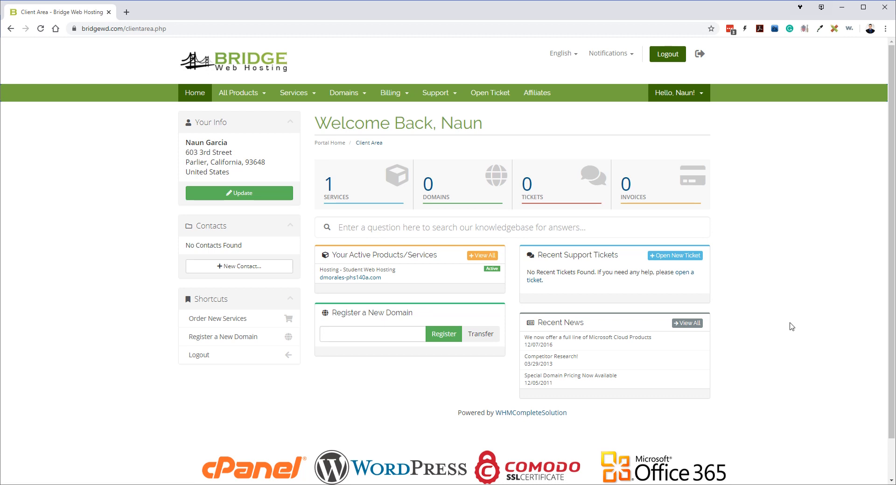
pyautogui.moveTo(593, 309)
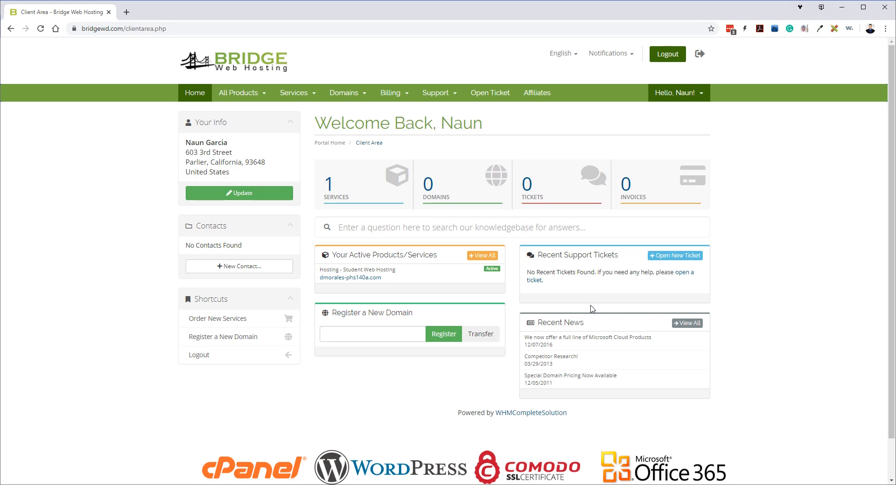
pyautogui.moveTo(747, 293)
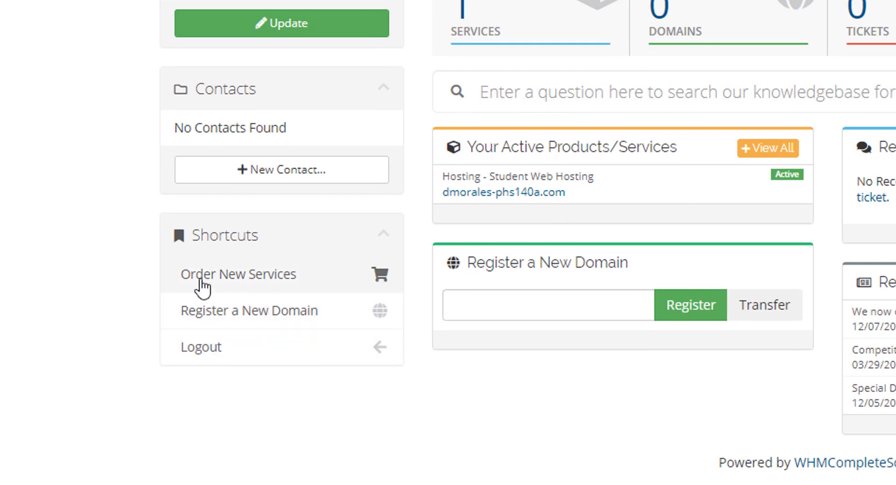
pyautogui.moveTo(215, 273)
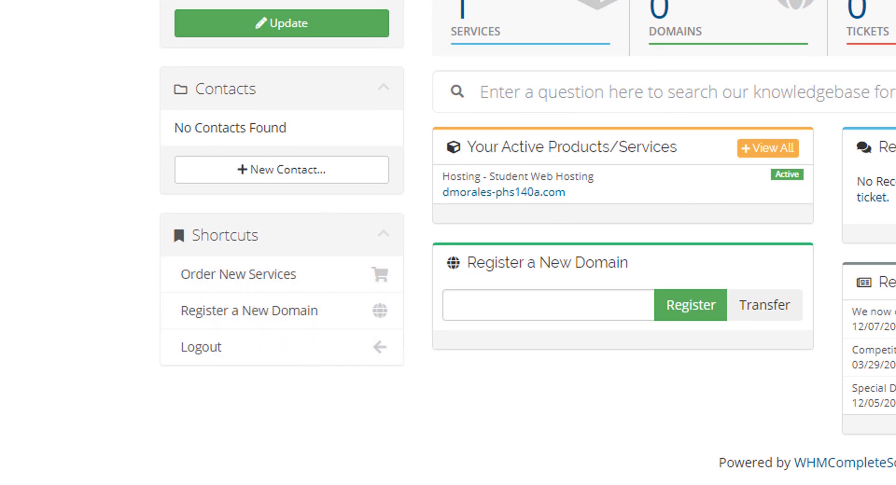
pyautogui.moveTo(450, 349)
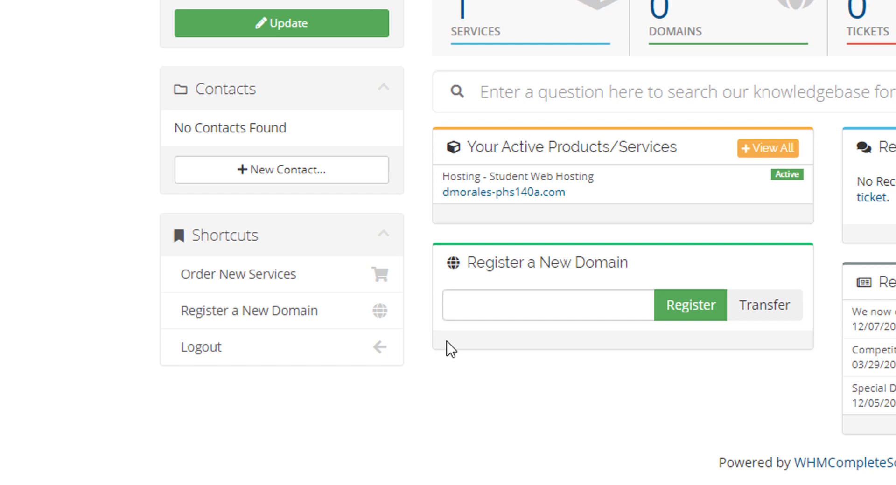
pyautogui.moveTo(183, 280)
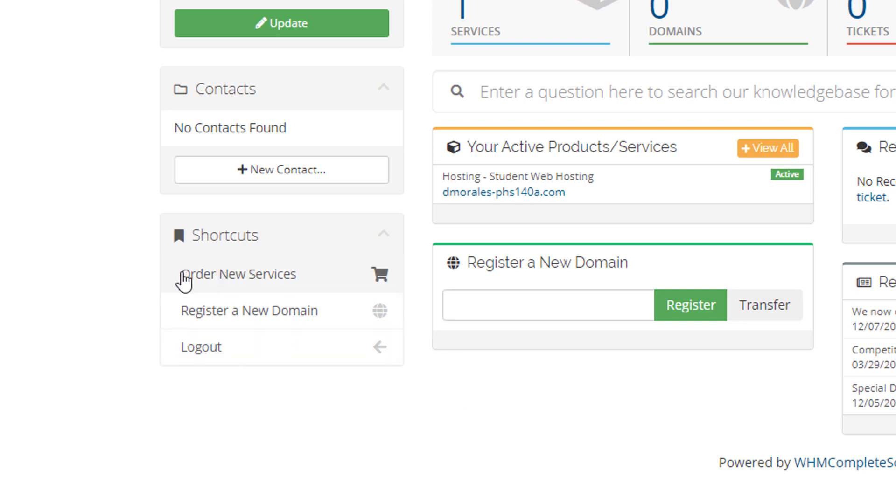
pyautogui.moveTo(784, 422)
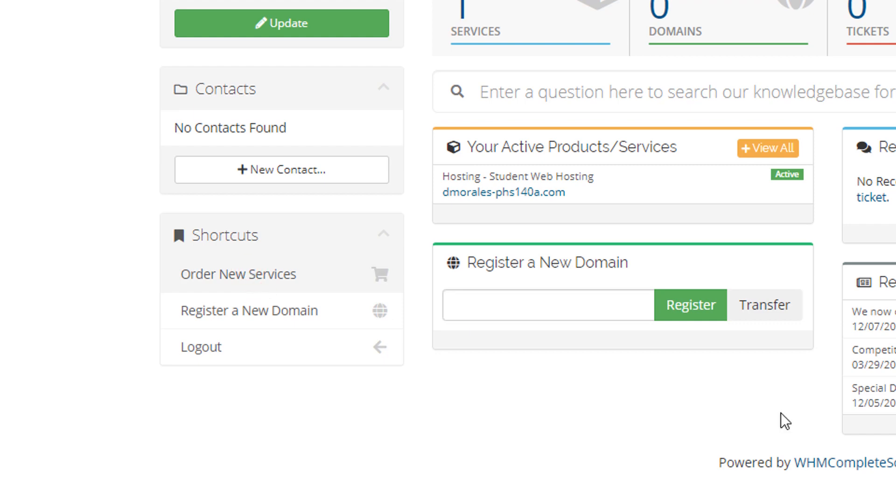
# Step: Order Student Web Hosting from the catalogue billed at $47.40 USD Annually
pyautogui.click(238, 275)
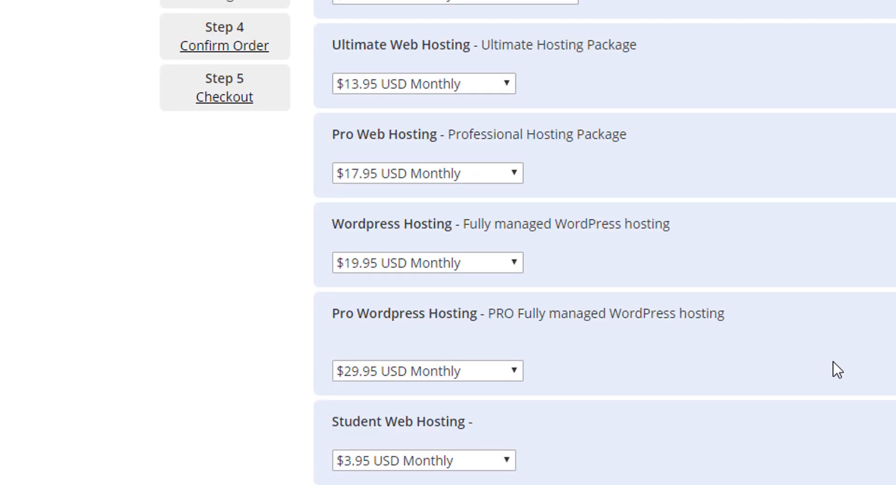
pyautogui.scroll(3)
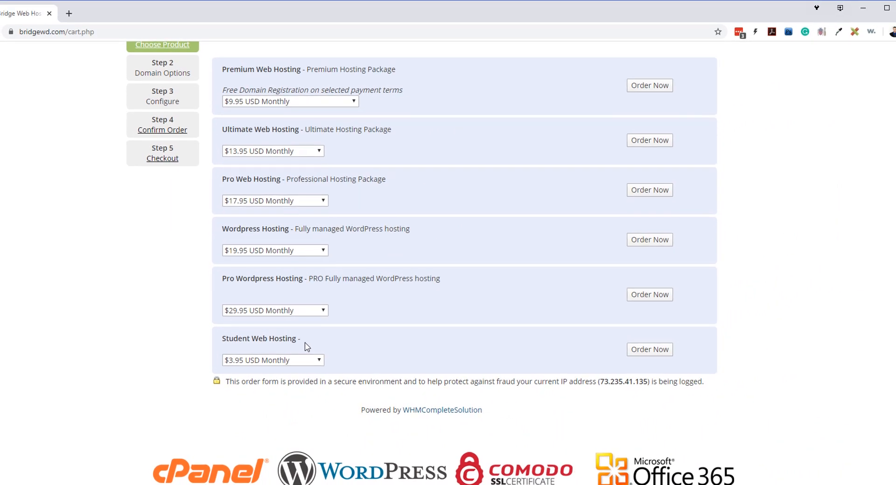
pyautogui.moveTo(244, 352)
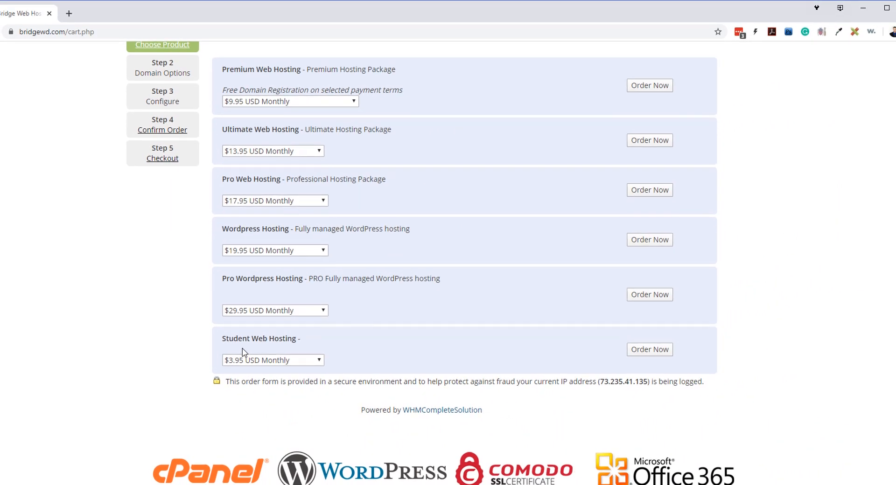
pyautogui.moveTo(364, 350)
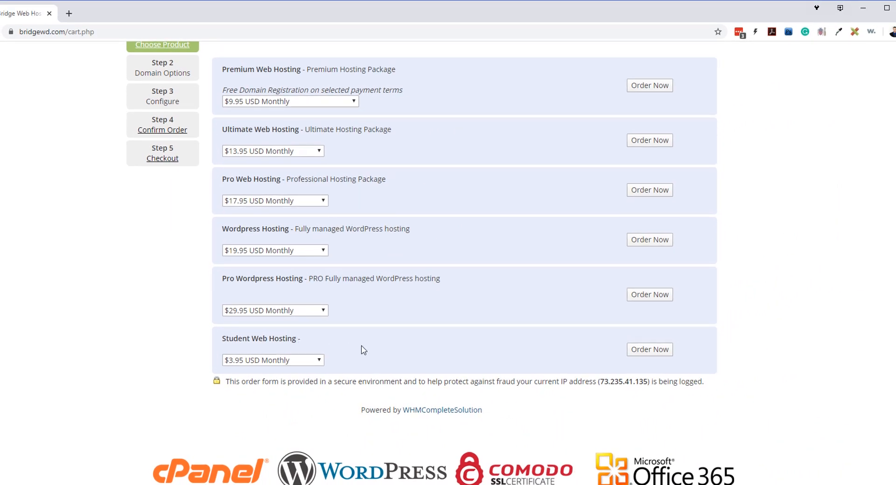
pyautogui.scroll(3)
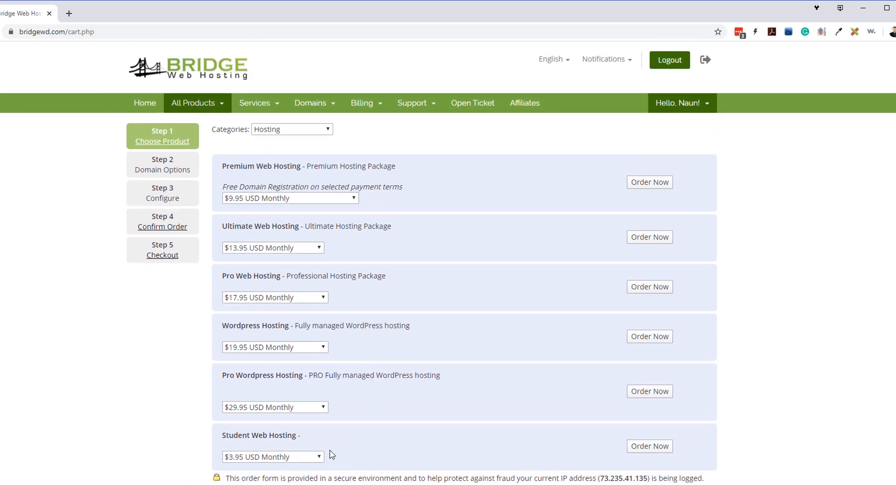
pyautogui.moveTo(650, 446)
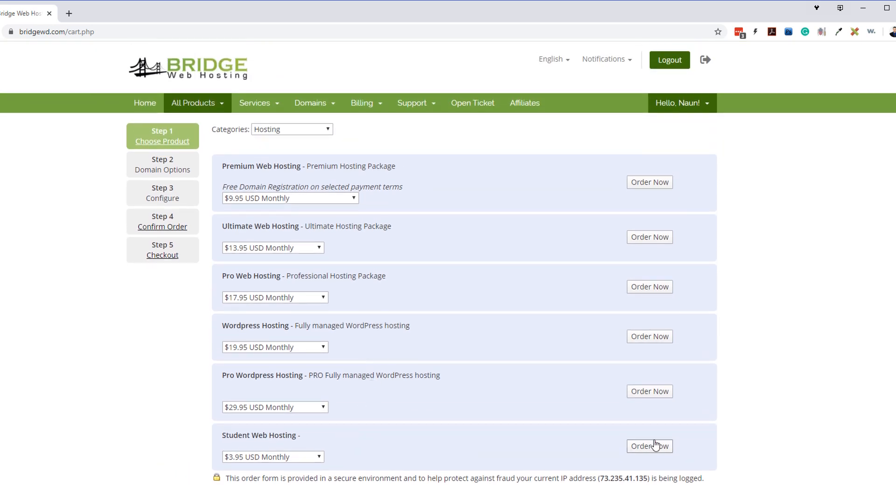
pyautogui.click(320, 456)
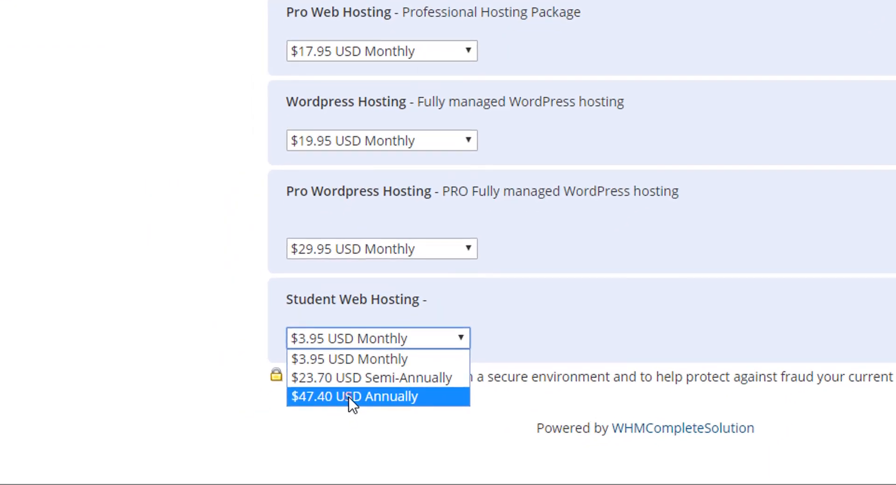
pyautogui.click(352, 396)
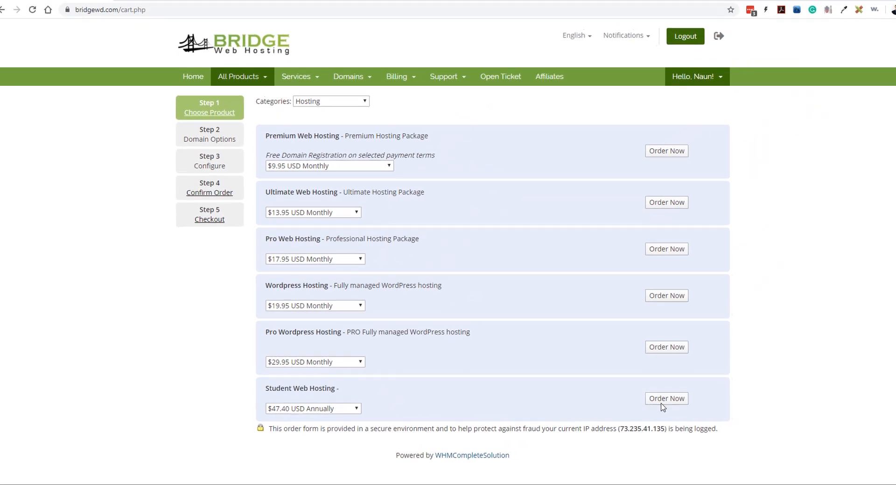
pyautogui.click(666, 398)
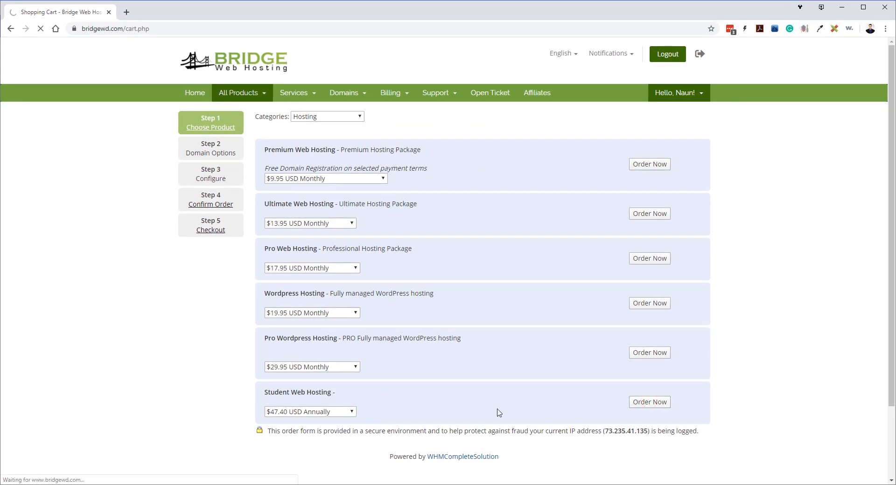
pyautogui.click(650, 402)
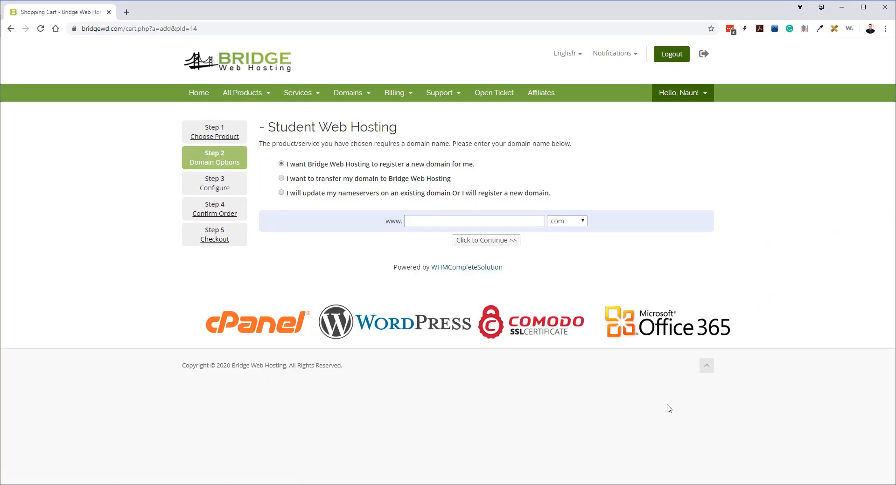
pyautogui.moveTo(770, 191)
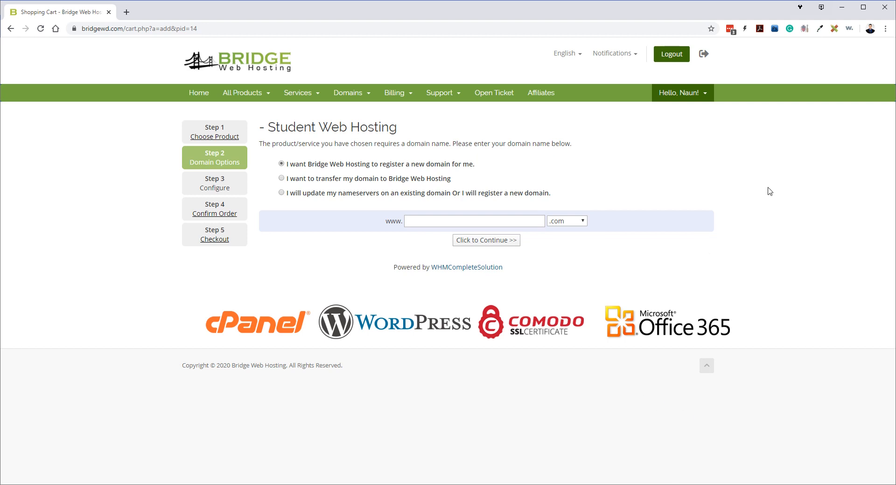
pyautogui.moveTo(324, 152)
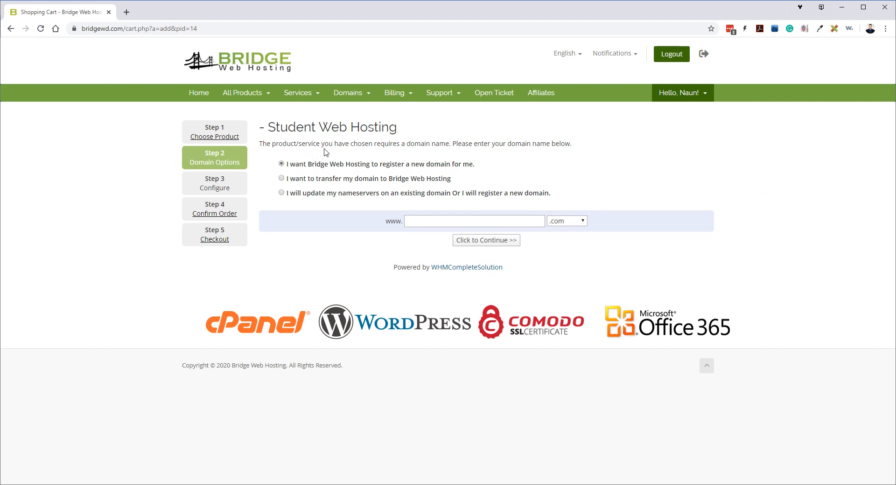
pyautogui.moveTo(452, 155)
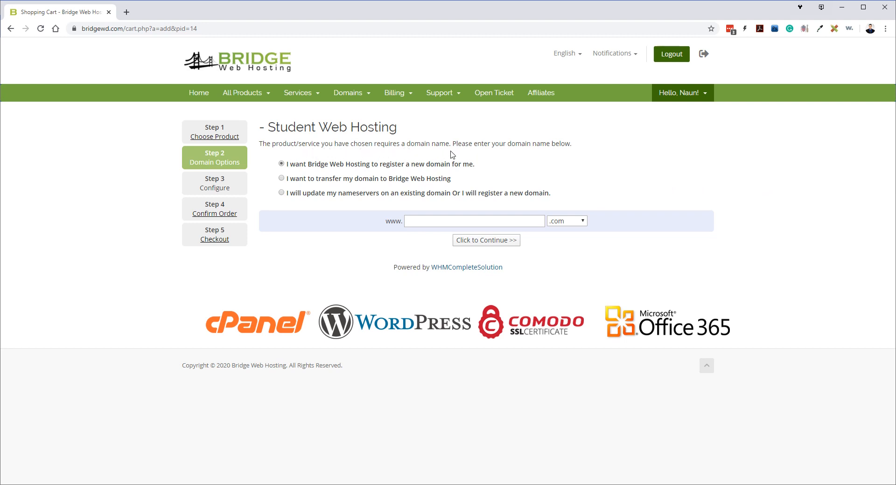
pyautogui.moveTo(588, 156)
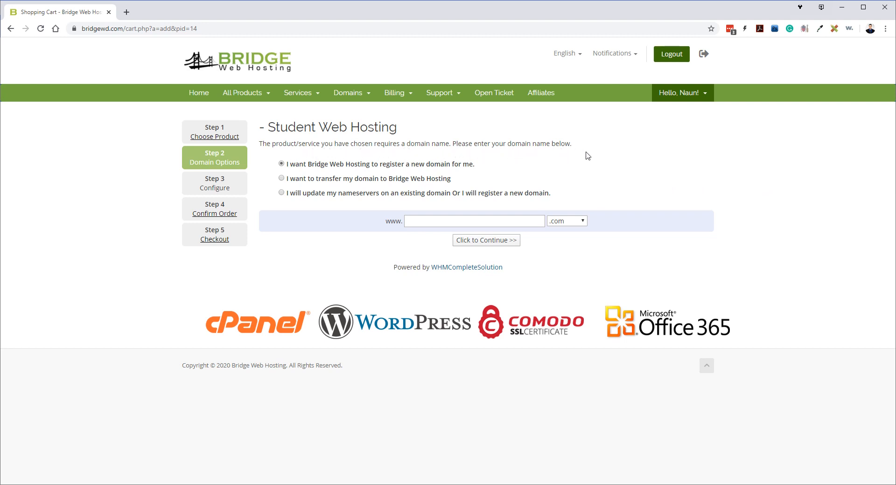
pyautogui.moveTo(297, 167)
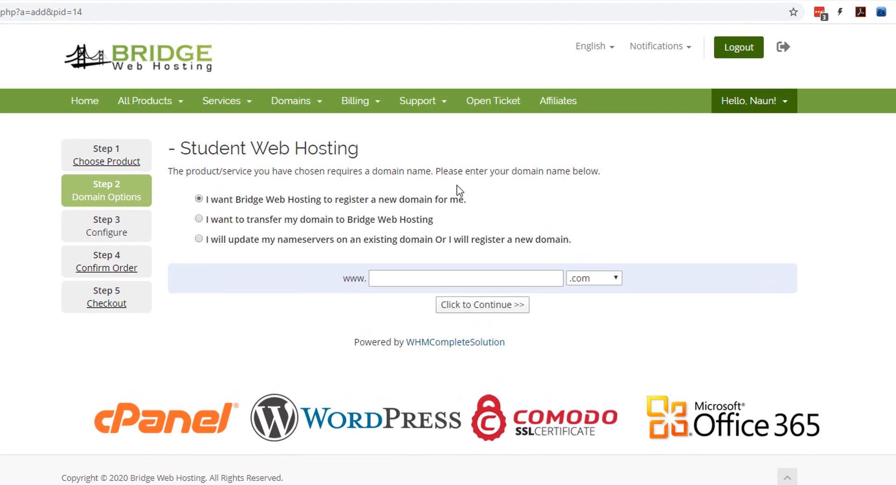
pyautogui.click(465, 278)
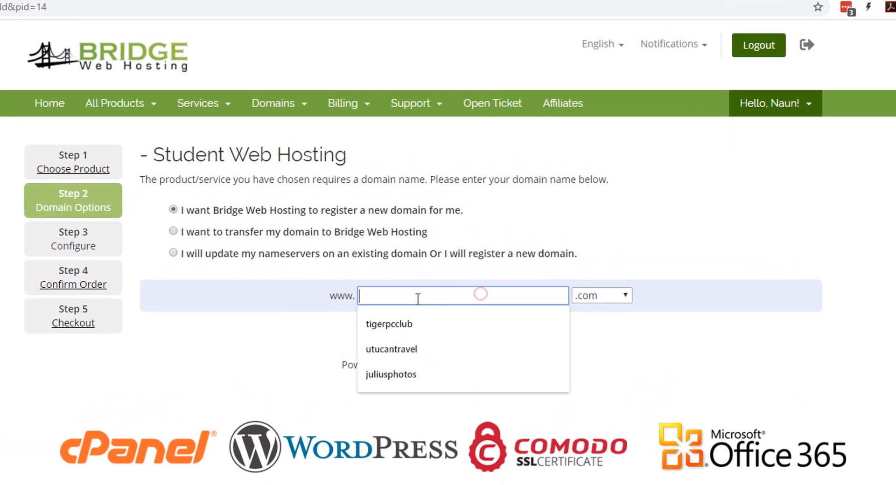
pyautogui.moveTo(609, 207)
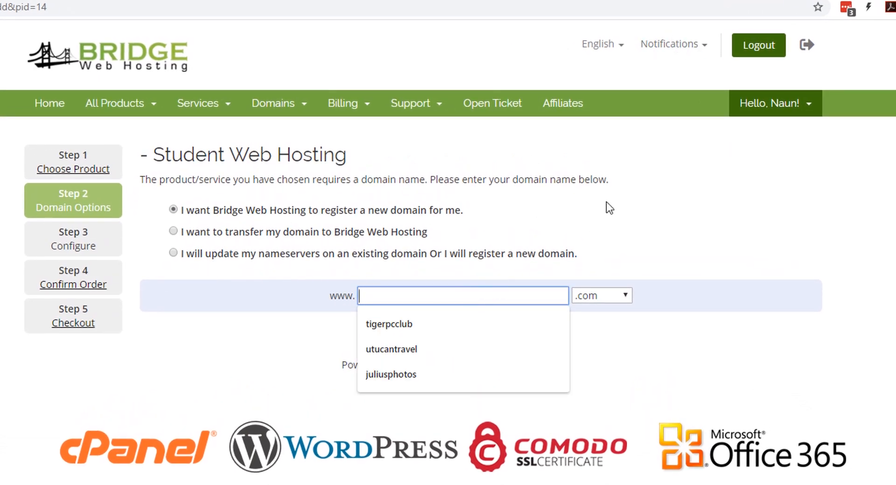
pyautogui.moveTo(673, 358)
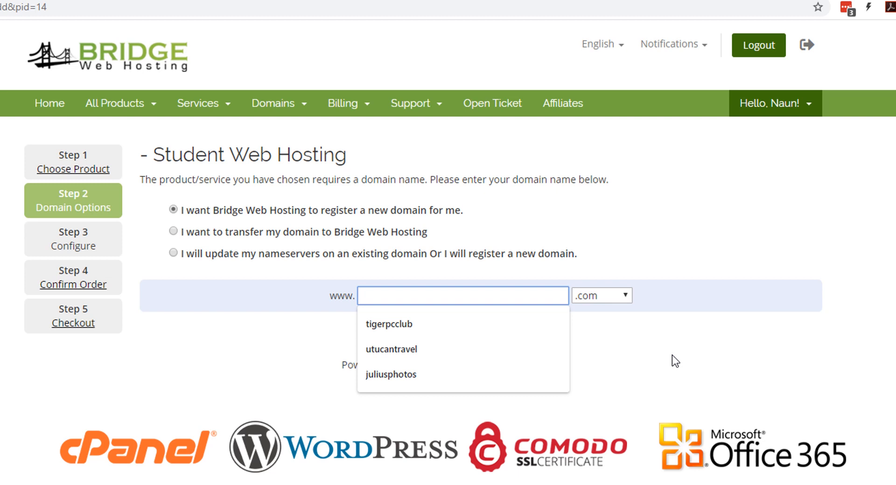
pyautogui.moveTo(509, 293)
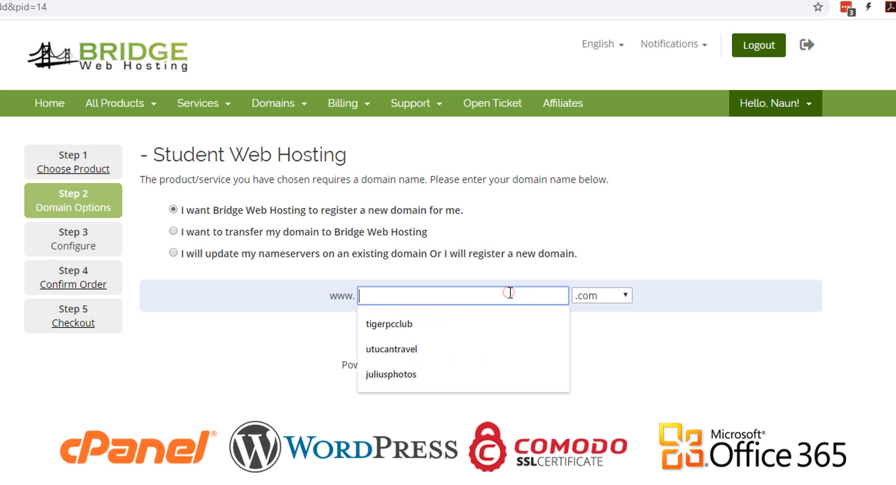
pyautogui.moveTo(597, 274)
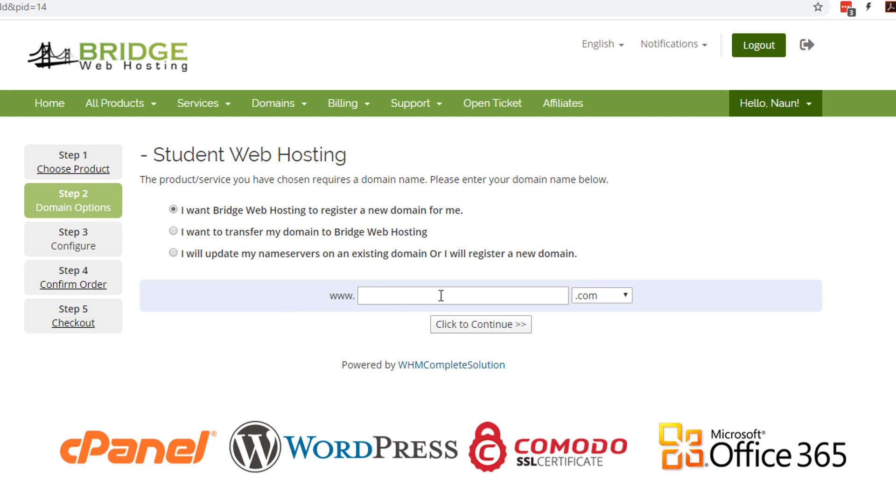
# Step: Enter naungarcia as the new domain, then replace it with fluenceweb on the .com extension
pyautogui.click(463, 296)
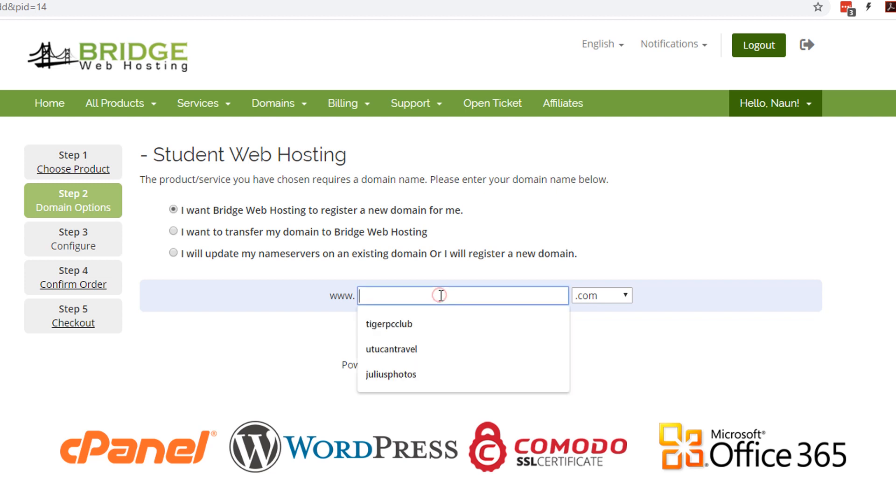
pyautogui.moveTo(309, 345)
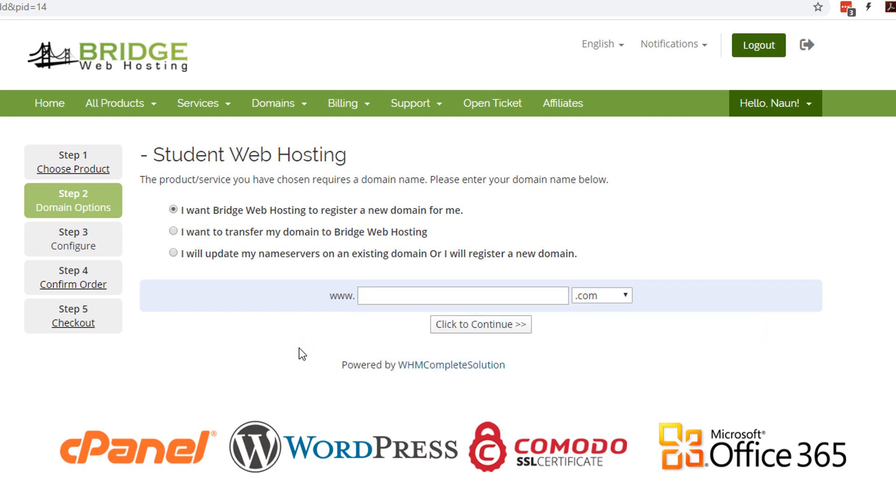
pyautogui.click(462, 296)
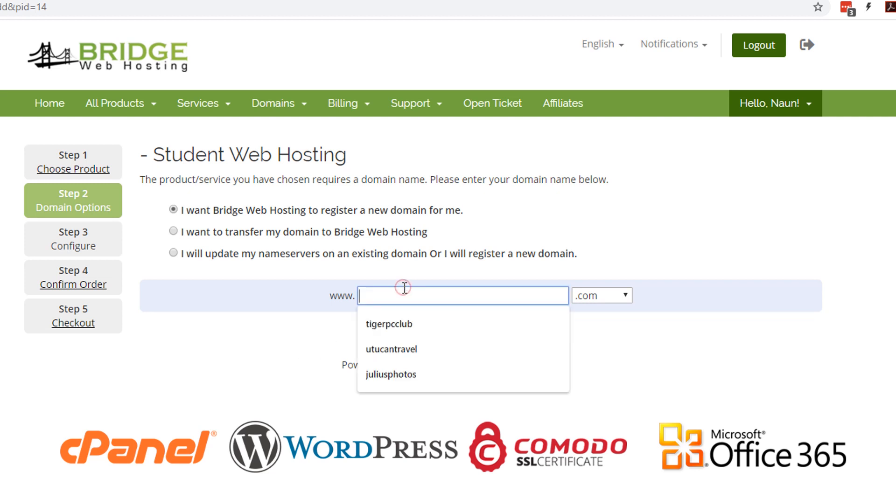
pyautogui.moveTo(814, 297)
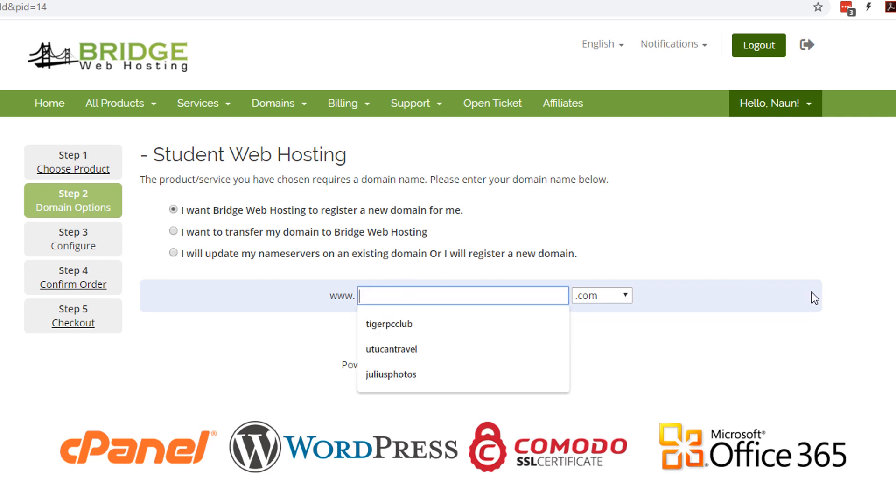
pyautogui.write('naungarci')
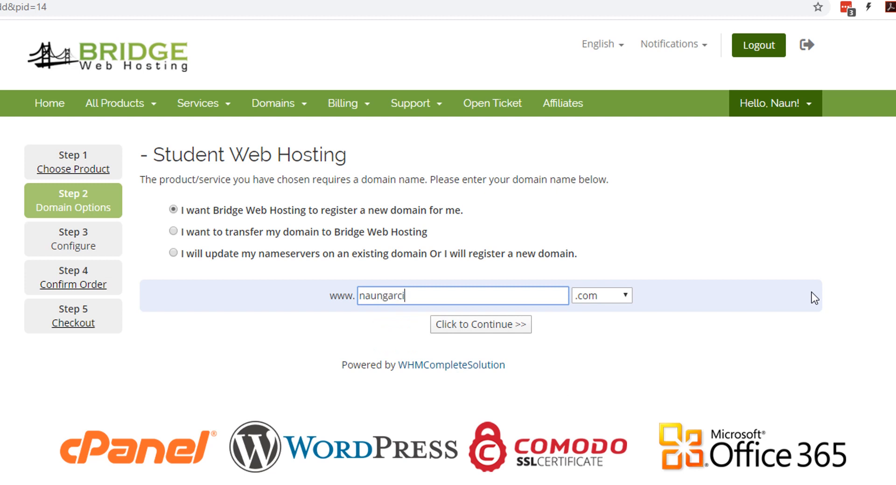
pyautogui.write('a')
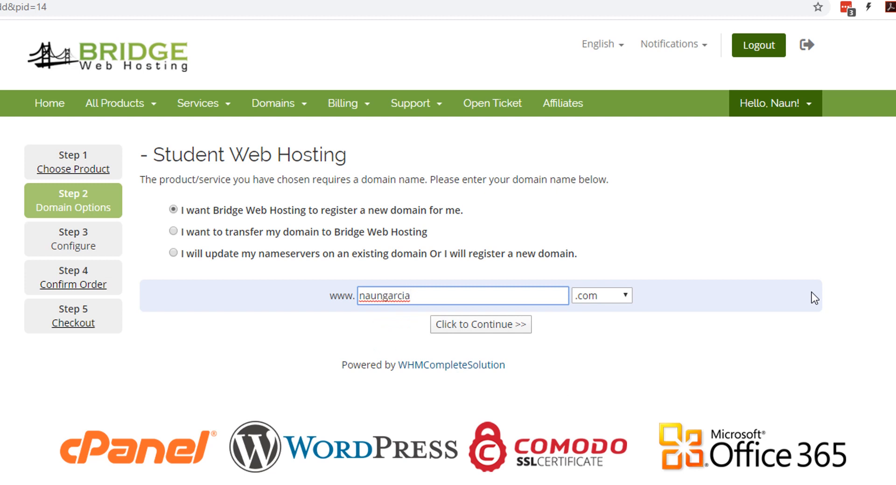
pyautogui.press('Backspace')
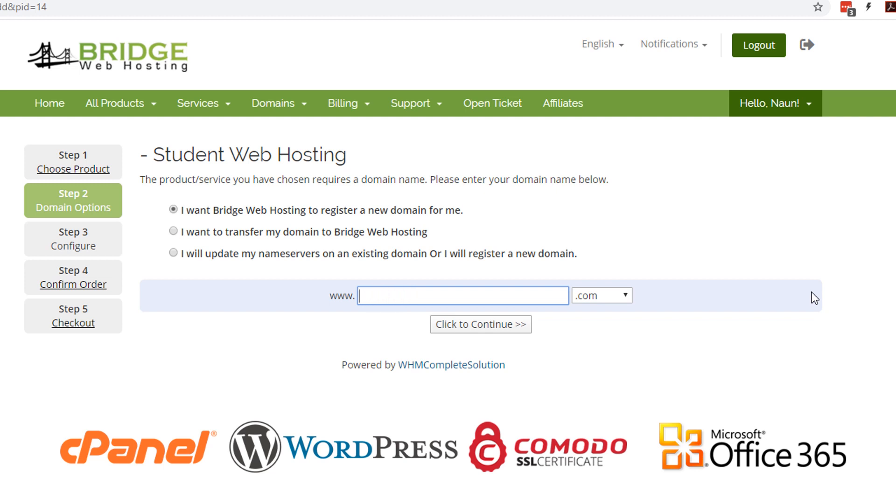
pyautogui.write('f')
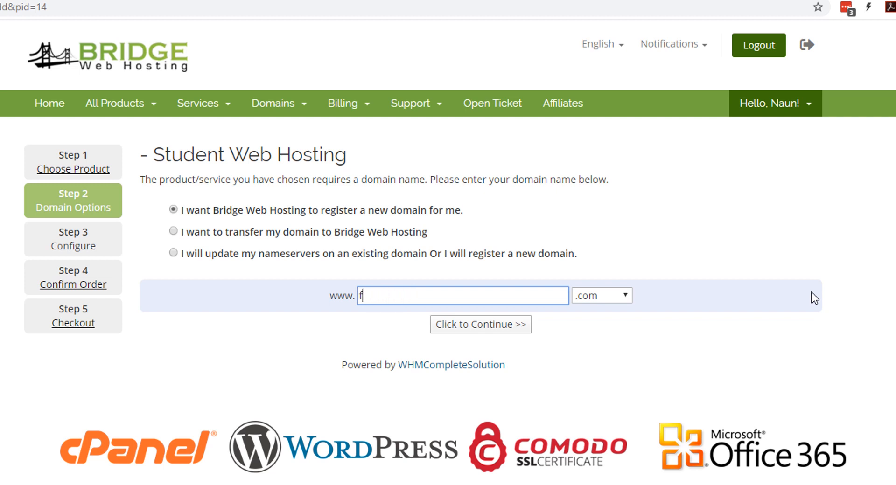
pyautogui.write('luenceweb')
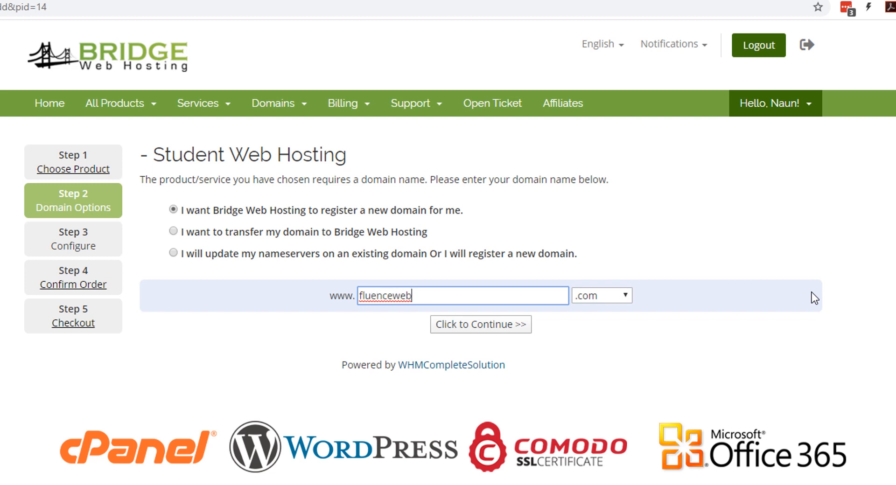
pyautogui.moveTo(768, 356)
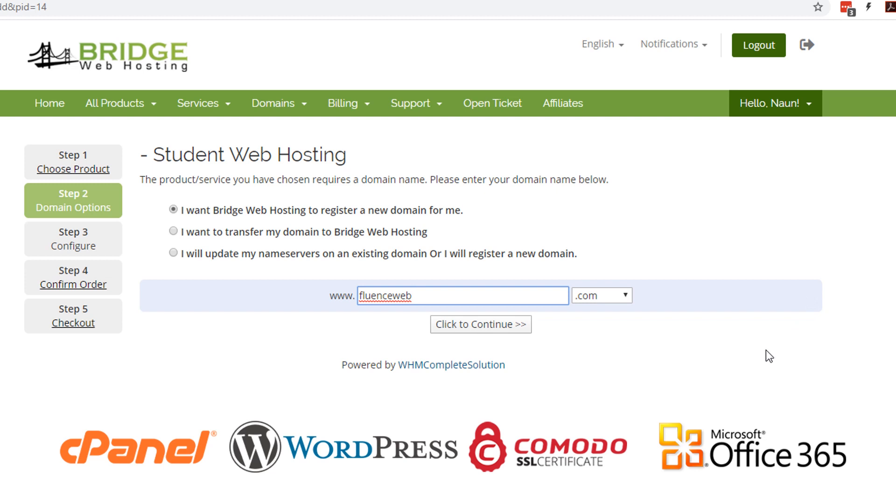
pyautogui.moveTo(618, 357)
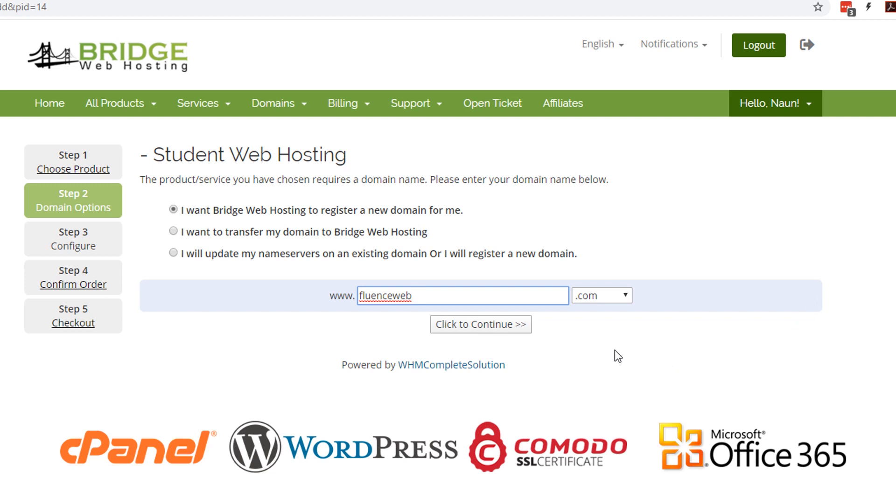
pyautogui.moveTo(574, 364)
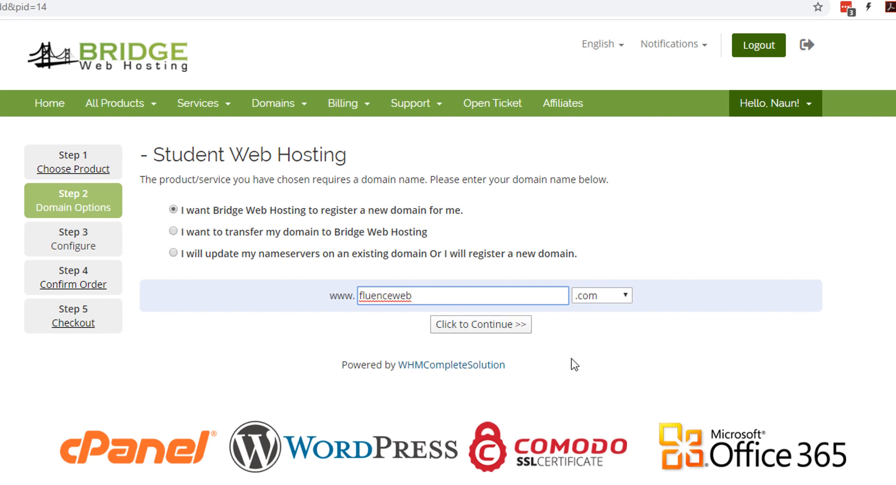
pyautogui.moveTo(457, 368)
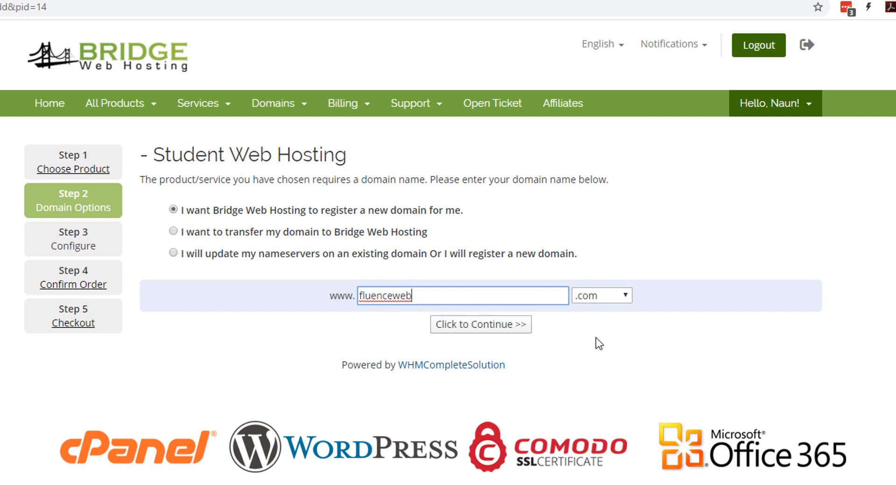
pyautogui.moveTo(474, 329)
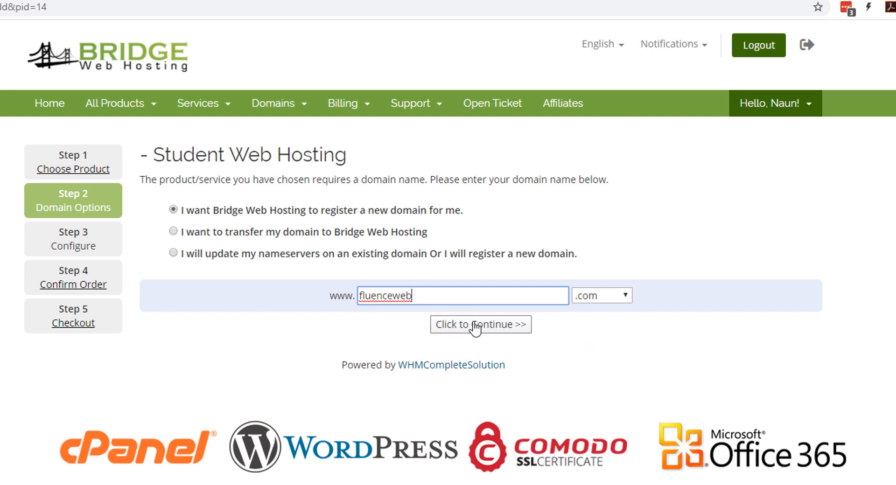
pyautogui.moveTo(577, 343)
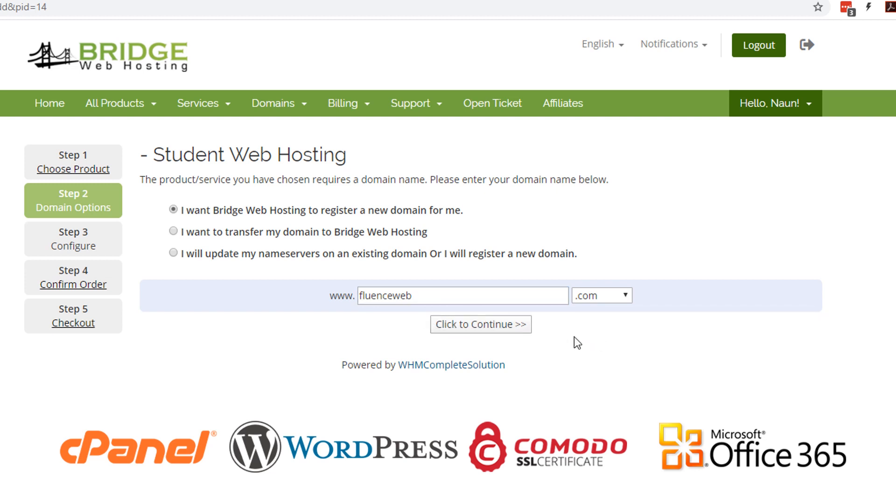
# Step: Check availability of fluenceweb.com, listed at 1 year for $16.98 USD
pyautogui.click(480, 324)
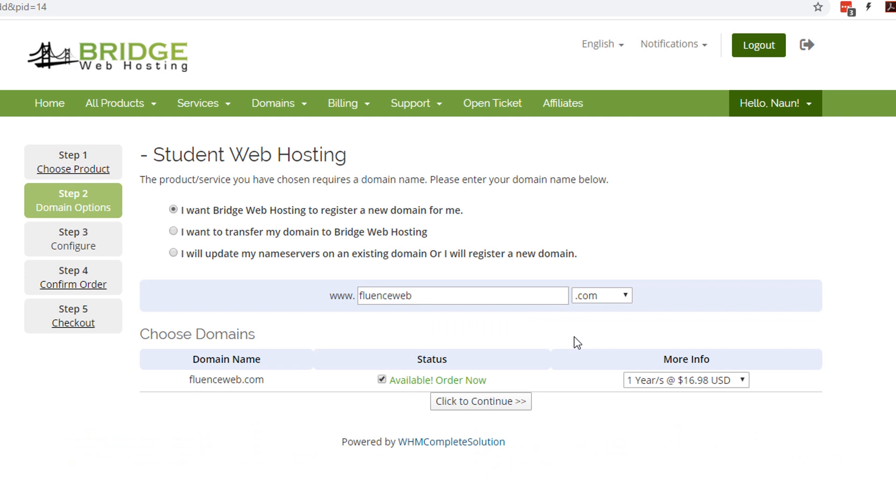
pyautogui.moveTo(556, 386)
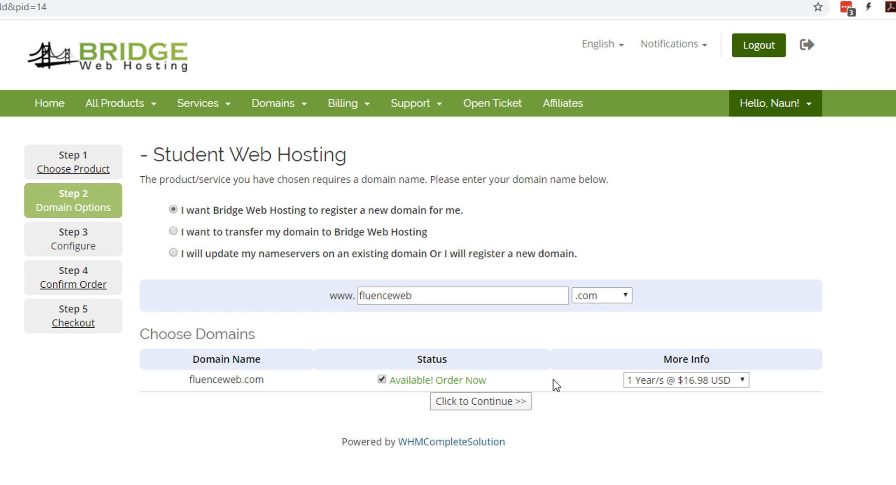
pyautogui.moveTo(553, 382)
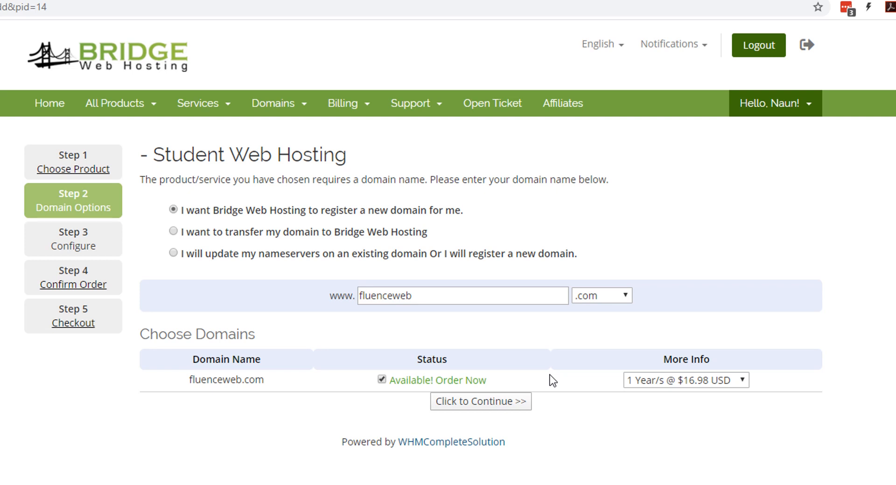
pyautogui.moveTo(199, 382)
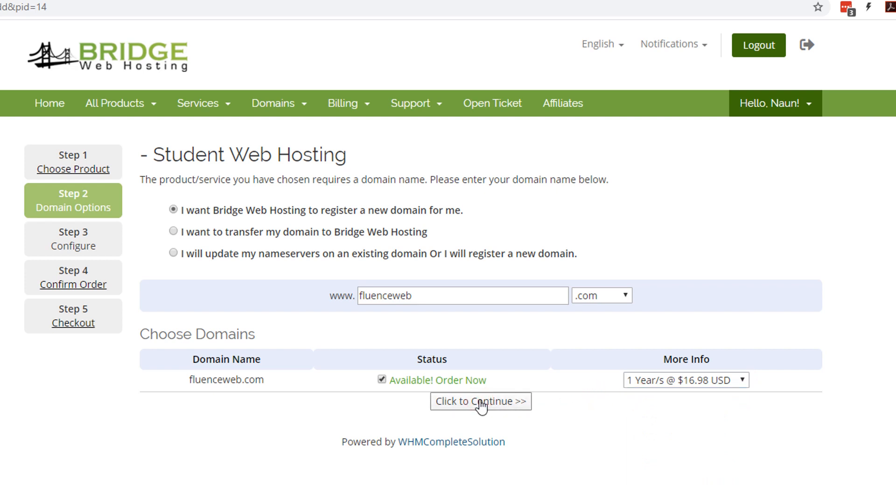
# Step: Continue with fluenceweb.com and keep the $47.40 USD Annually billing cycle for hosting
pyautogui.click(479, 401)
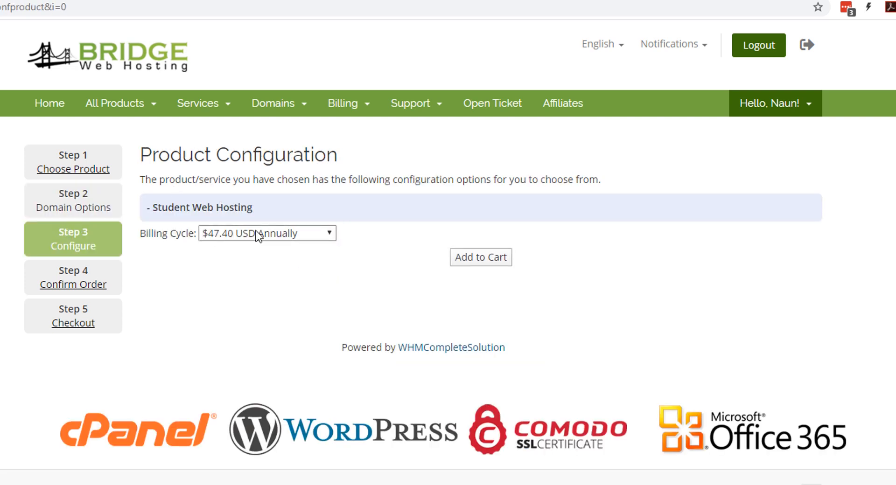
pyautogui.moveTo(292, 245)
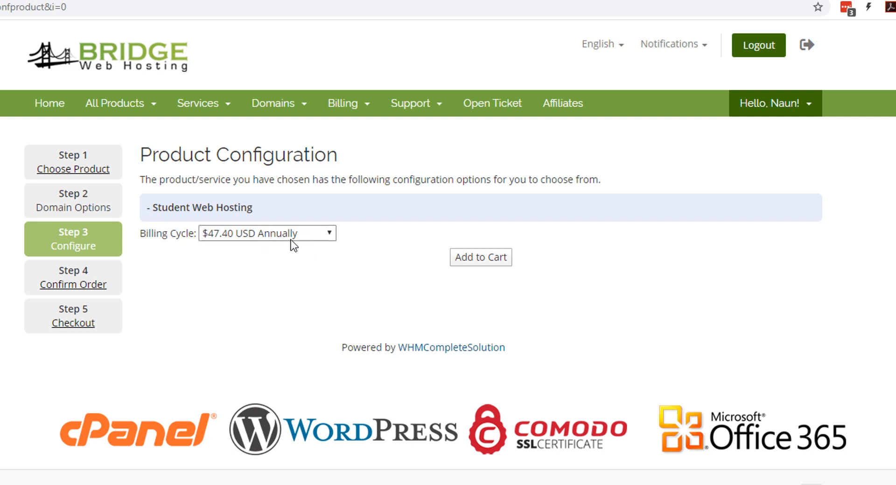
pyautogui.moveTo(372, 205)
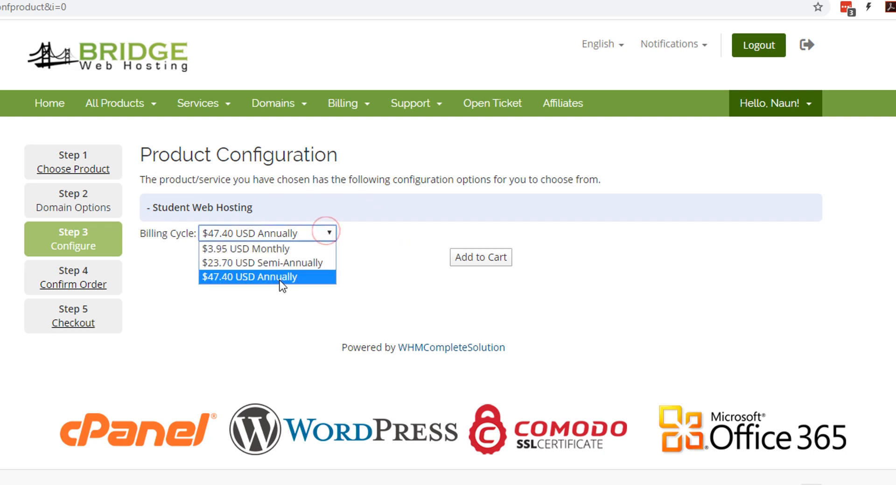
pyautogui.click(246, 276)
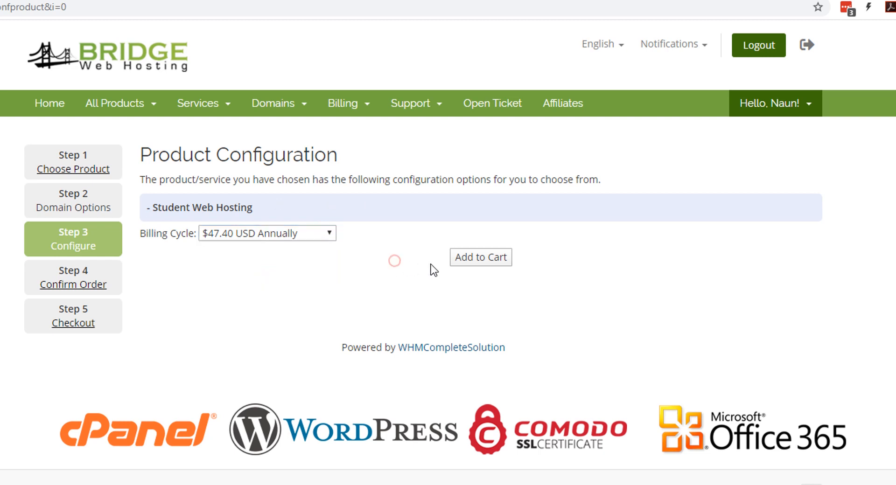
pyautogui.moveTo(404, 295)
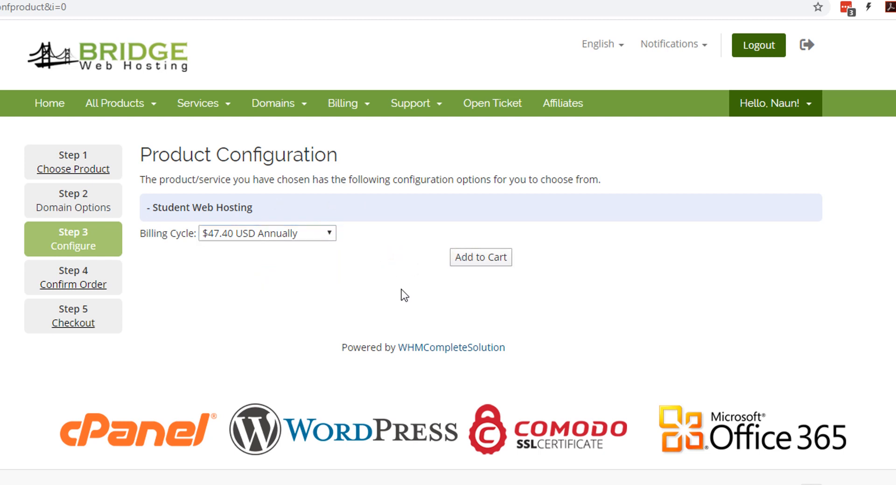
# Step: Add the plan to the cart and tick DNS Management, Email Forwarding and ID Protection for fluenceweb.com
pyautogui.click(479, 258)
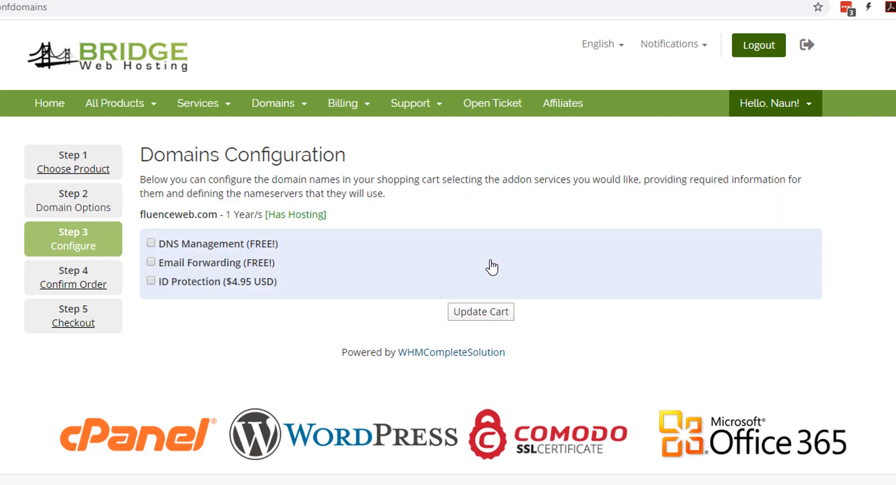
pyautogui.moveTo(495, 285)
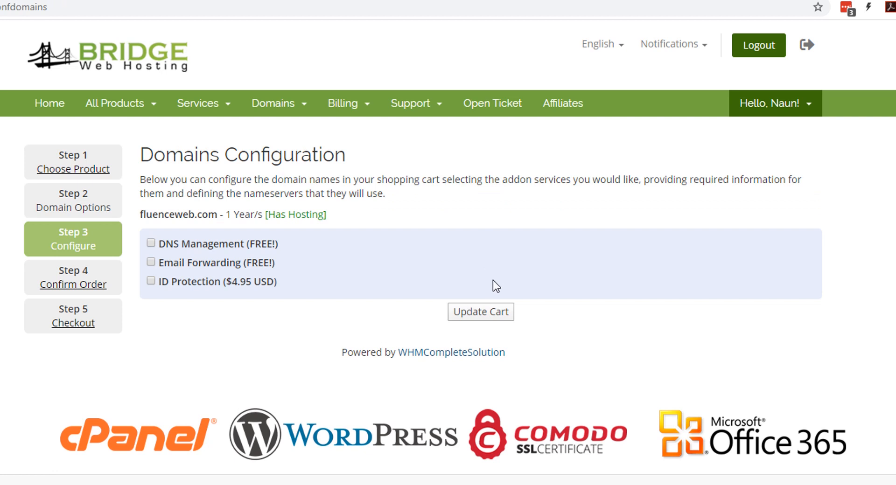
pyautogui.moveTo(156, 255)
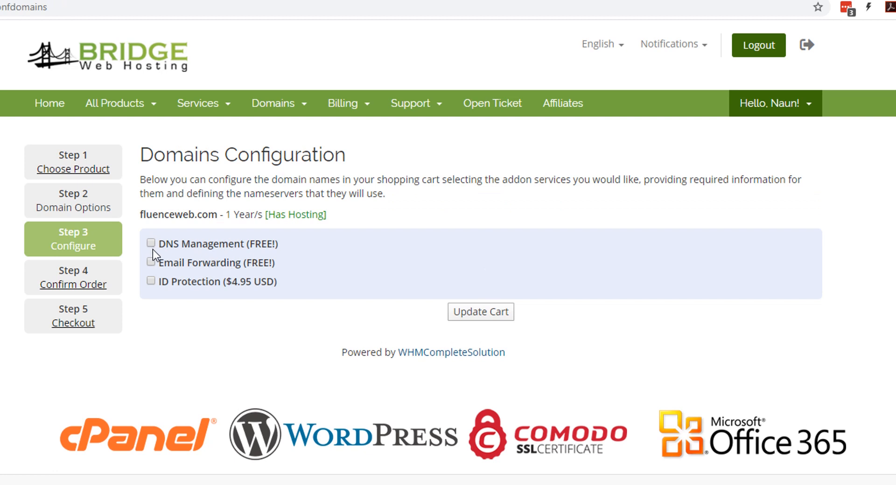
pyautogui.click(151, 262)
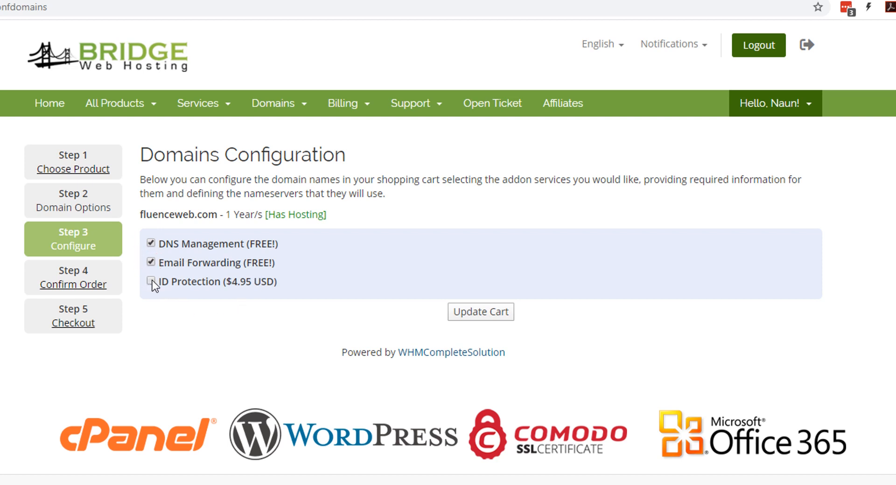
pyautogui.click(151, 282)
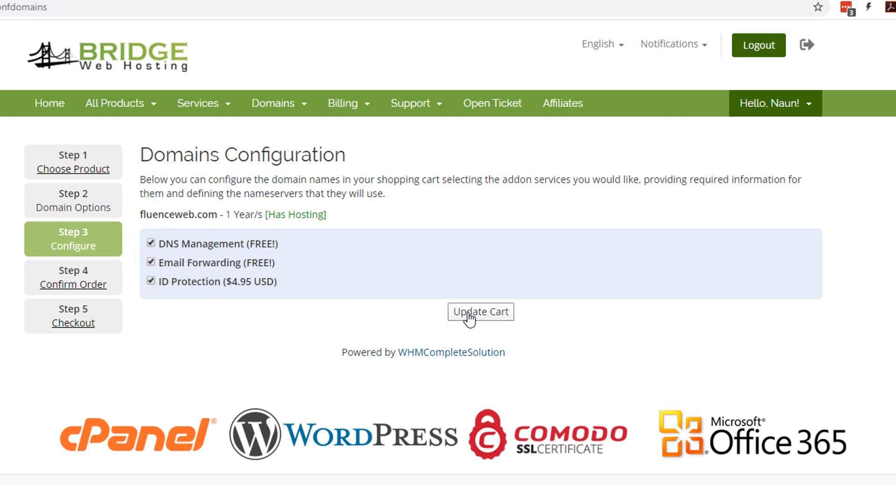
pyautogui.moveTo(377, 310)
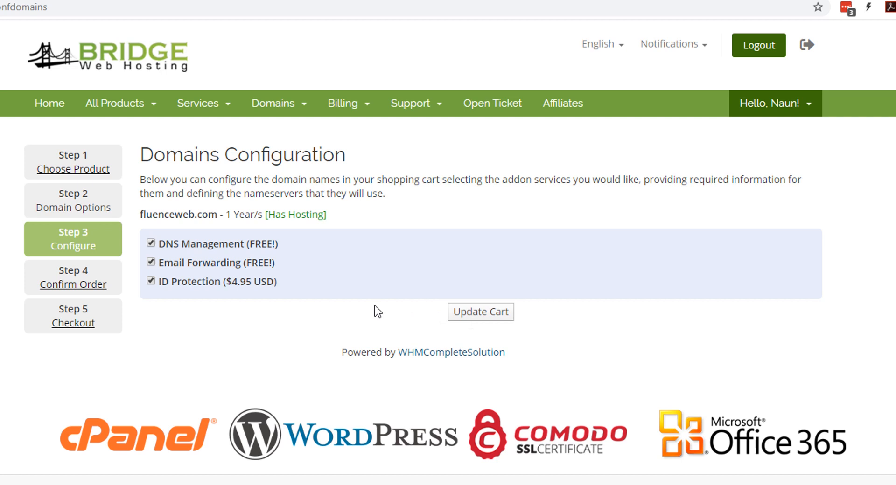
pyautogui.moveTo(215, 293)
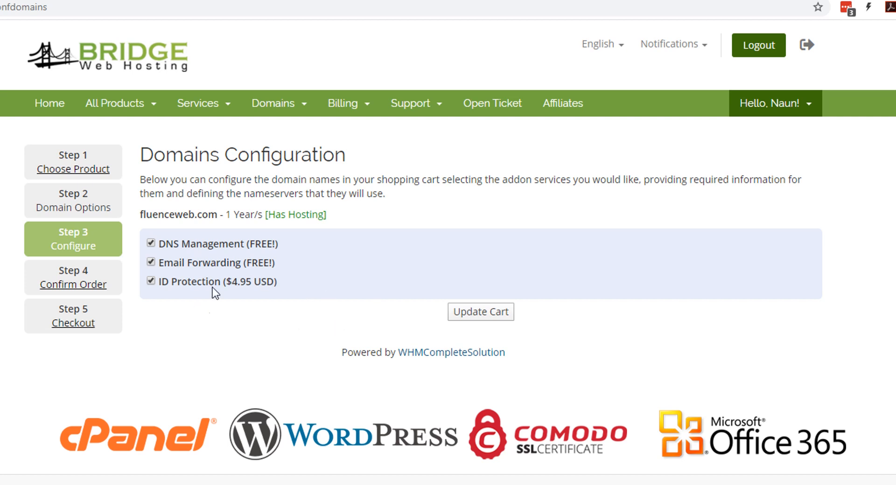
pyautogui.moveTo(329, 318)
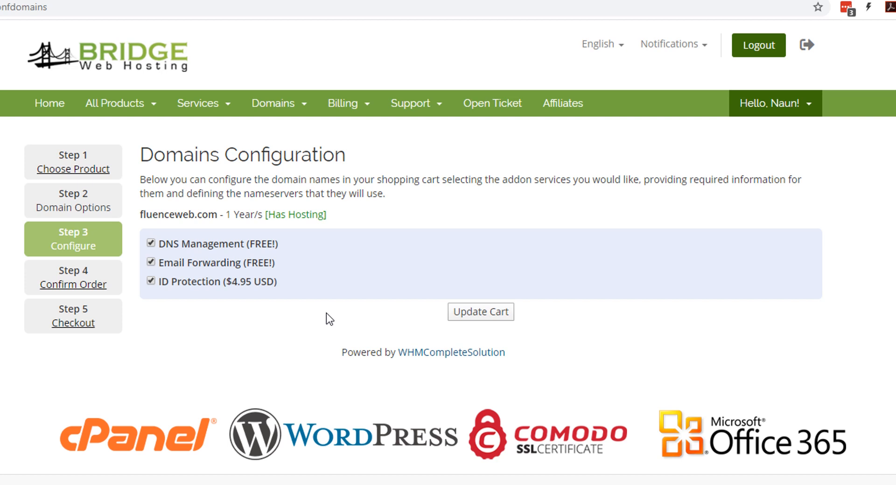
pyautogui.moveTo(480, 311)
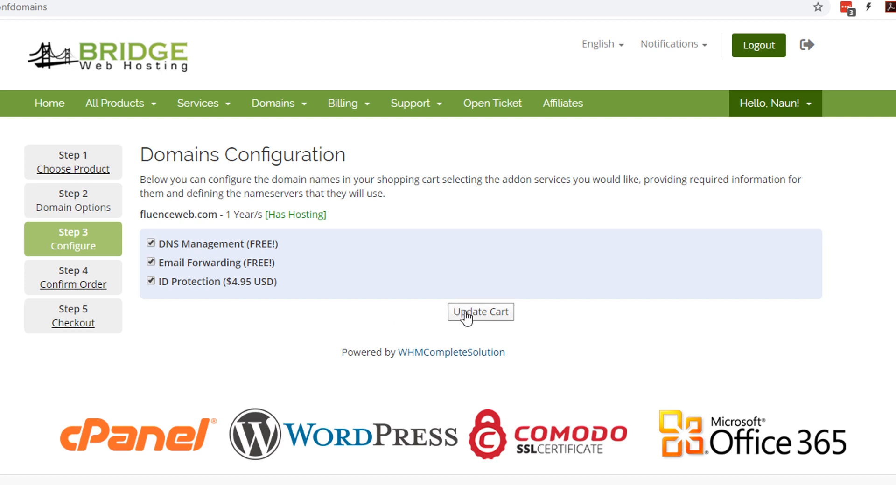
pyautogui.moveTo(394, 318)
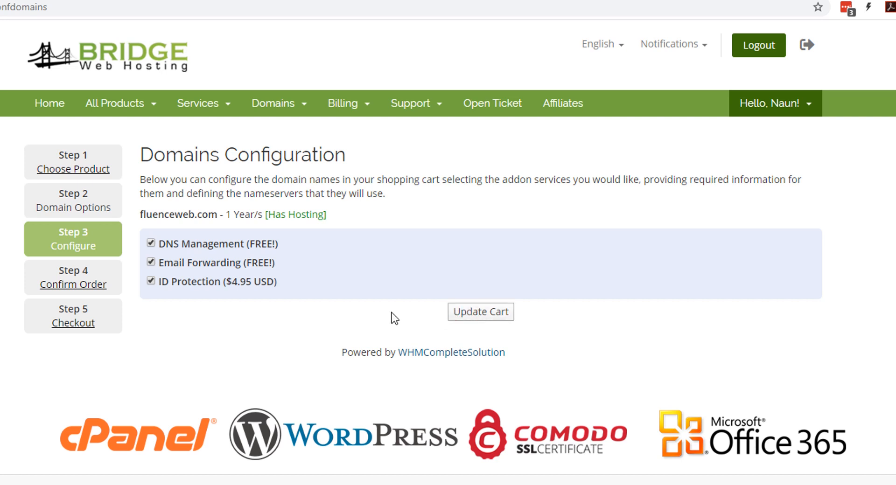
# Step: Confirm the domain extras and review the summary with Student Web Hosting $47.40 and fluenceweb.com with ID Protection $21.93
pyautogui.click(480, 312)
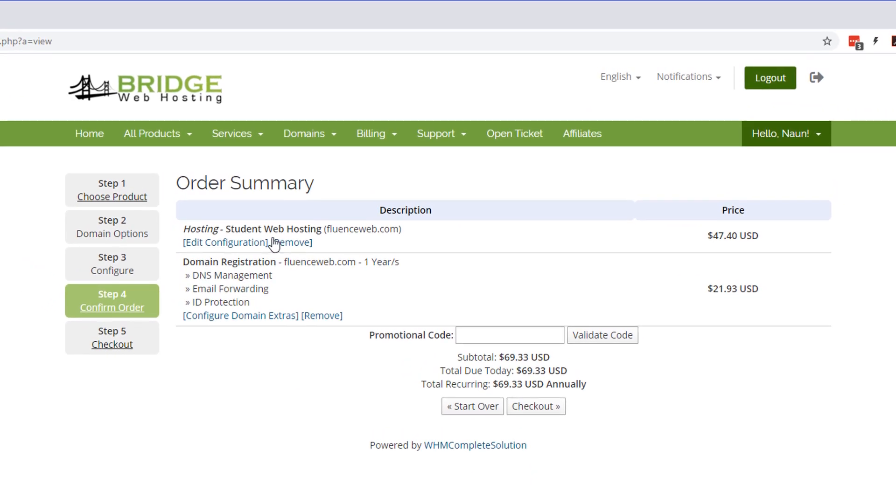
pyautogui.moveTo(186, 236)
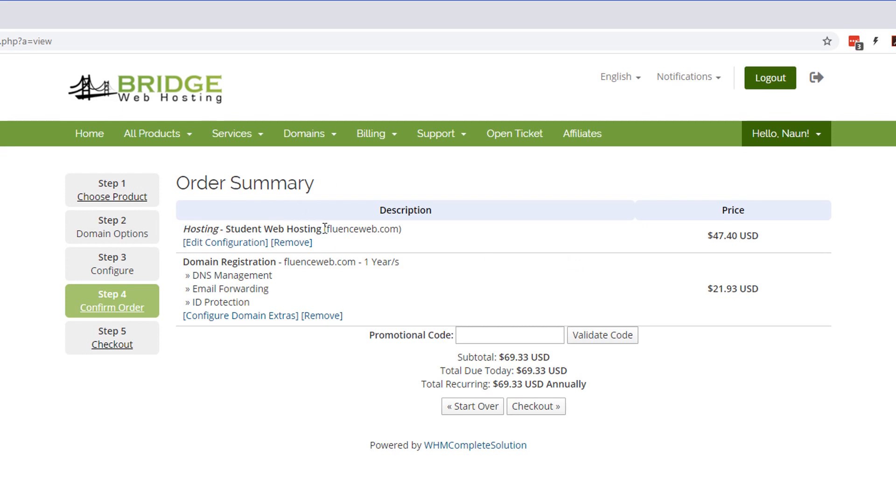
pyautogui.doubleClick(362, 229)
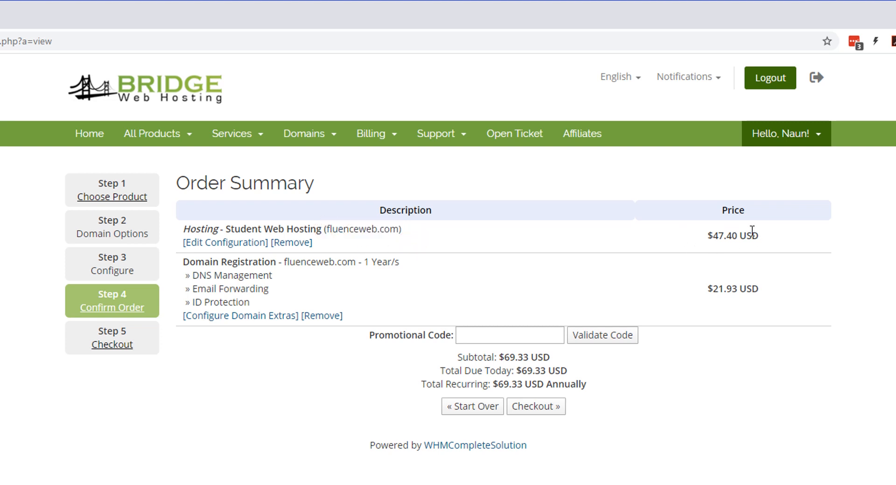
pyautogui.moveTo(649, 254)
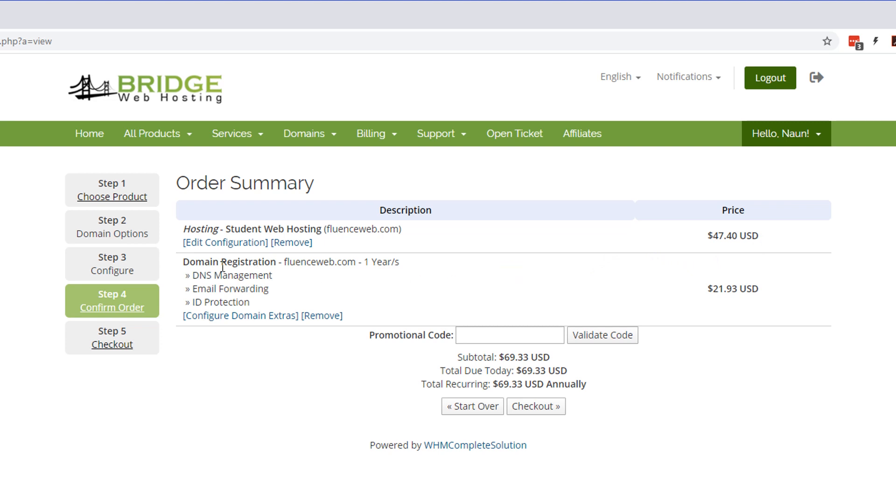
pyautogui.moveTo(288, 296)
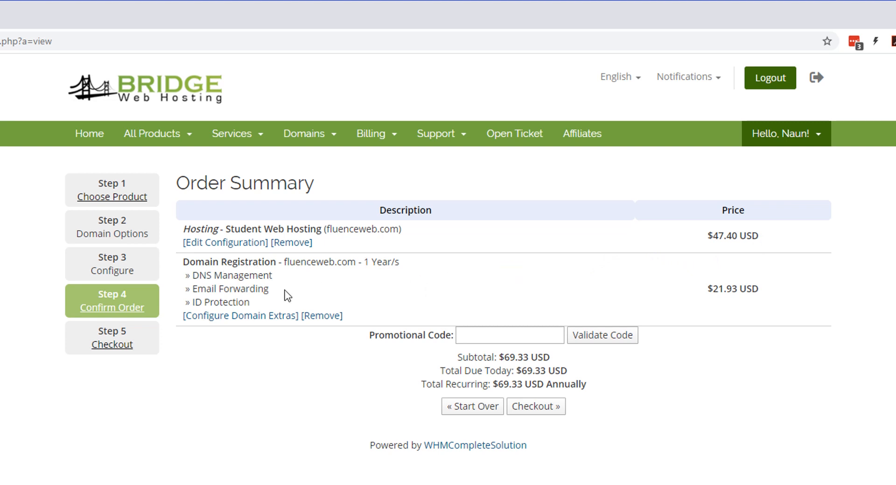
pyautogui.doubleClick(219, 301)
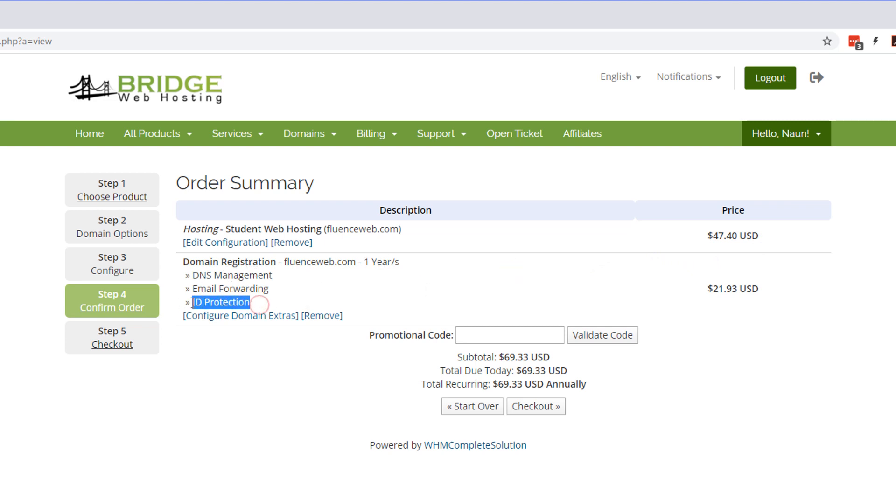
pyautogui.moveTo(748, 293)
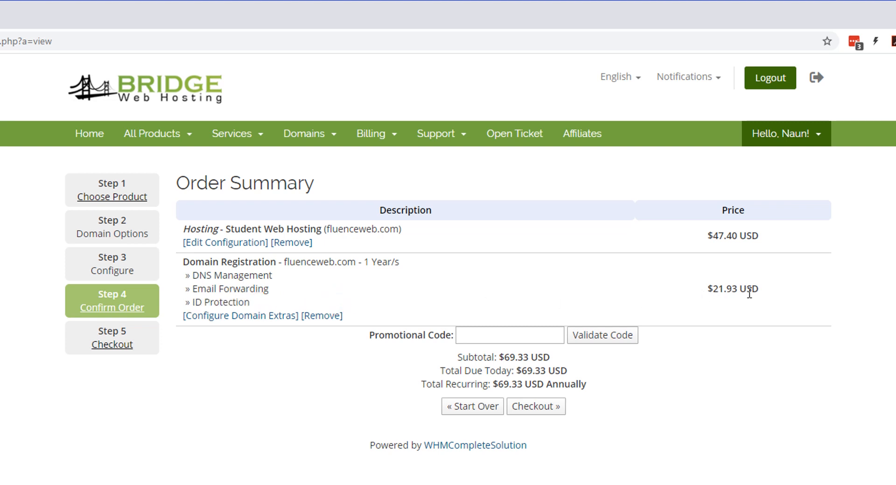
pyautogui.moveTo(547, 275)
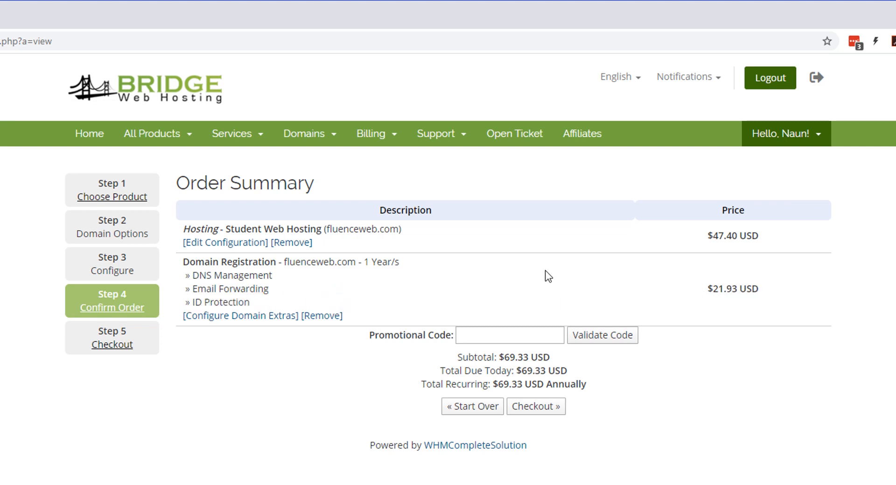
pyautogui.moveTo(431, 290)
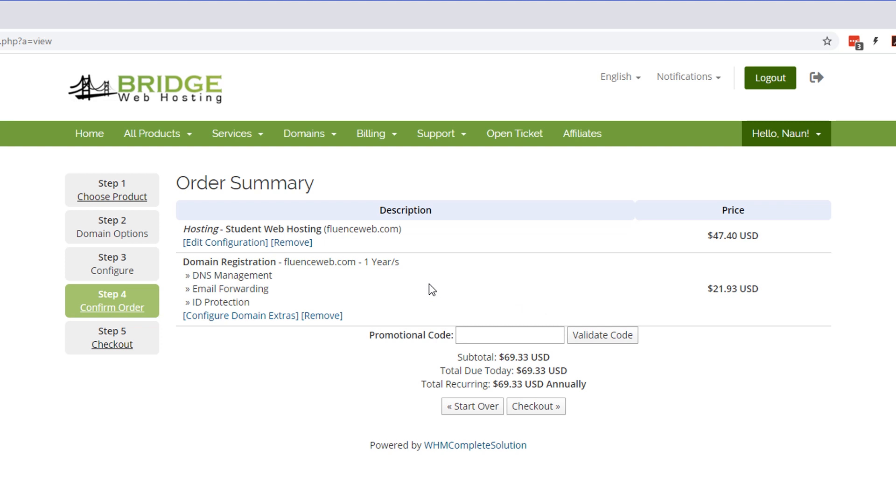
pyautogui.moveTo(360, 241)
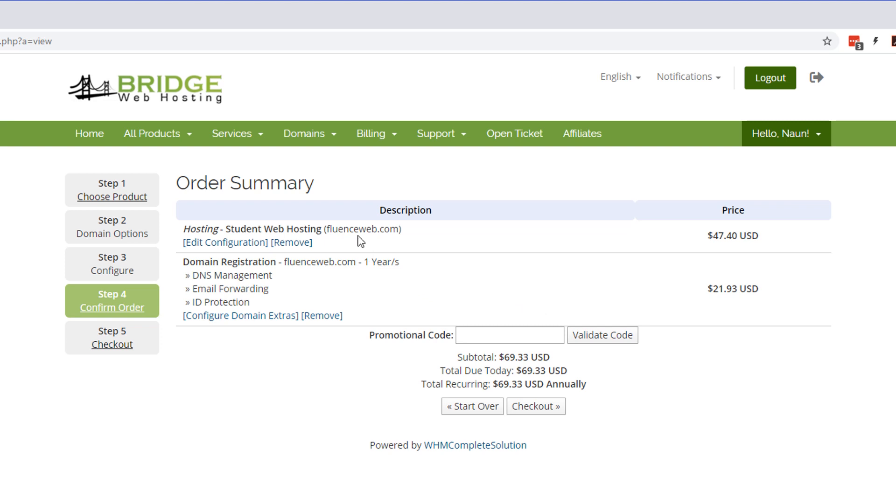
pyautogui.moveTo(359, 285)
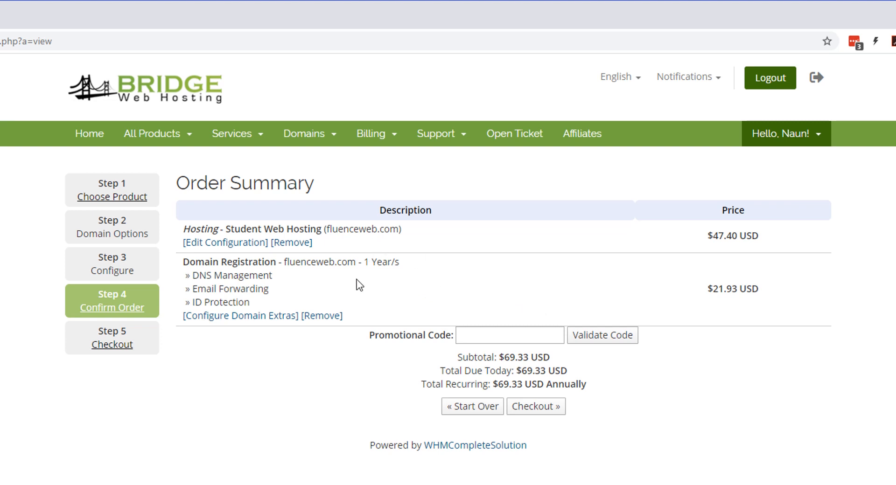
pyautogui.moveTo(442, 254)
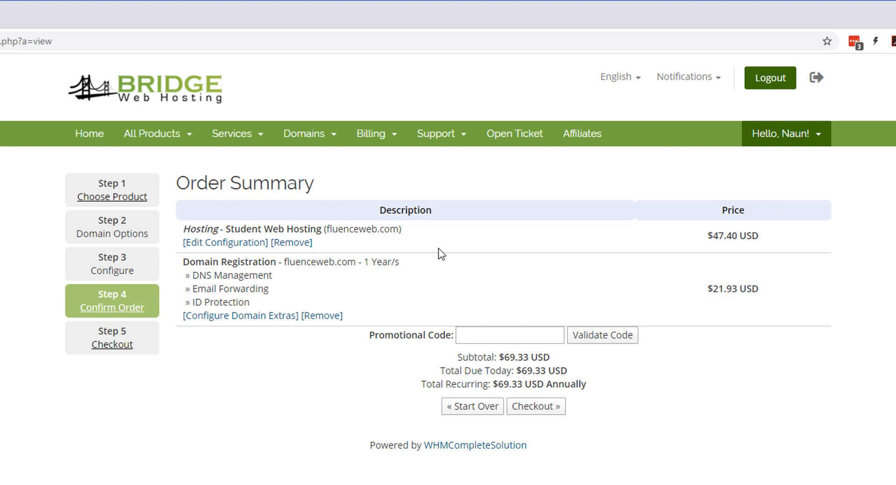
pyautogui.moveTo(493, 261)
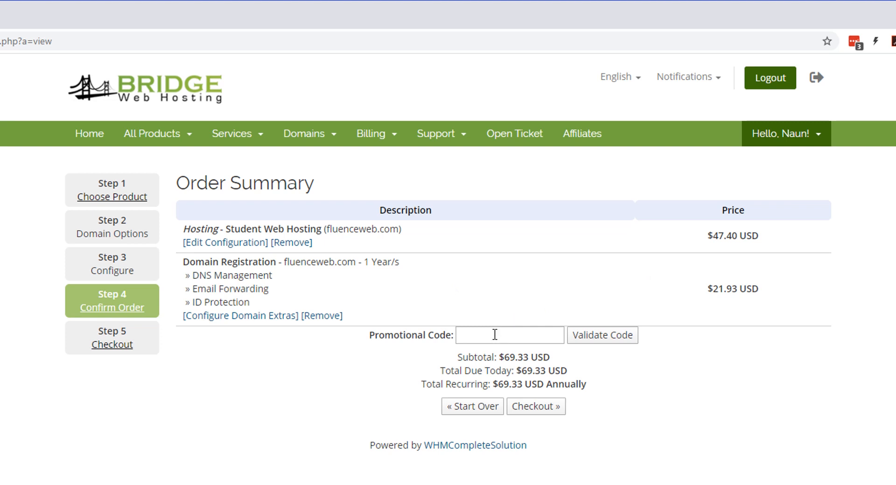
pyautogui.moveTo(421, 326)
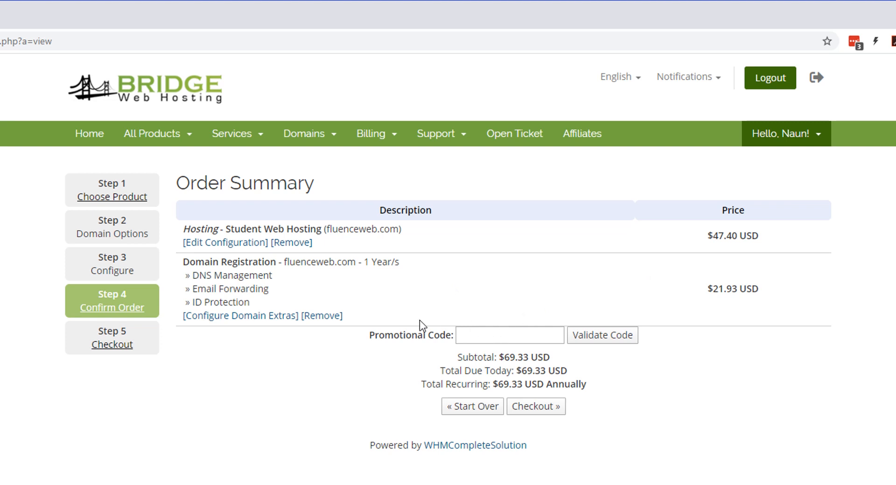
pyautogui.moveTo(423, 367)
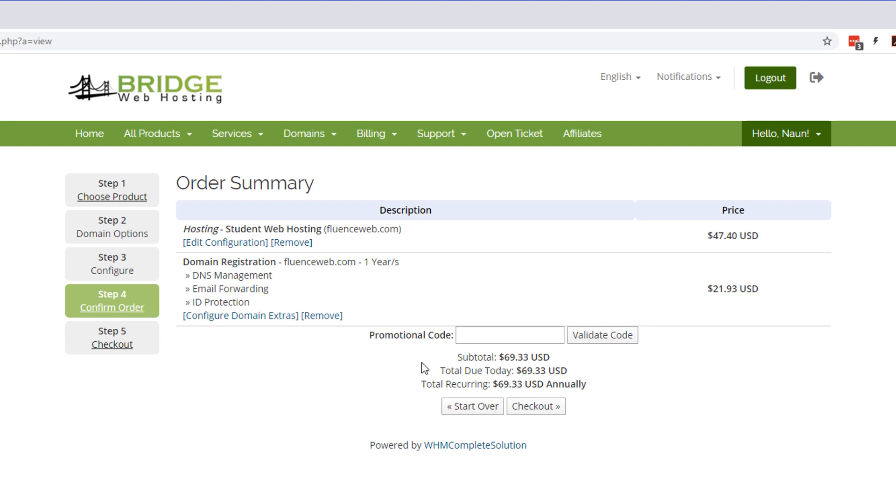
pyautogui.click(508, 335)
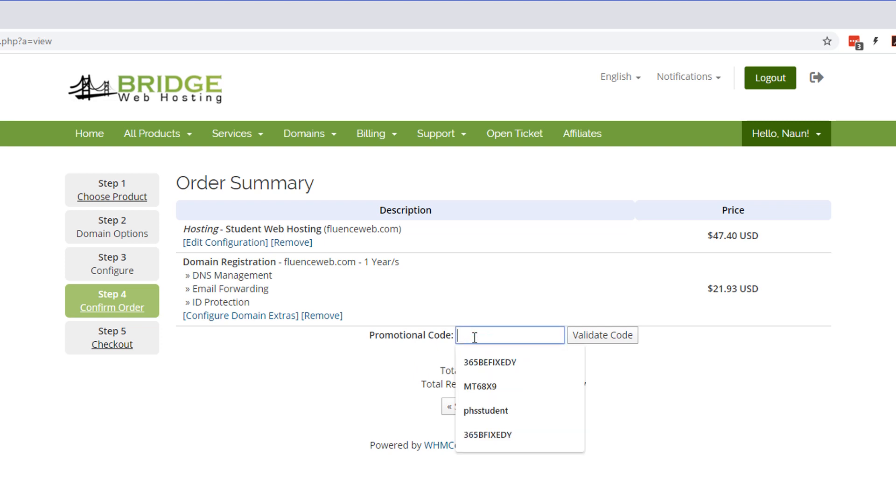
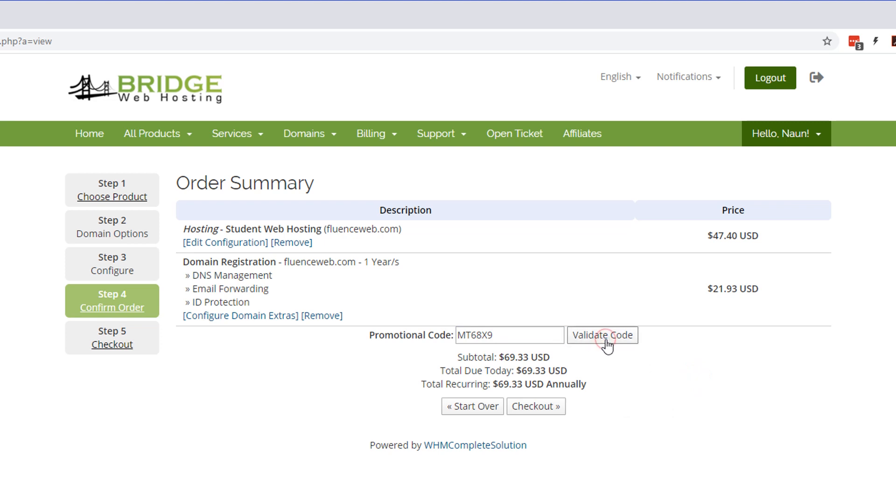
pyautogui.click(602, 336)
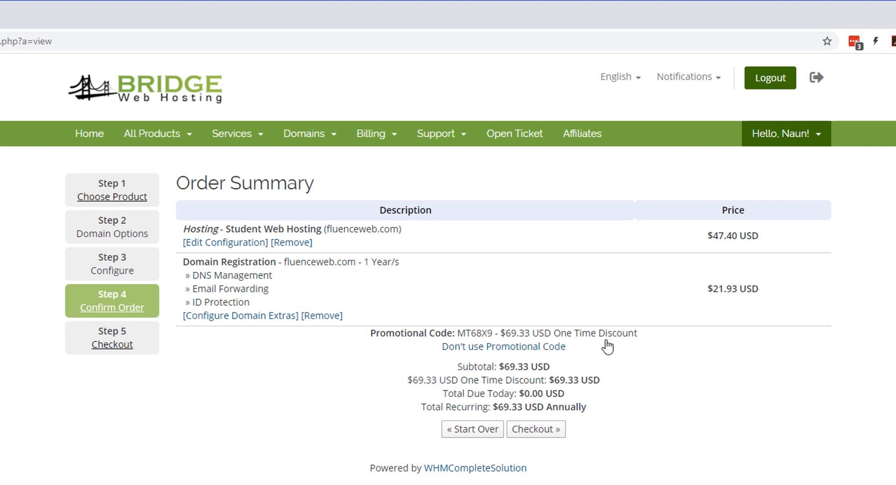
pyautogui.moveTo(479, 377)
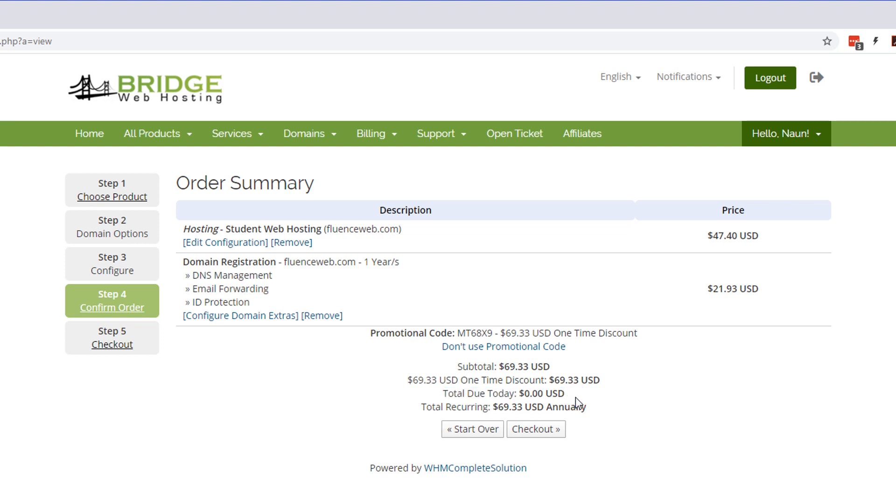
pyautogui.moveTo(275, 270)
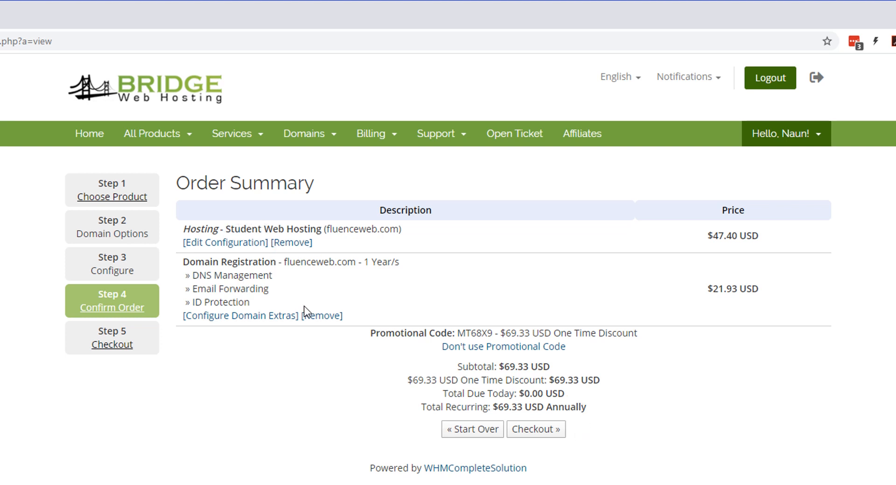
pyautogui.moveTo(340, 280)
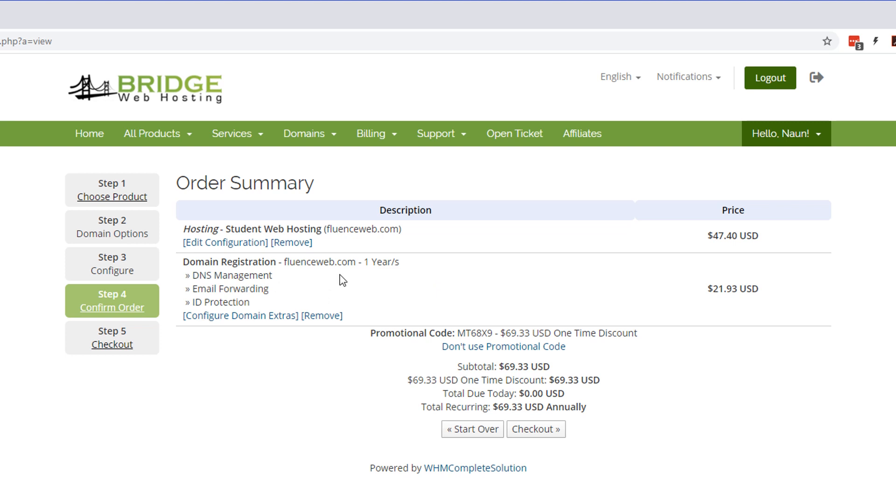
pyautogui.doubleClick(342, 262)
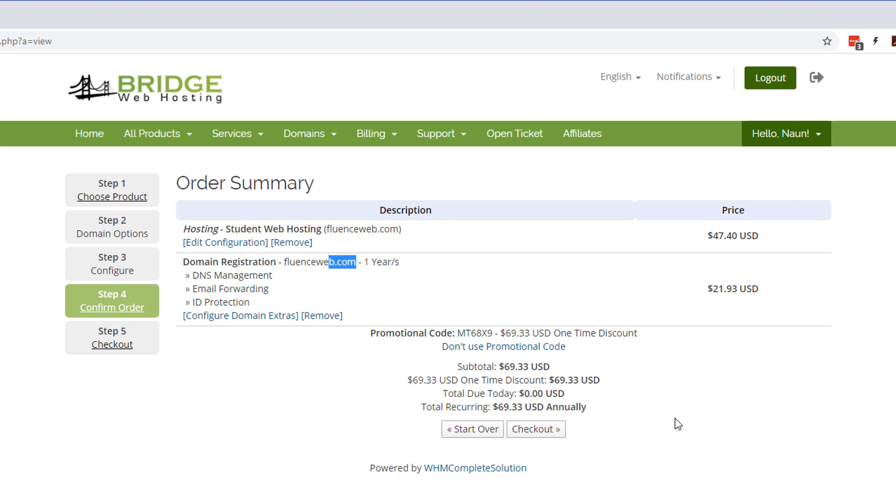
pyautogui.moveTo(322, 315)
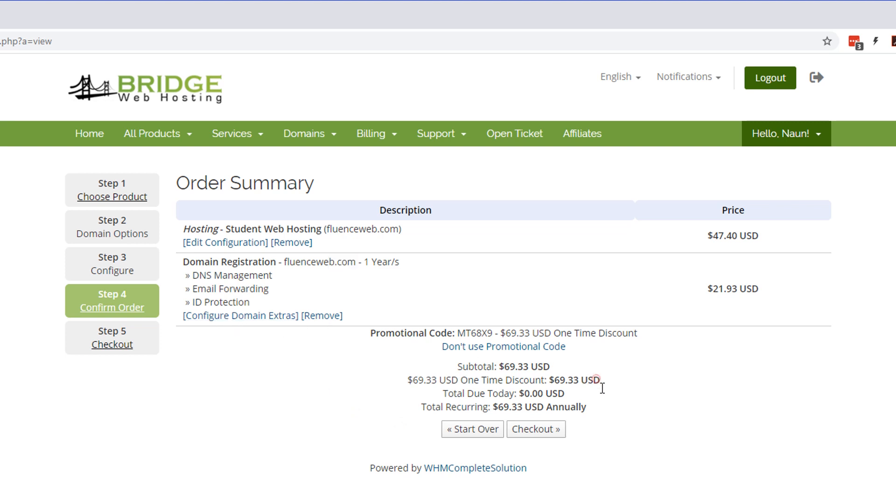
pyautogui.moveTo(608, 425)
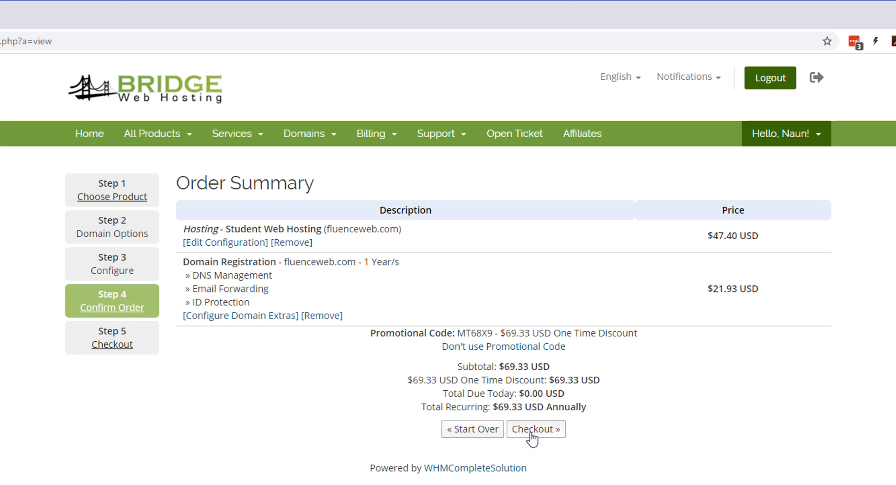
pyautogui.moveTo(673, 436)
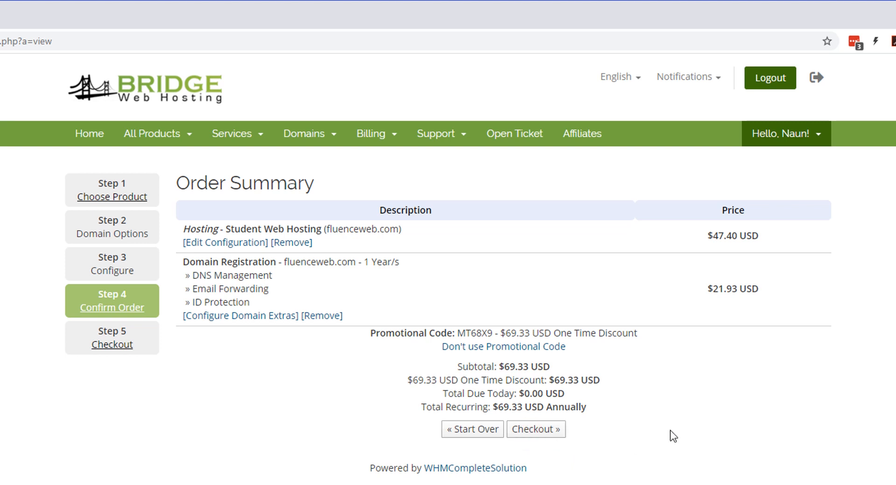
# Step: Proceed to Step 5 Checkout showing account and registrant details with $0.00 USD due
pyautogui.click(535, 430)
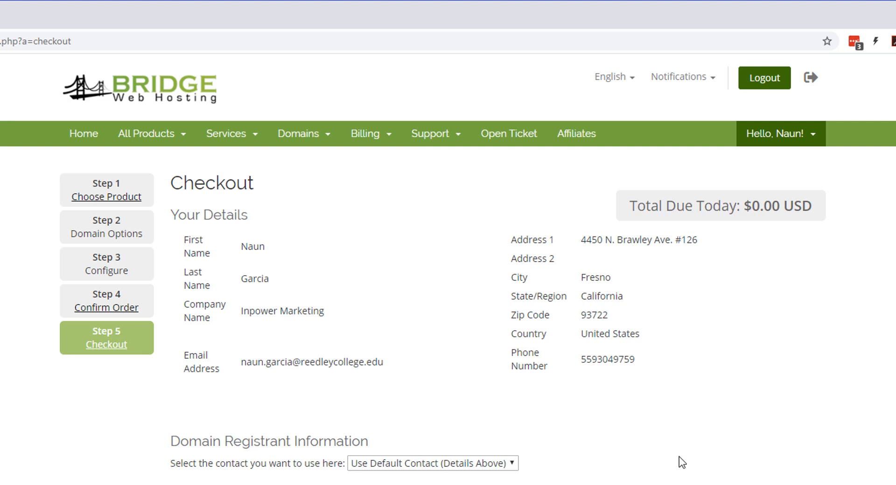
pyautogui.scroll(-3)
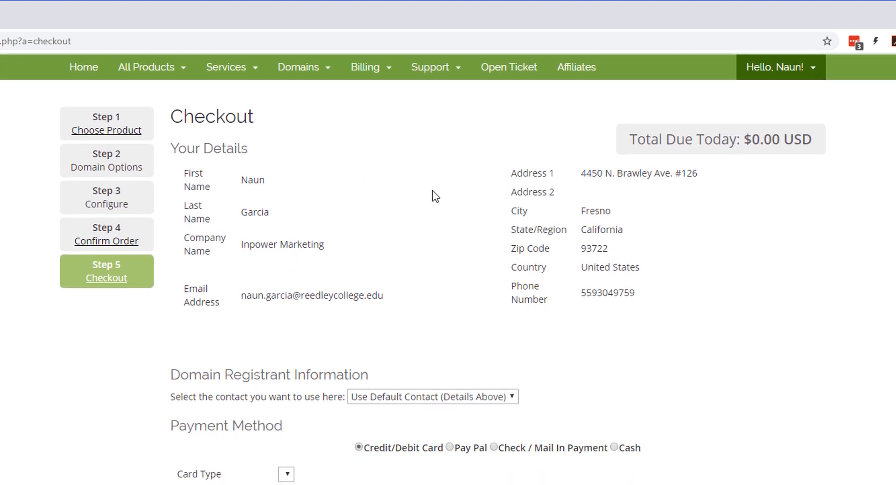
pyautogui.moveTo(636, 422)
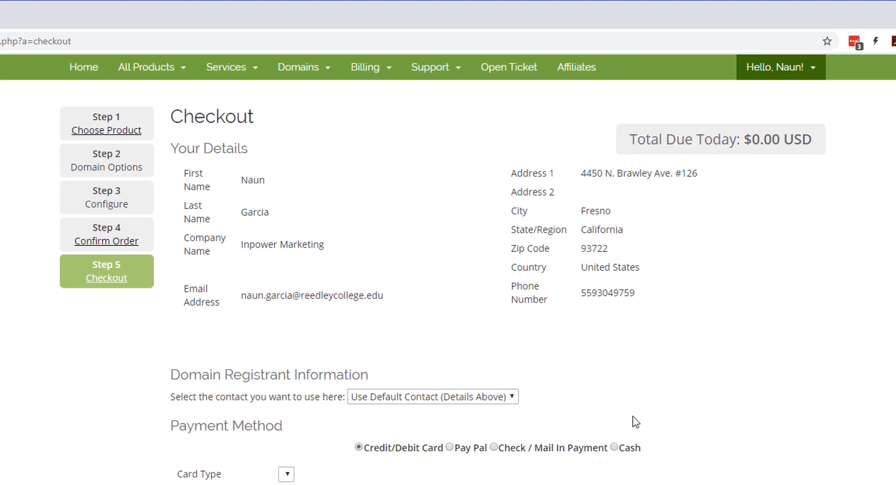
pyautogui.doubleClick(269, 375)
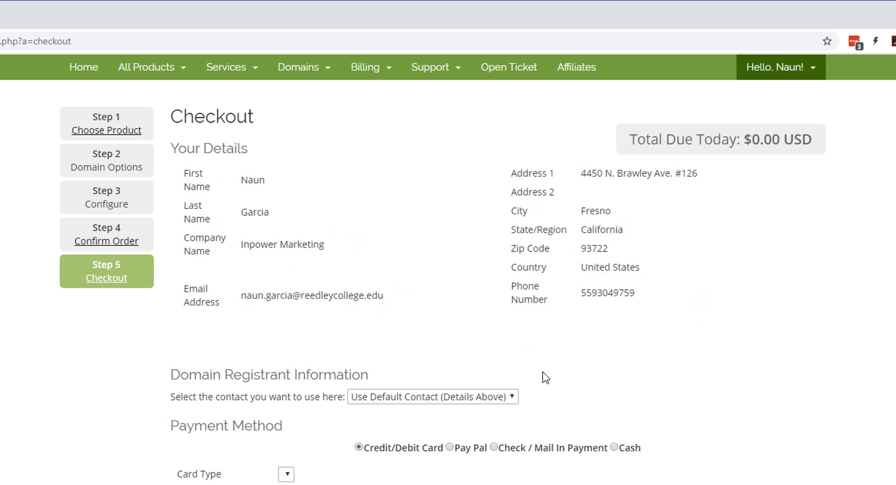
pyautogui.moveTo(696, 387)
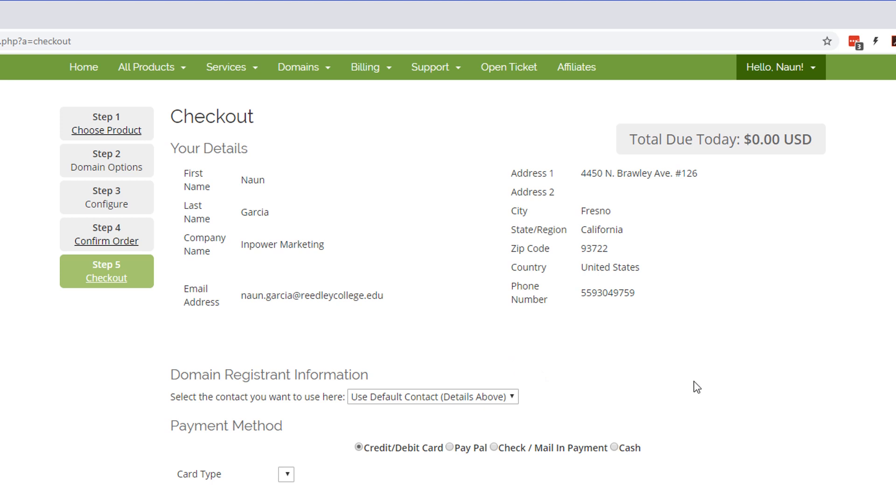
pyautogui.scroll(-3)
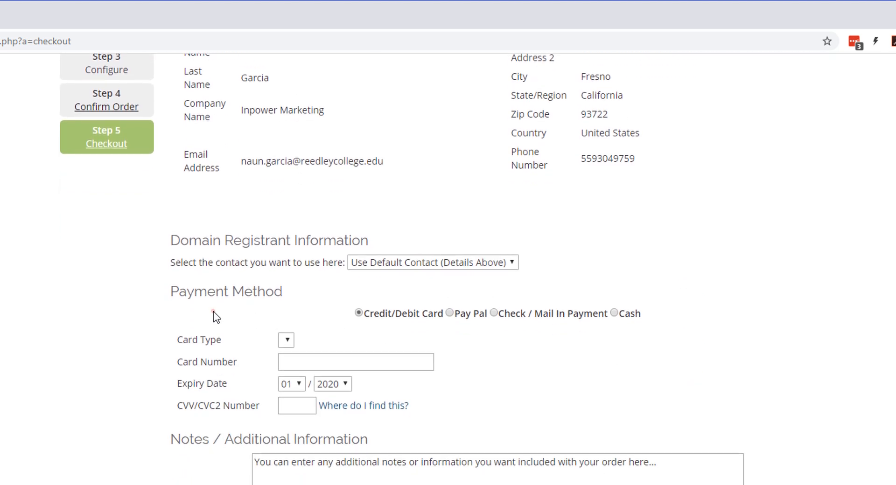
pyautogui.moveTo(493, 337)
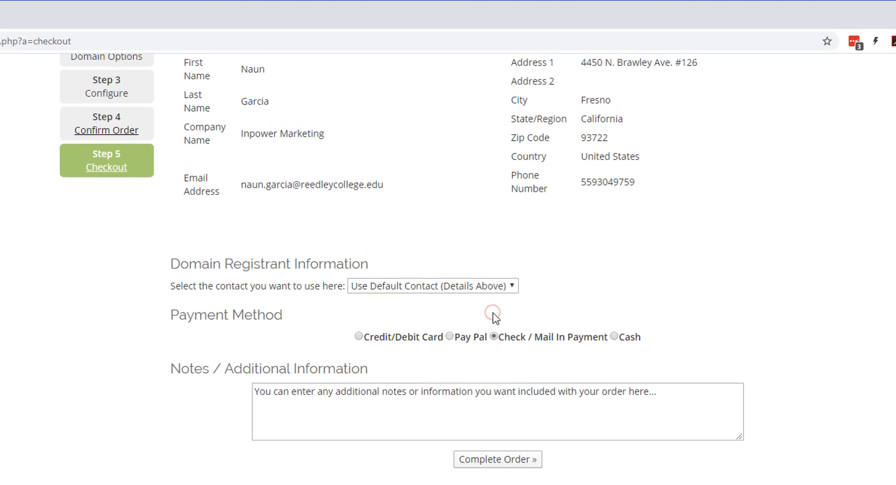
pyautogui.moveTo(493, 337)
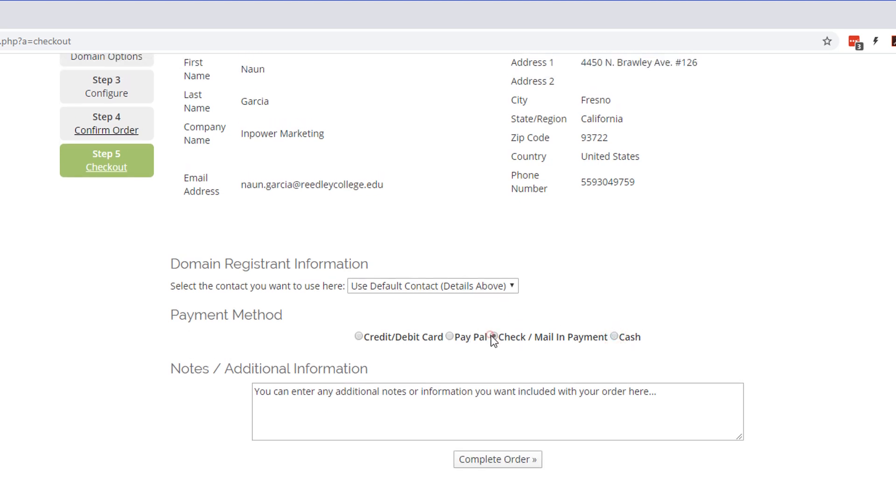
pyautogui.click(614, 337)
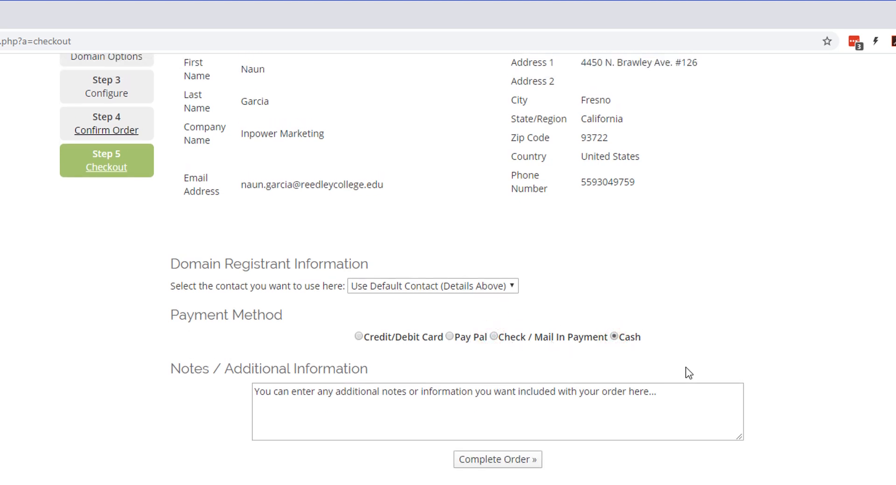
pyautogui.moveTo(585, 352)
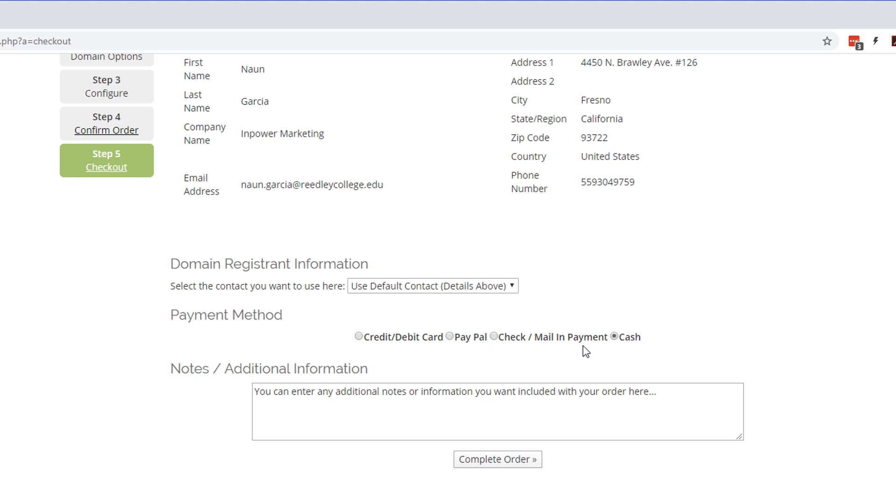
pyautogui.scroll(3)
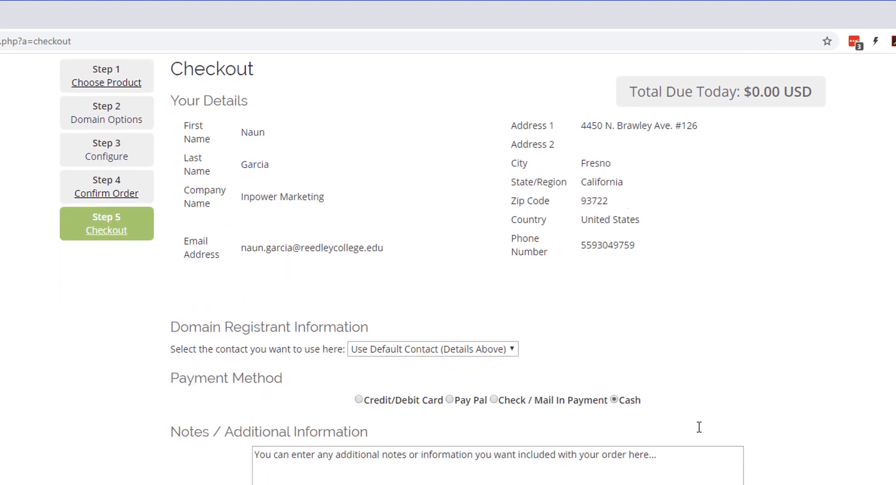
pyautogui.scroll(-3)
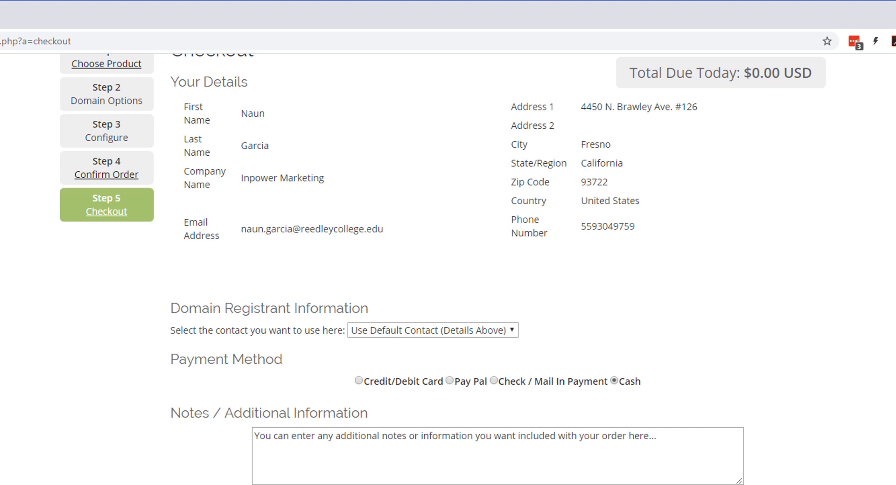
pyautogui.scroll(3)
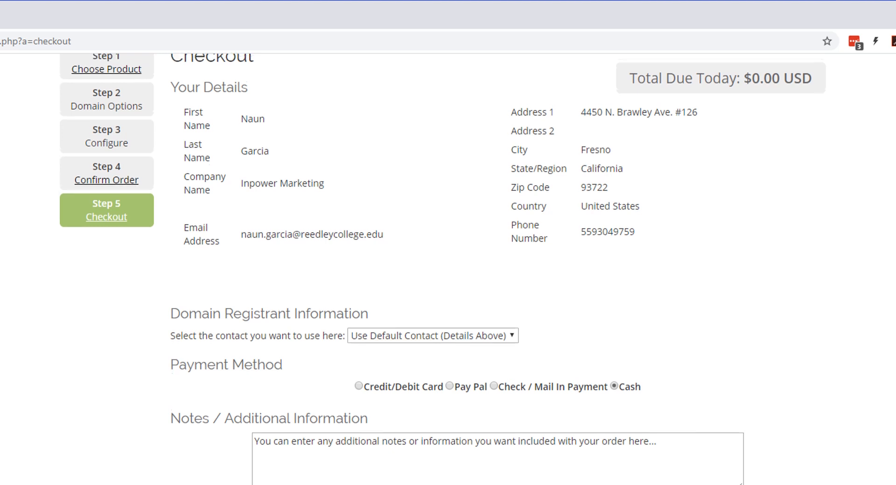
pyautogui.scroll(3)
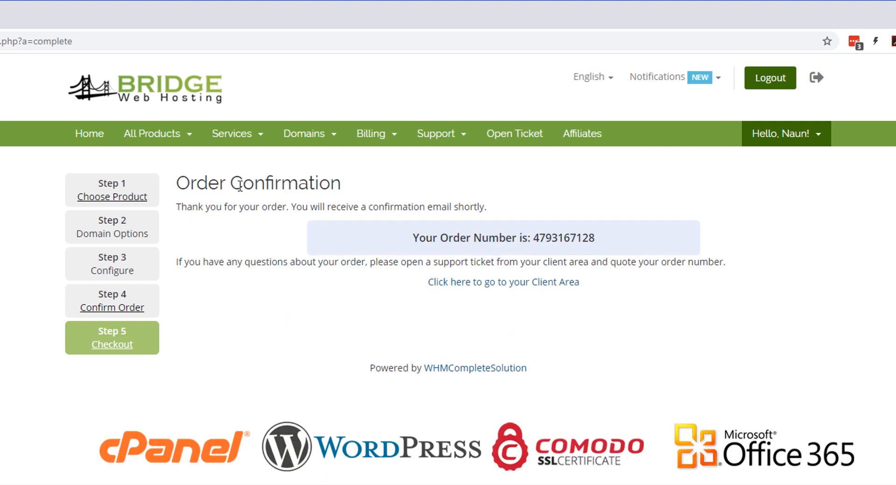
pyautogui.moveTo(242, 223)
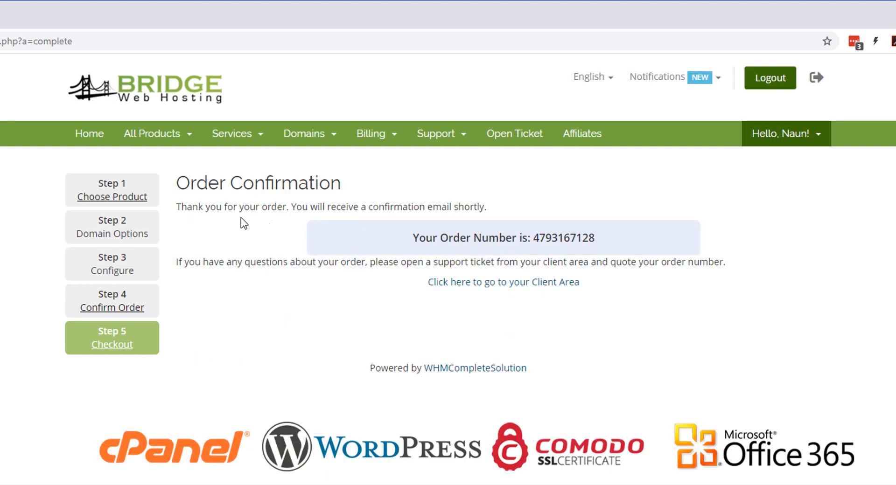
pyautogui.moveTo(573, 269)
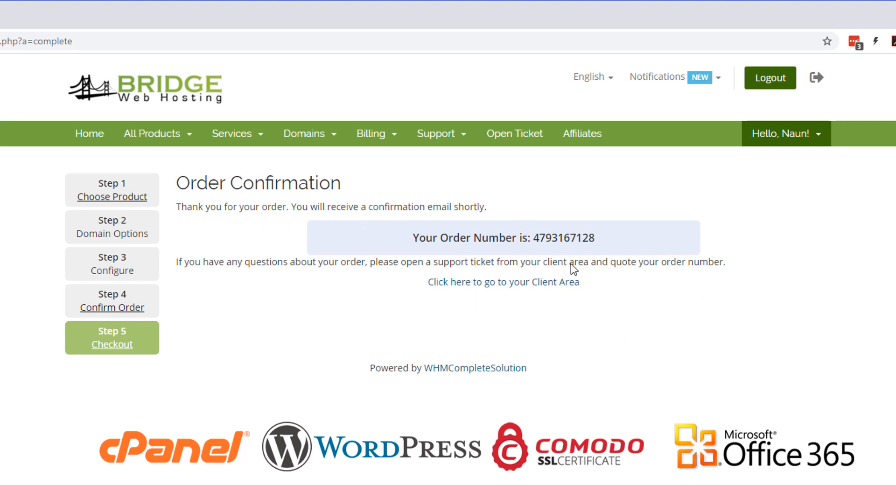
pyautogui.moveTo(610, 285)
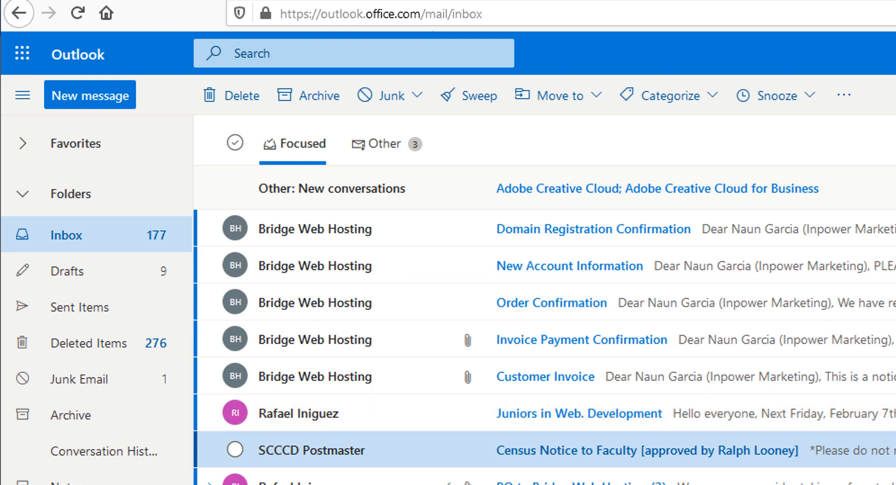
pyautogui.moveTo(590, 413)
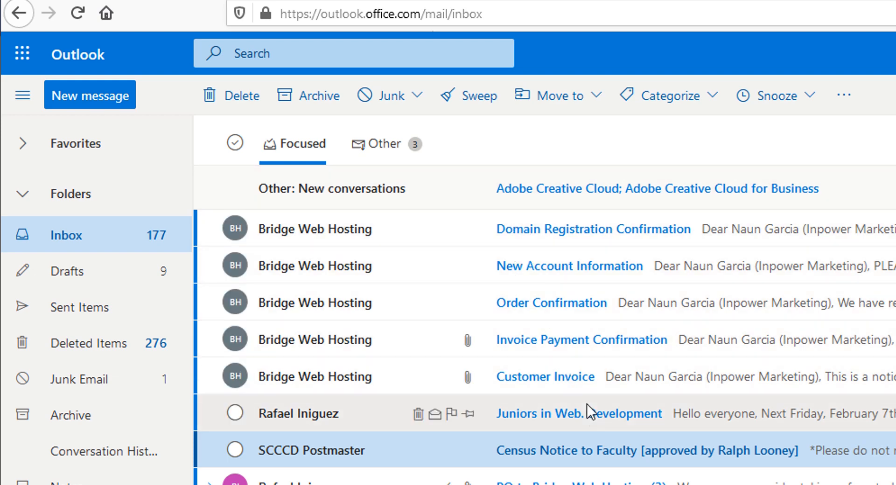
pyautogui.moveTo(552, 383)
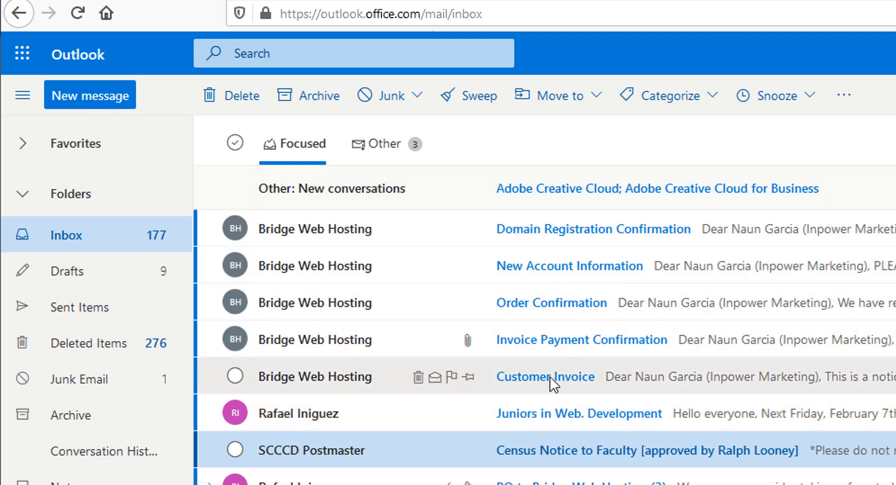
pyautogui.moveTo(449, 334)
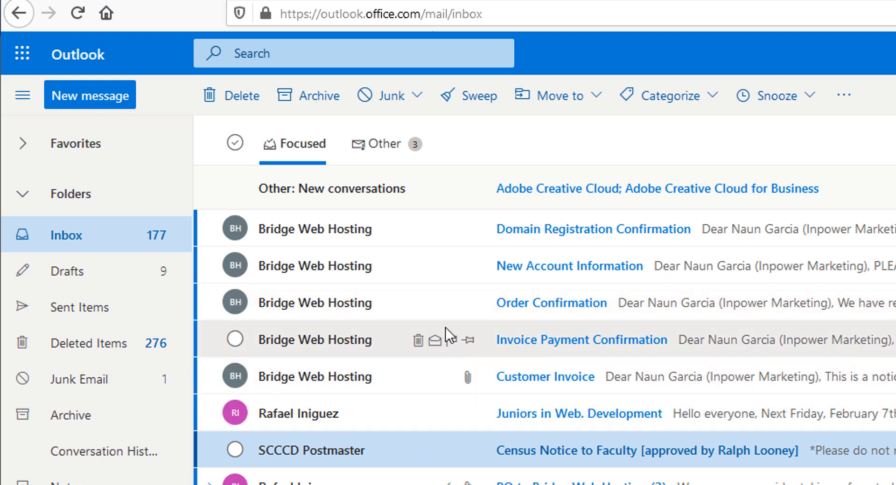
pyautogui.moveTo(360, 266)
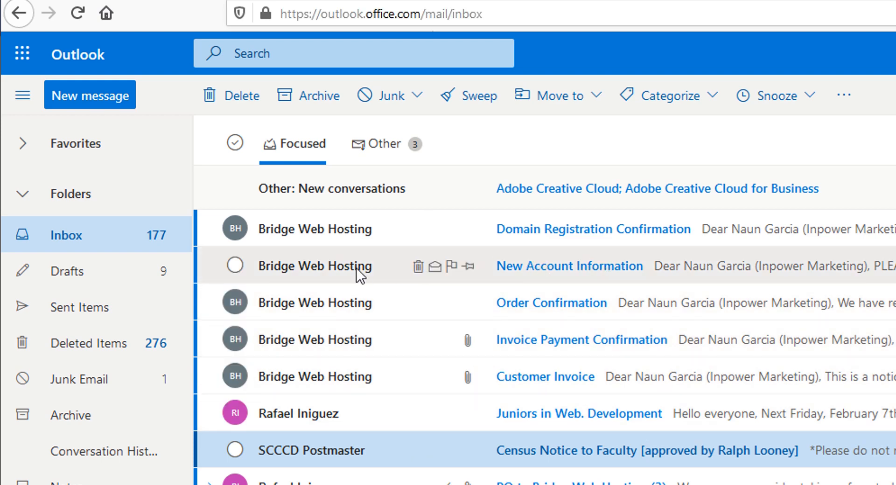
pyautogui.moveTo(697, 280)
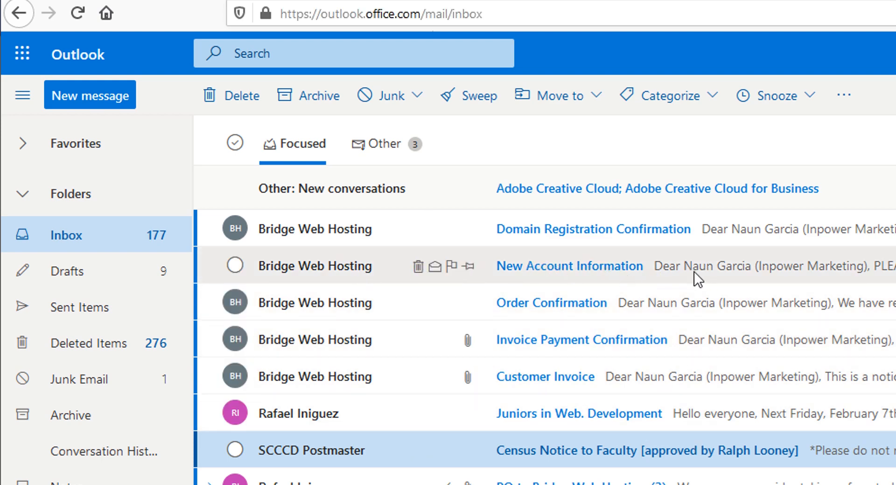
# Step: Open the 'New Account Information' message from Bridge Web Hosting in the Inbox
pyautogui.click(569, 266)
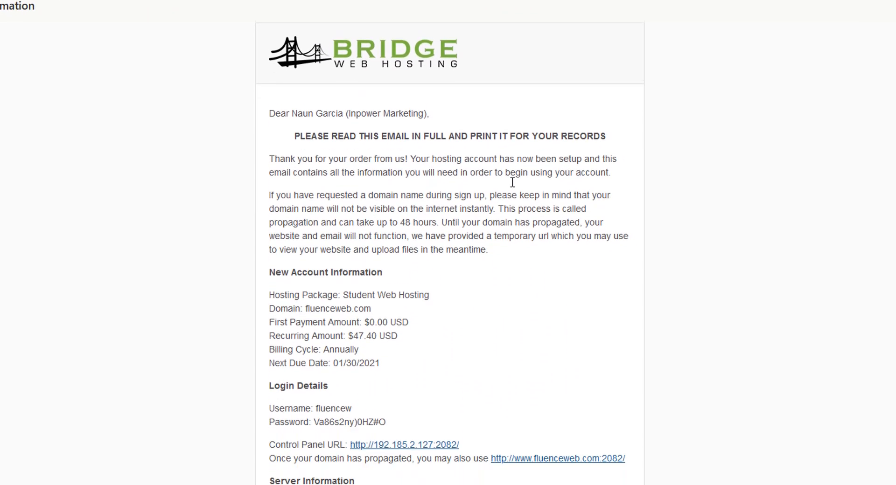
# Step: Read down the email through the hosting package, $0.00 first payment, login details and nameservers
pyautogui.scroll(-3)
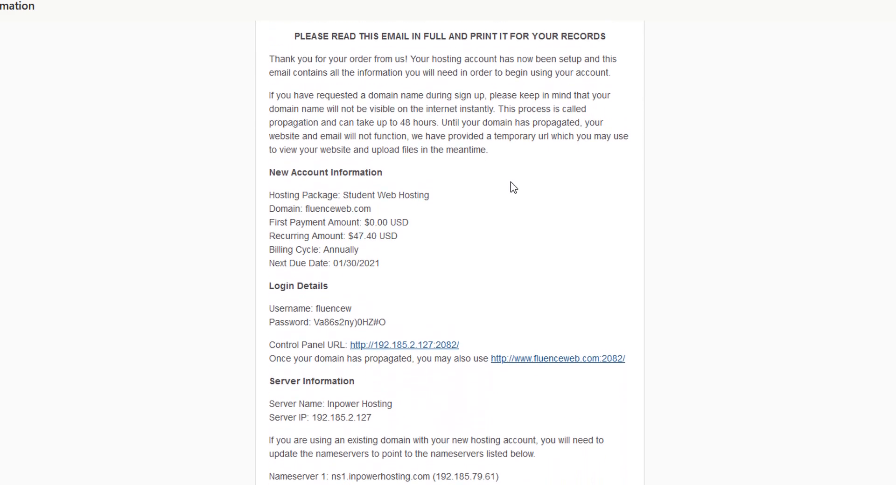
pyautogui.scroll(-3)
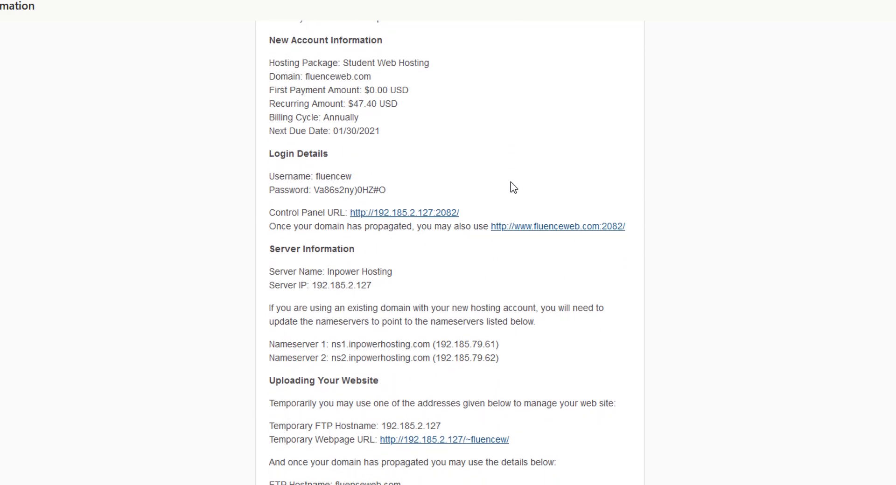
pyautogui.doubleClick(337, 177)
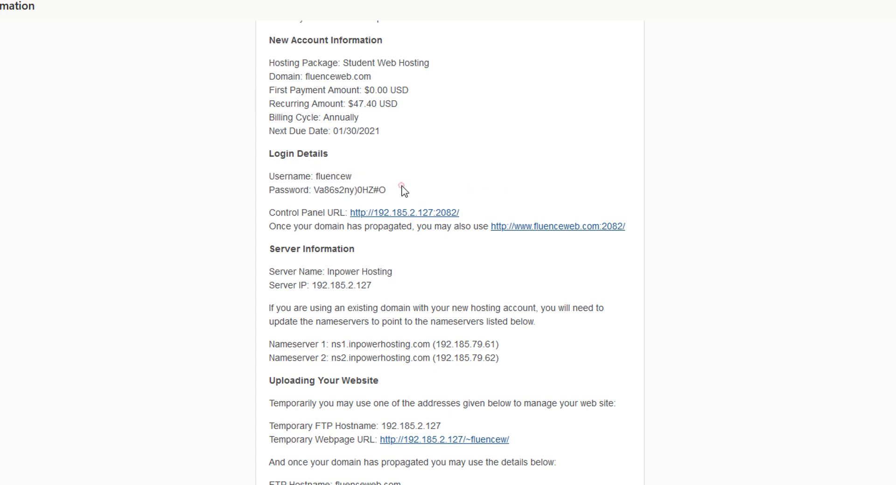
pyautogui.moveTo(404, 213)
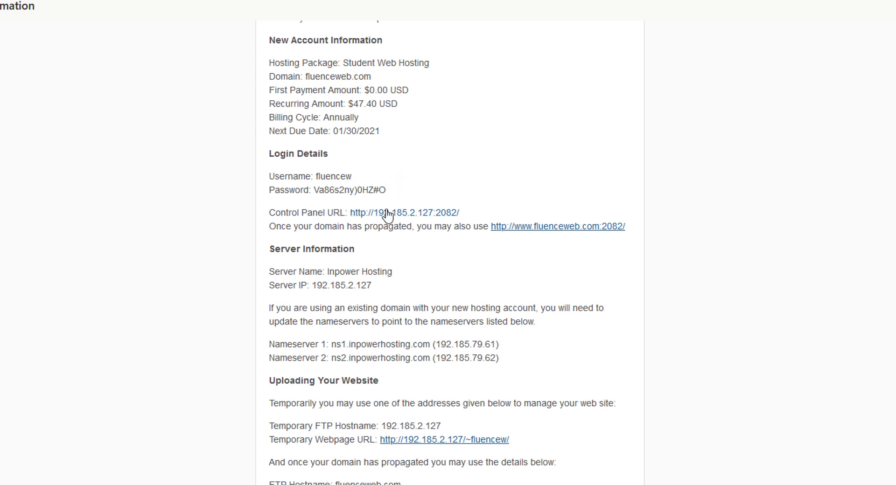
pyautogui.scroll(3)
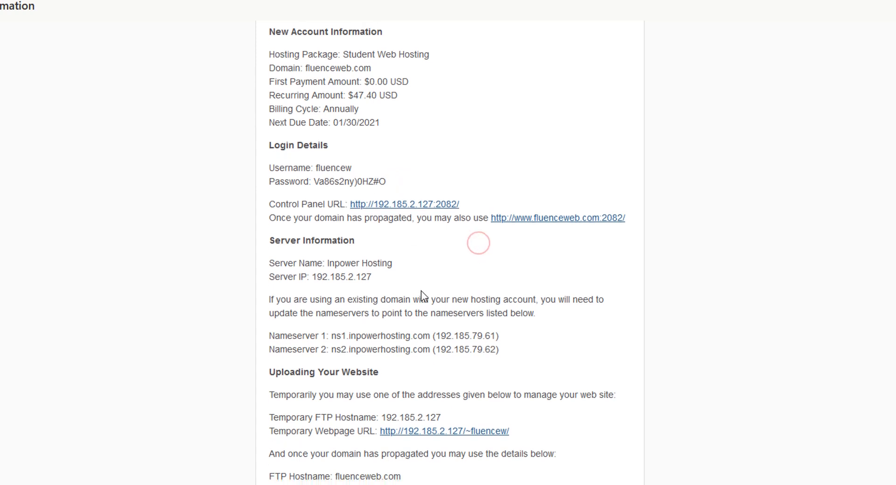
pyautogui.scroll(-3)
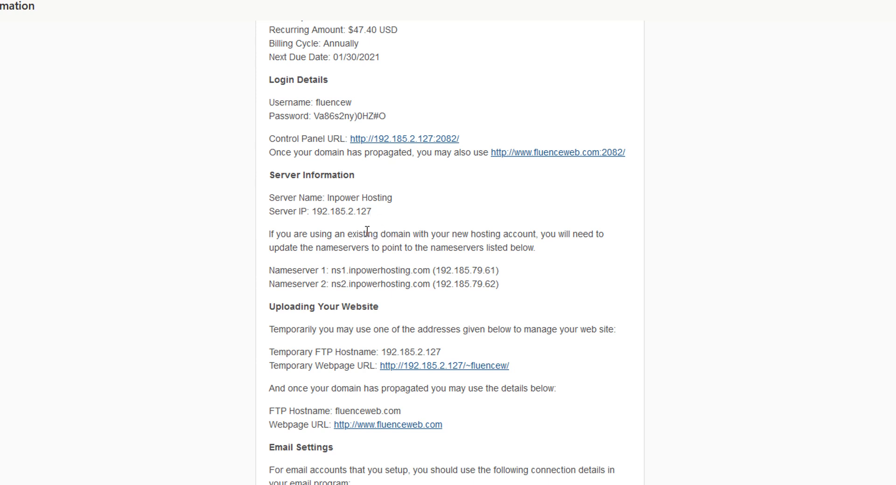
pyautogui.moveTo(363, 230)
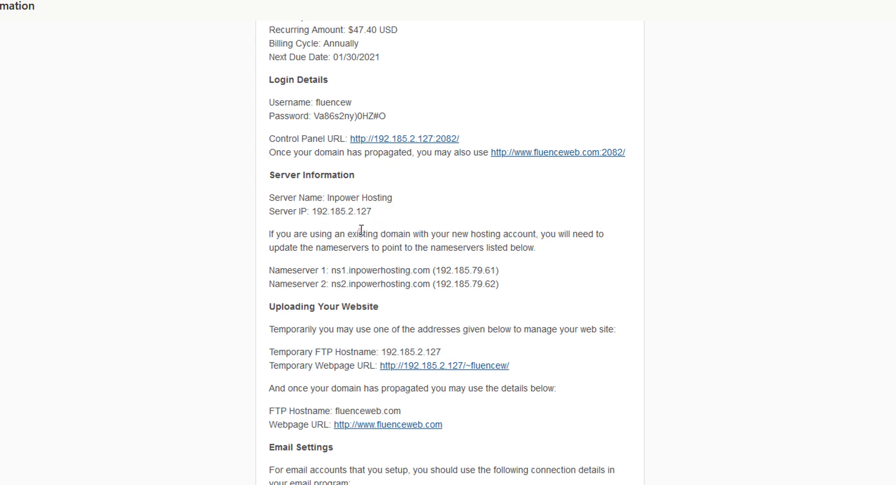
pyautogui.moveTo(269, 270); pyautogui.dragTo(498, 284)
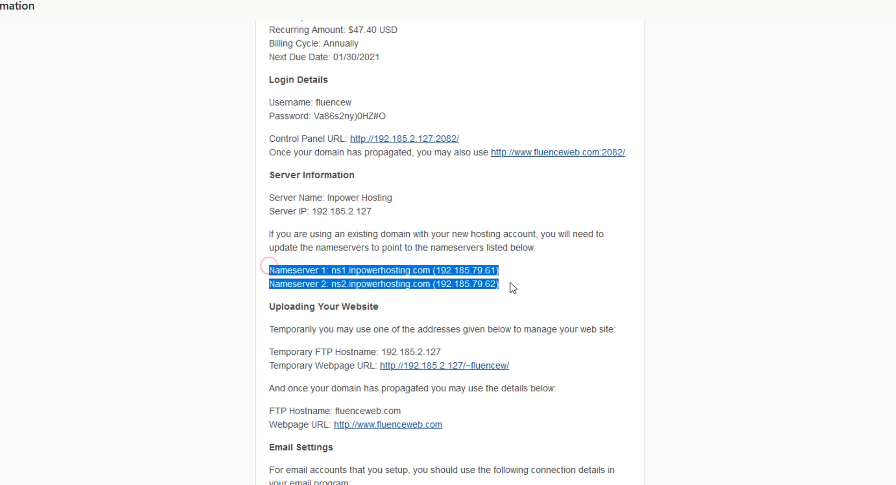
pyautogui.click(331, 270)
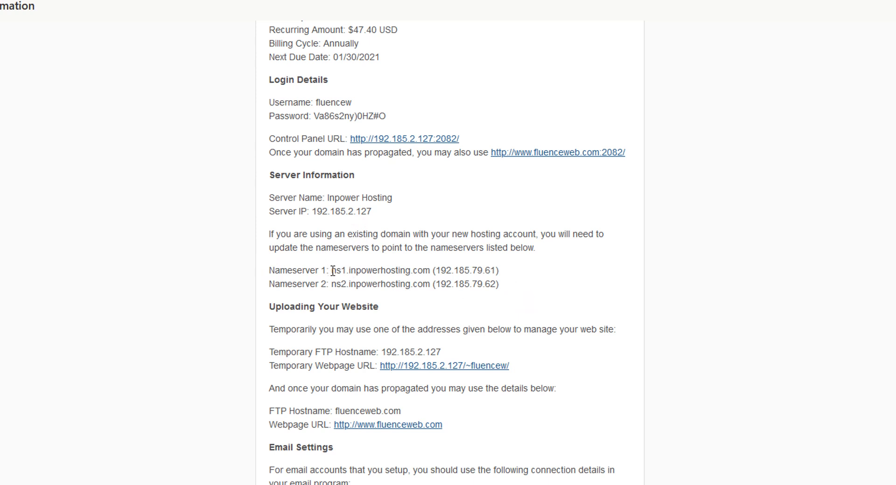
pyautogui.doubleClick(380, 270)
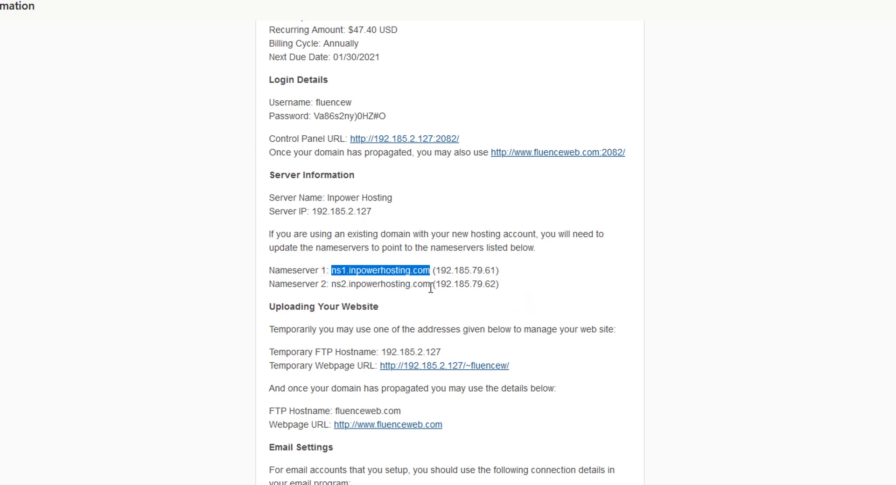
pyautogui.doubleClick(380, 283)
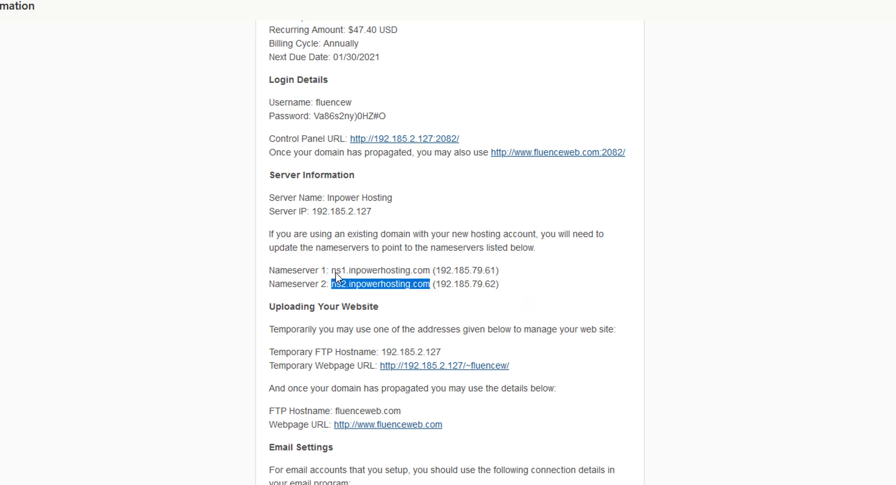
pyautogui.doubleClick(380, 270)
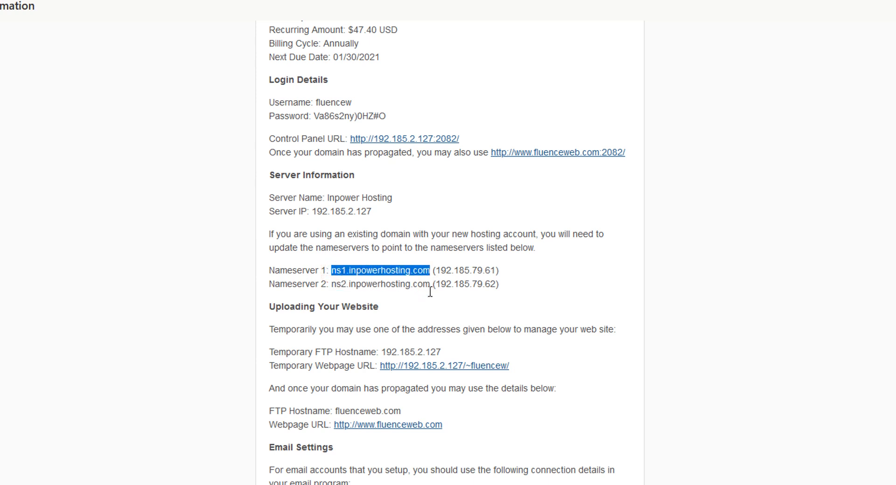
pyautogui.moveTo(533, 329)
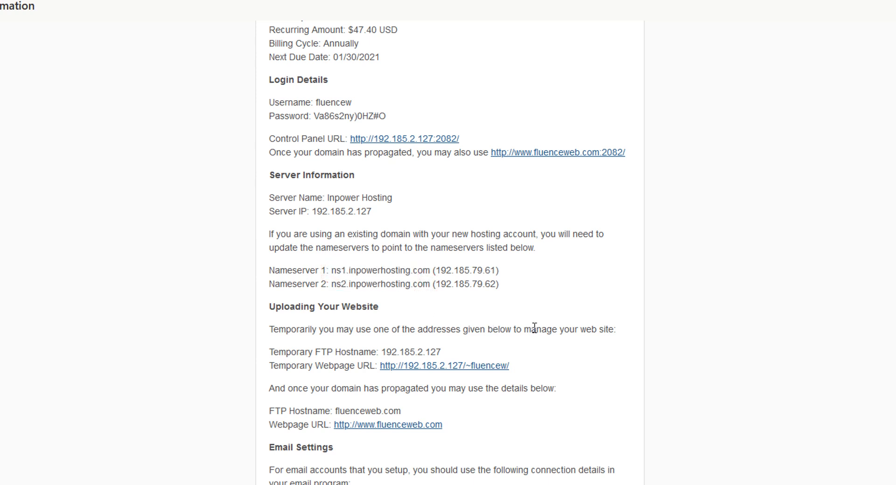
pyautogui.moveTo(490, 304)
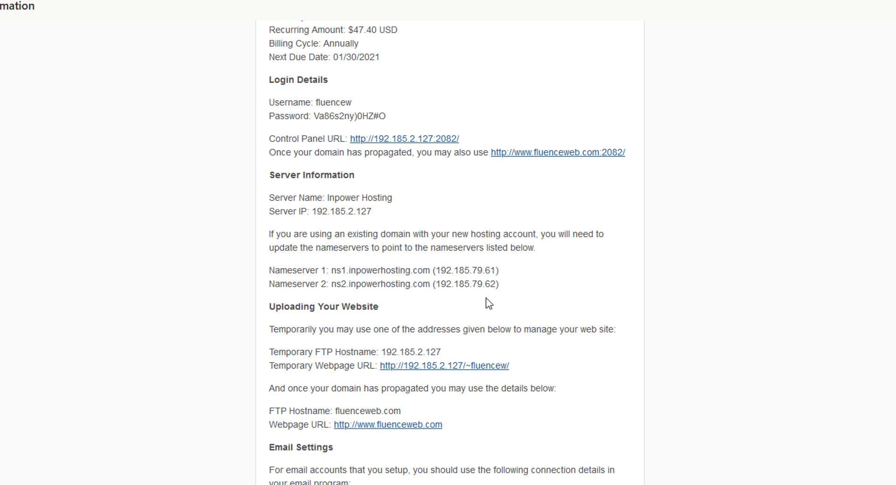
pyautogui.moveTo(341, 347)
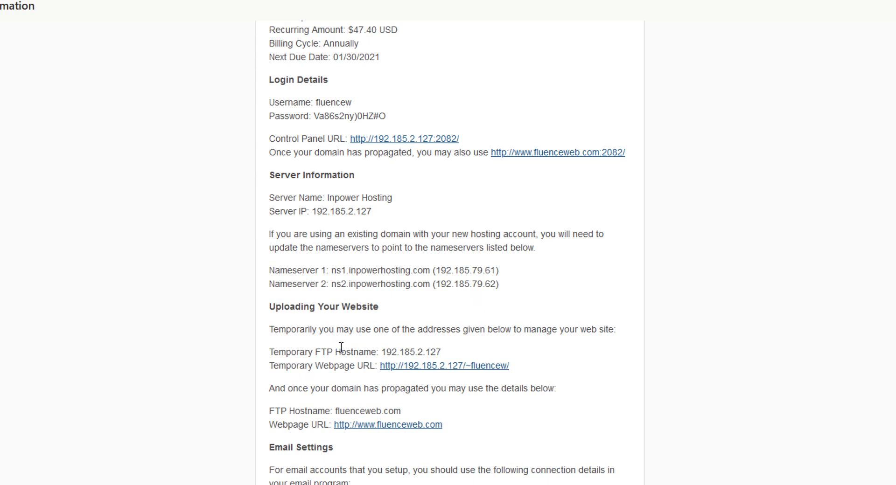
# Step: Read through the Email Settings and closing, then return to the message's opening greeting
pyautogui.scroll(-3)
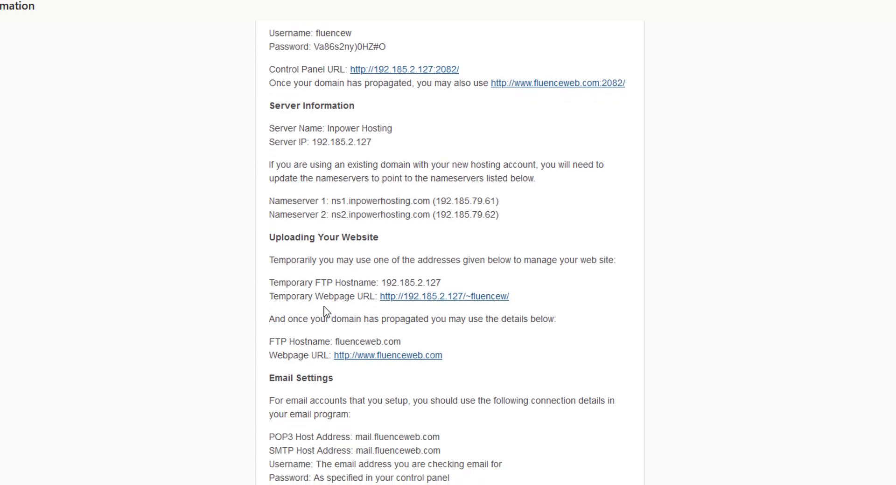
pyautogui.moveTo(506, 302)
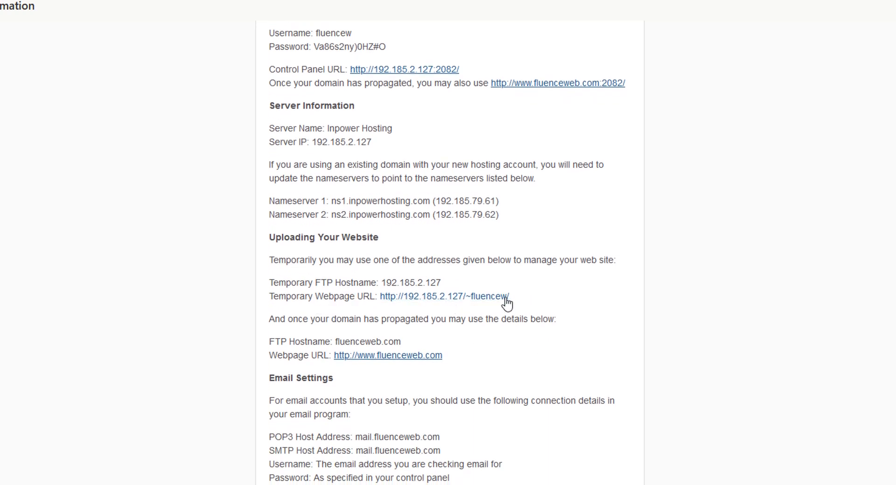
pyautogui.scroll(-3)
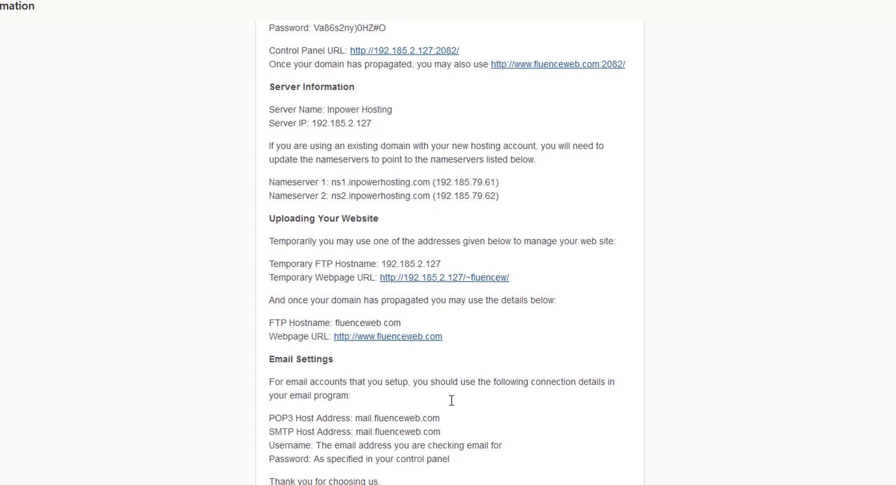
pyautogui.scroll(-3)
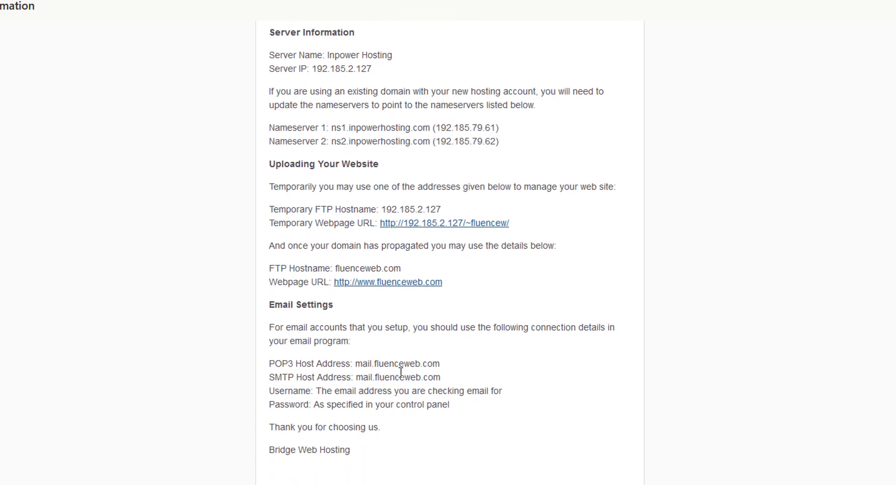
pyautogui.scroll(3)
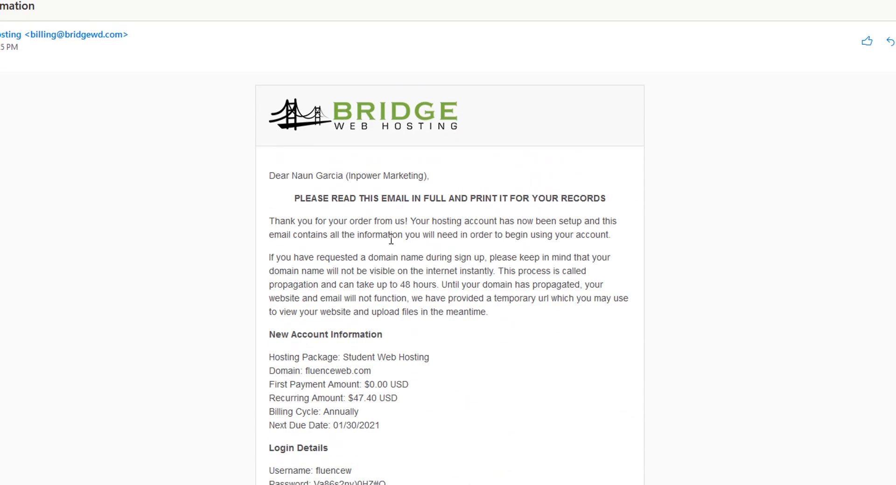